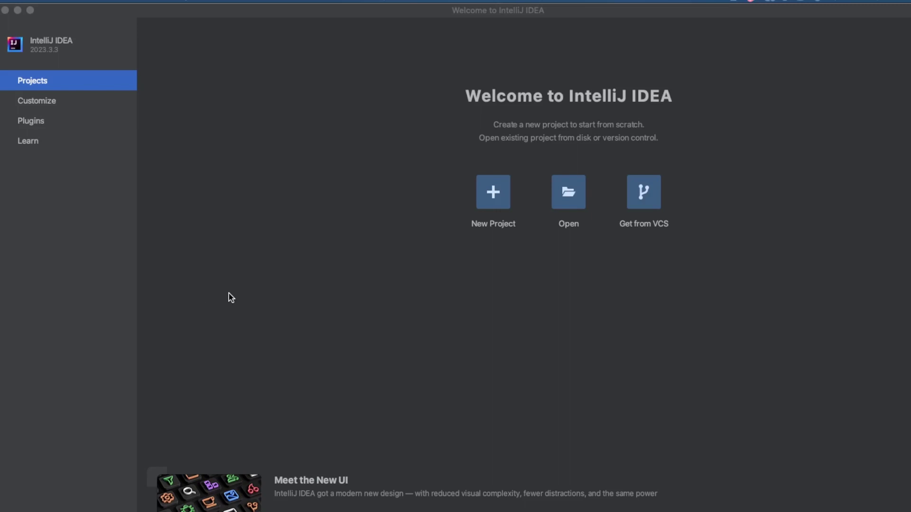
mouse_move(445, 257)
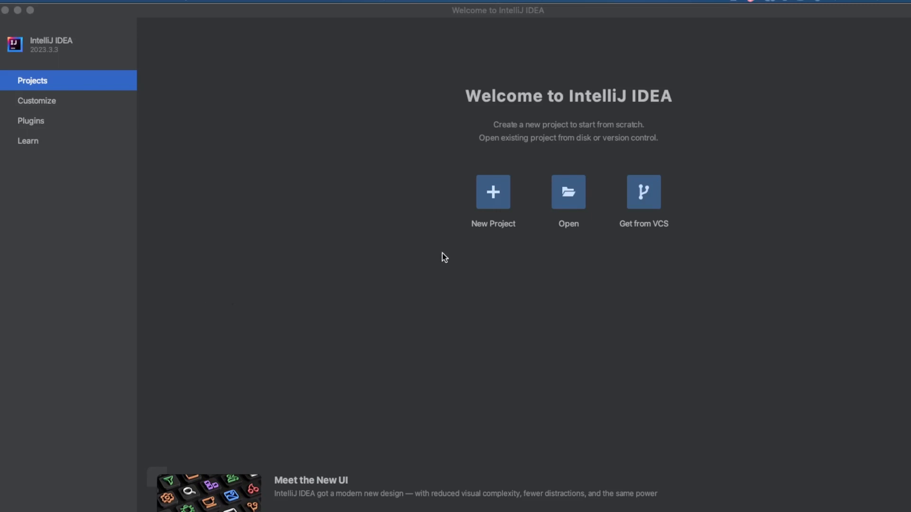
mouse_move(84, 10)
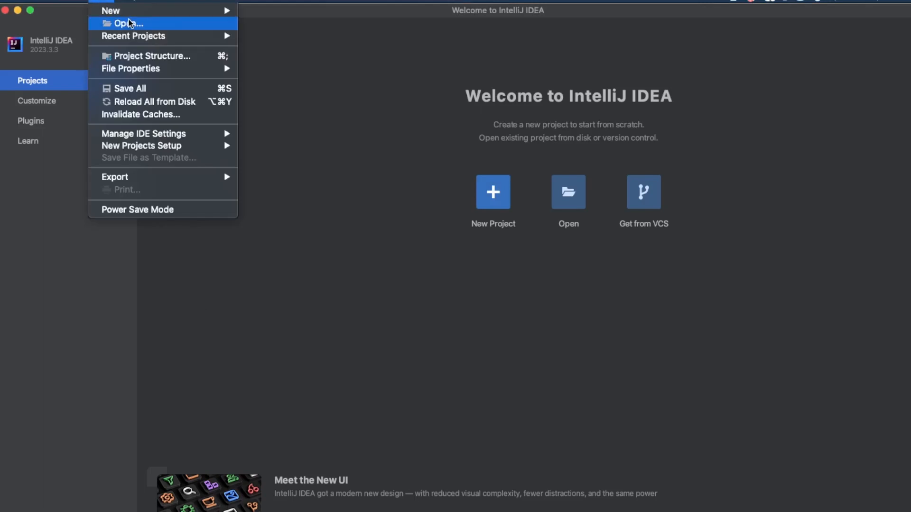
mouse_move(110, 11)
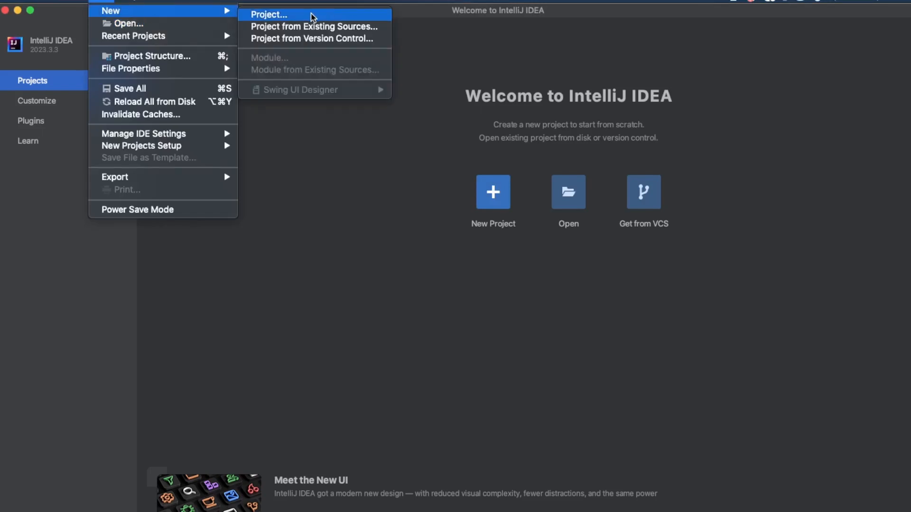
Create a Java project named SimpleCalculator using the default Java and IntelliJ build settings.
click(271, 14)
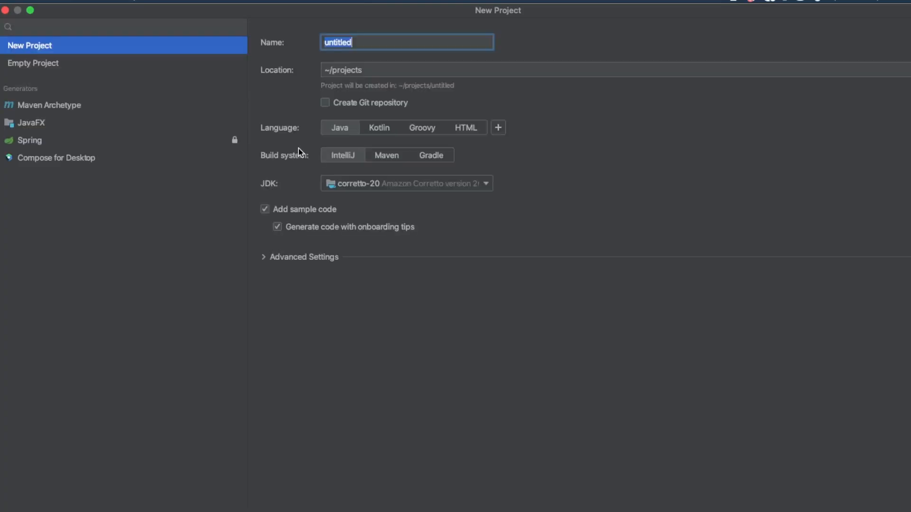
mouse_move(137, 59)
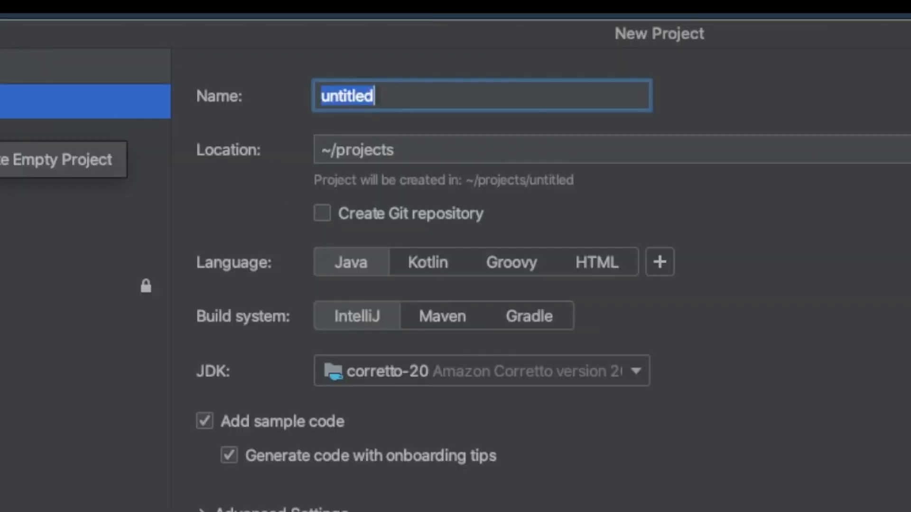
mouse_move(404, 104)
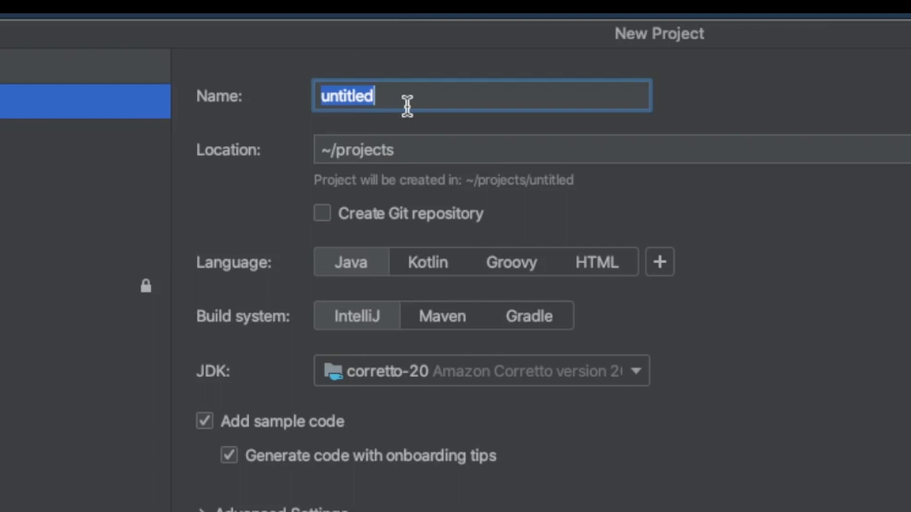
text(Simp)
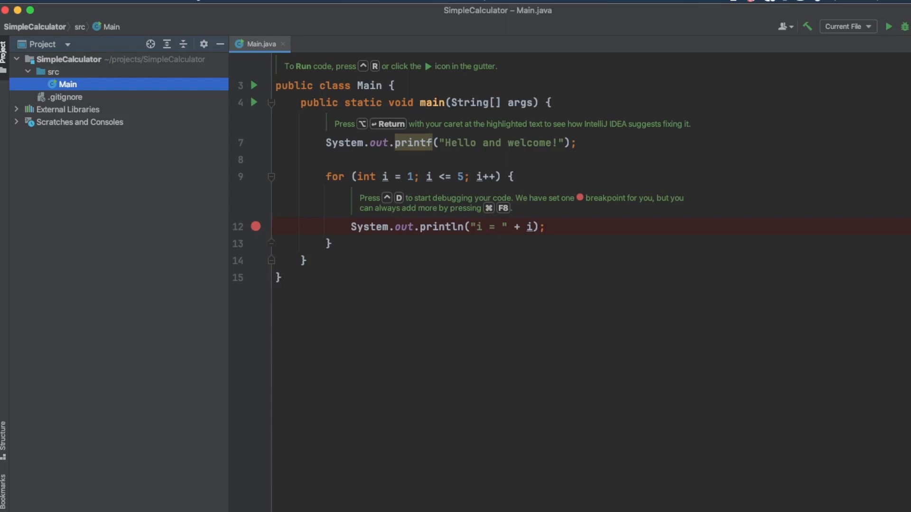
mouse_move(24, 276)
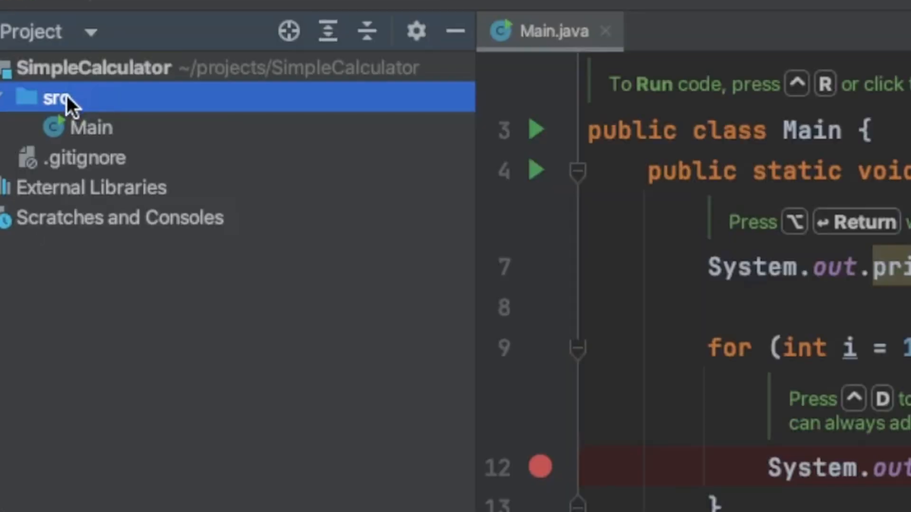
Add the package com.mdrsolutions.calculator under the src folder.
right_click(52, 97)
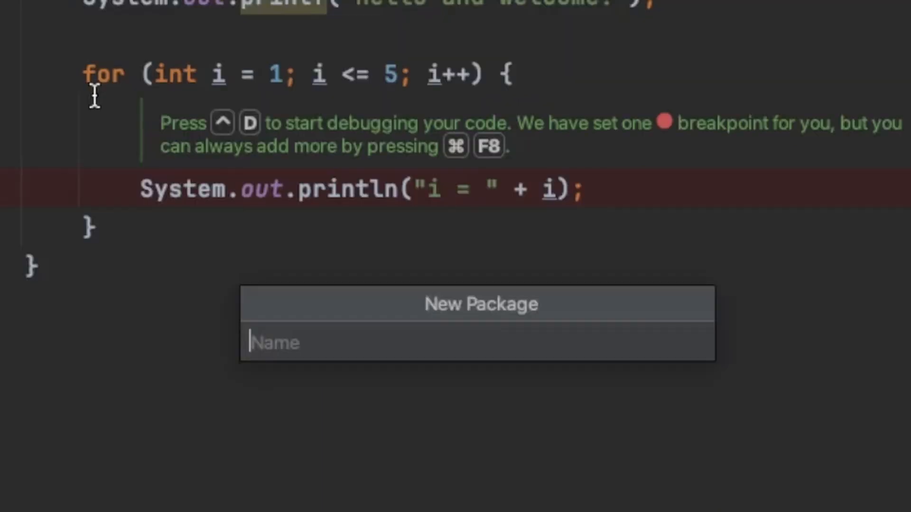
text(com.mr)
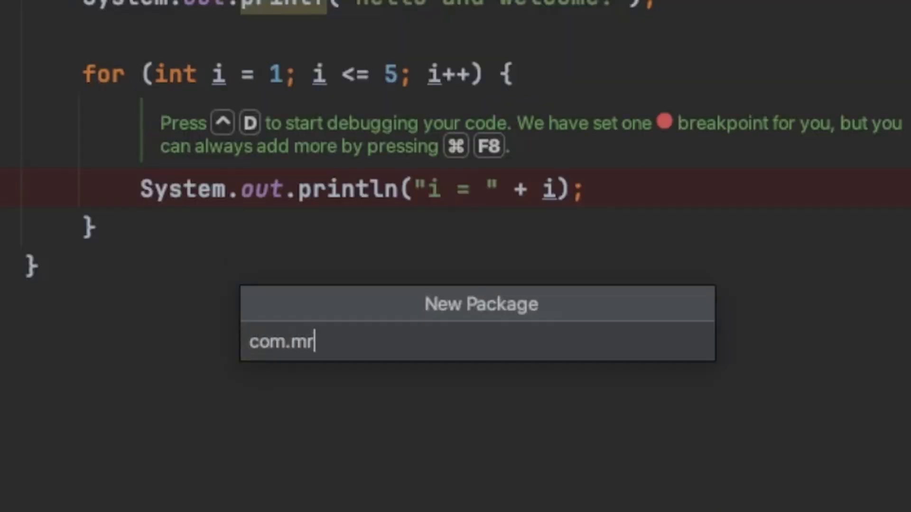
text(drsolutions.calcu)
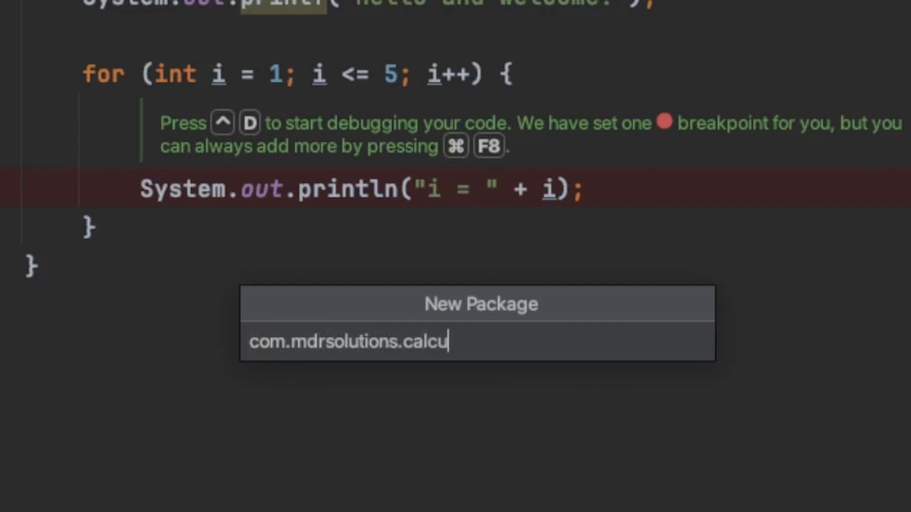
text(lator)
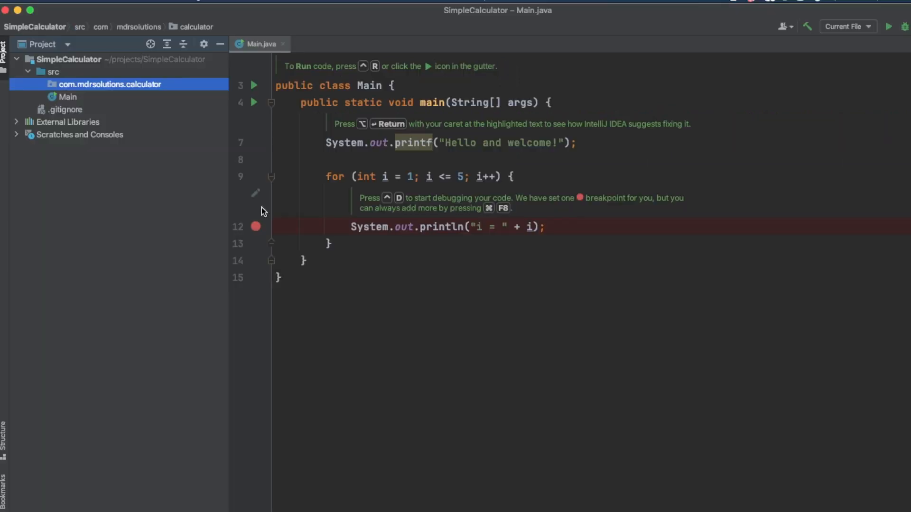
Move Main into com.mdrsolutions.calculator and delete its sample loop code and tip comments.
click(66, 96)
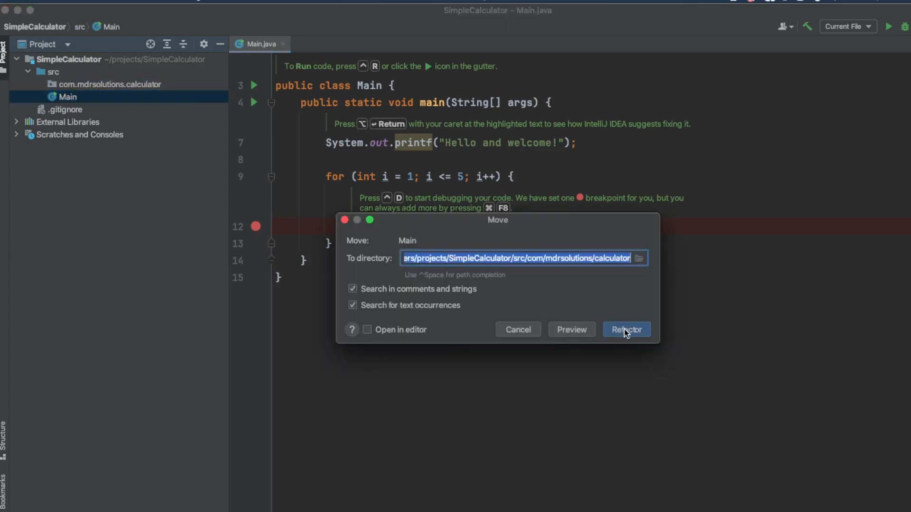
click(626, 330)
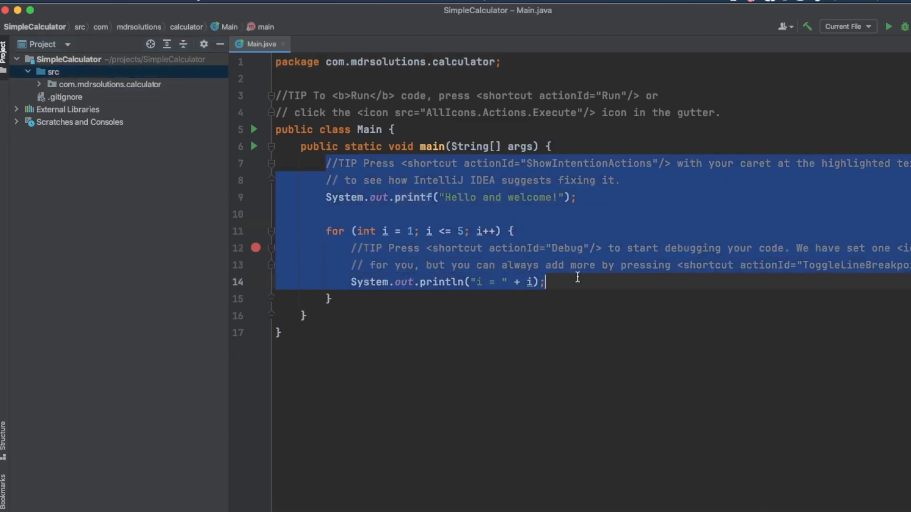
click(482, 300)
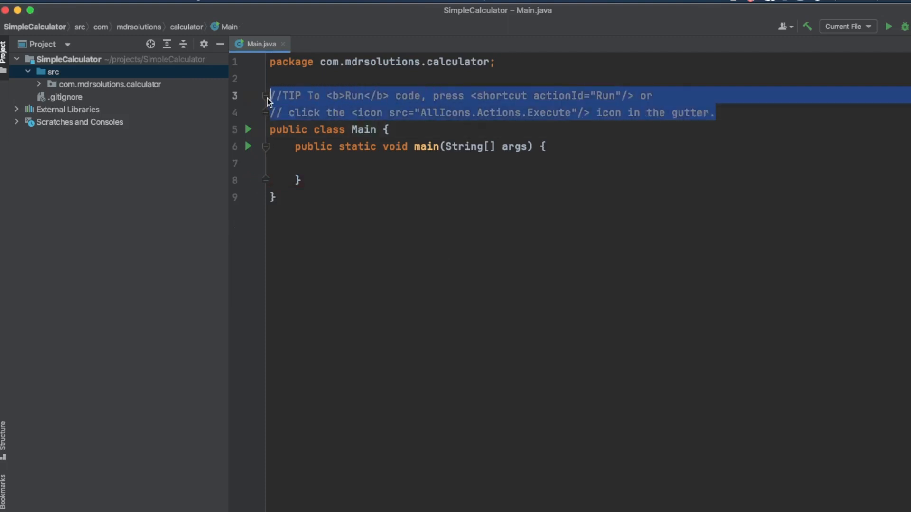
key(Delete)
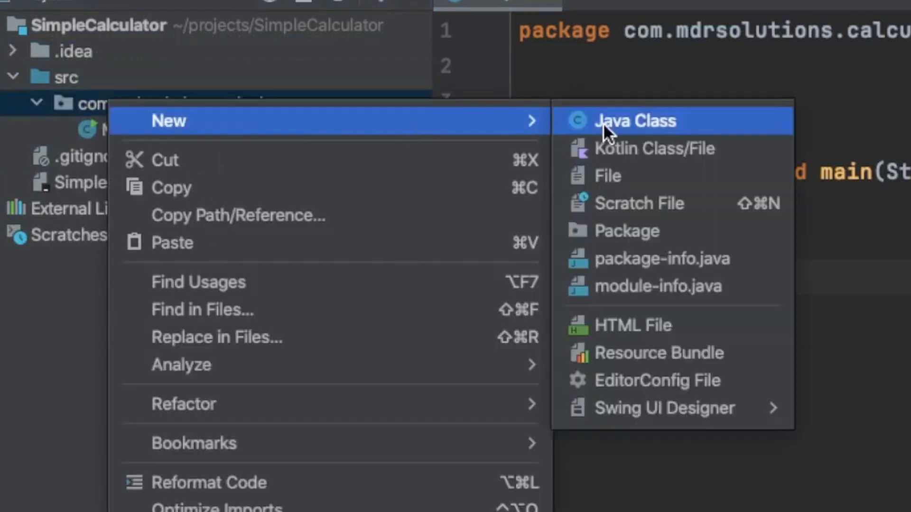
Create a new Java class named Calculator in com.mdrsolutions.calculator.
click(635, 120)
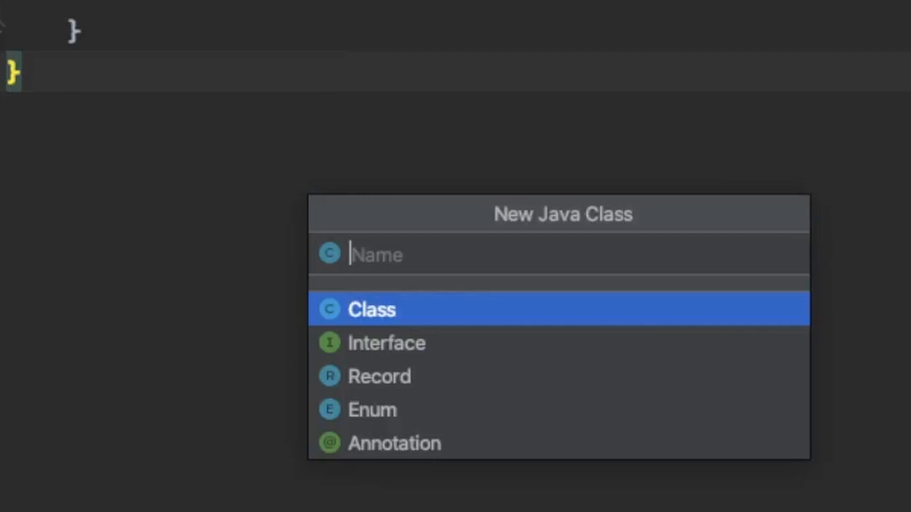
text(Calcu)
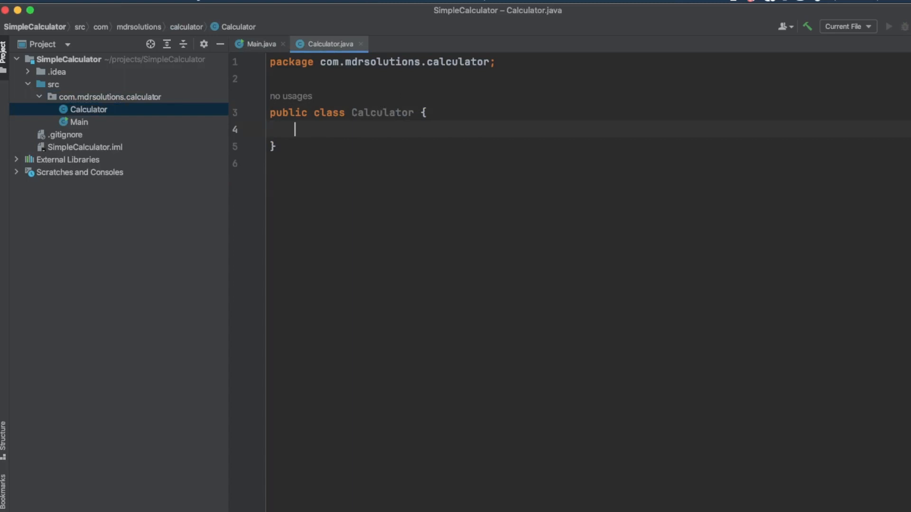
Write a private long add(long num1, long num2) method returning num1 + num2.
key(Enter)
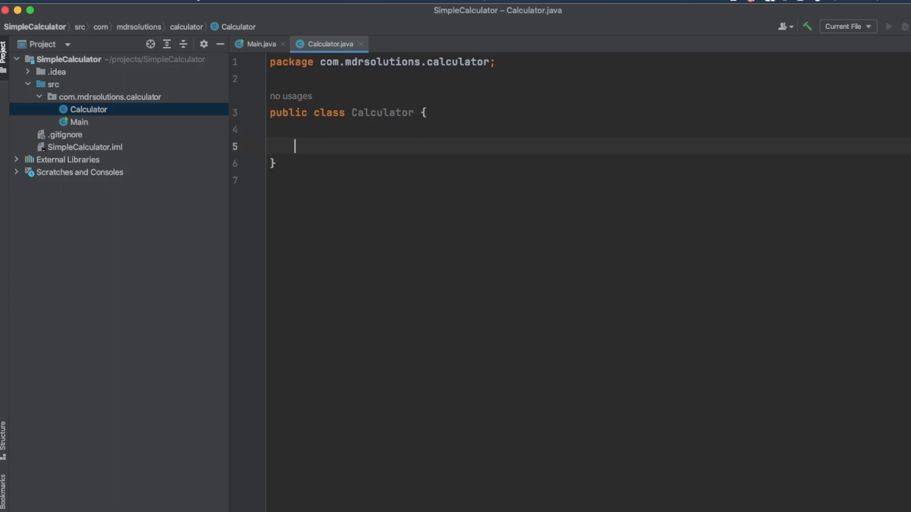
text(p)
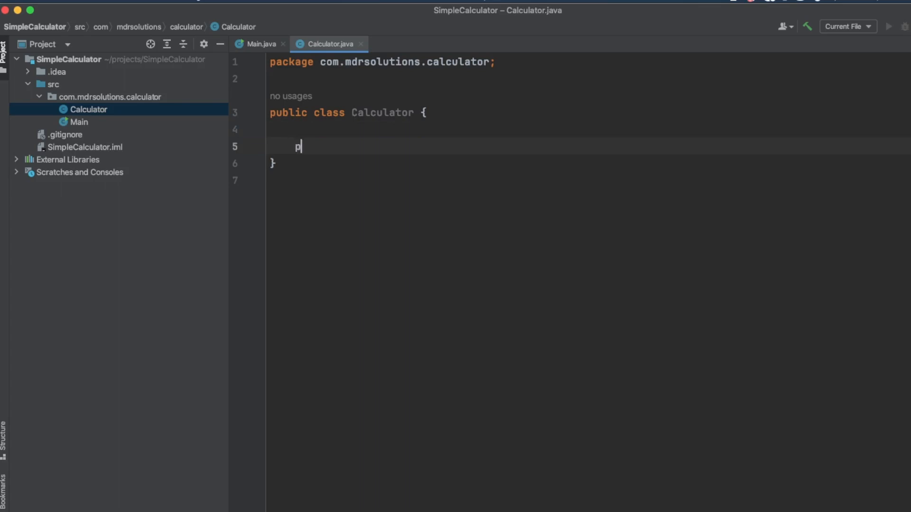
text(rivate)
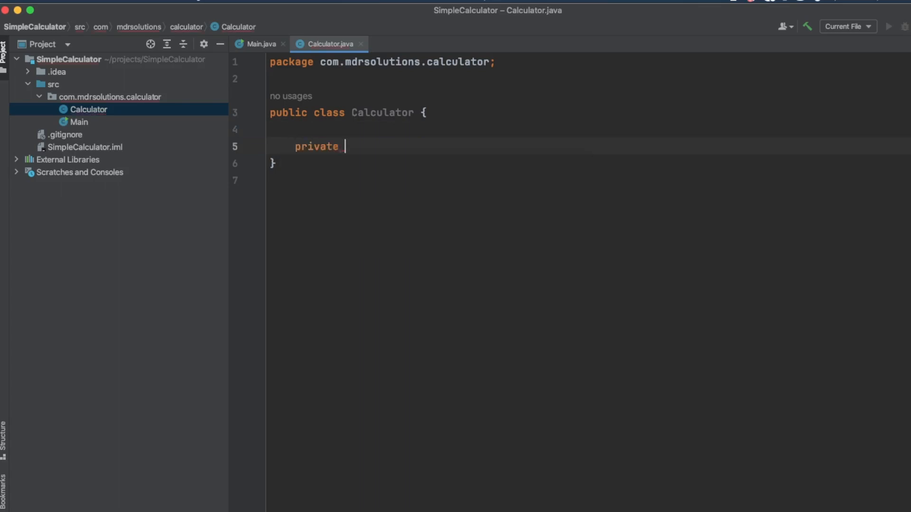
text(long)
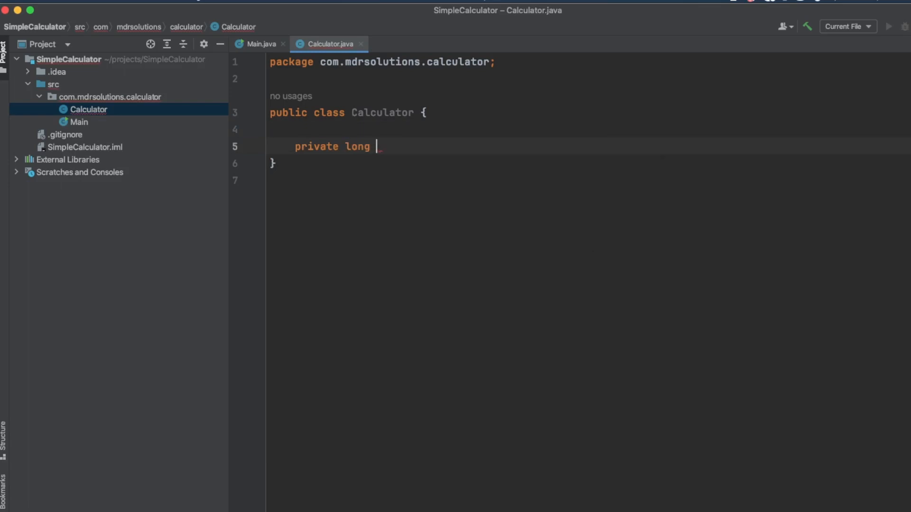
text(add)
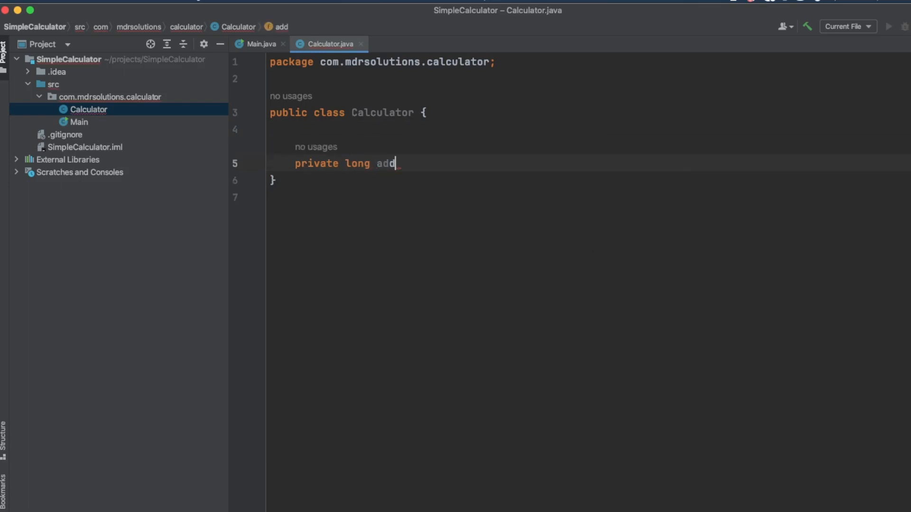
text((long))
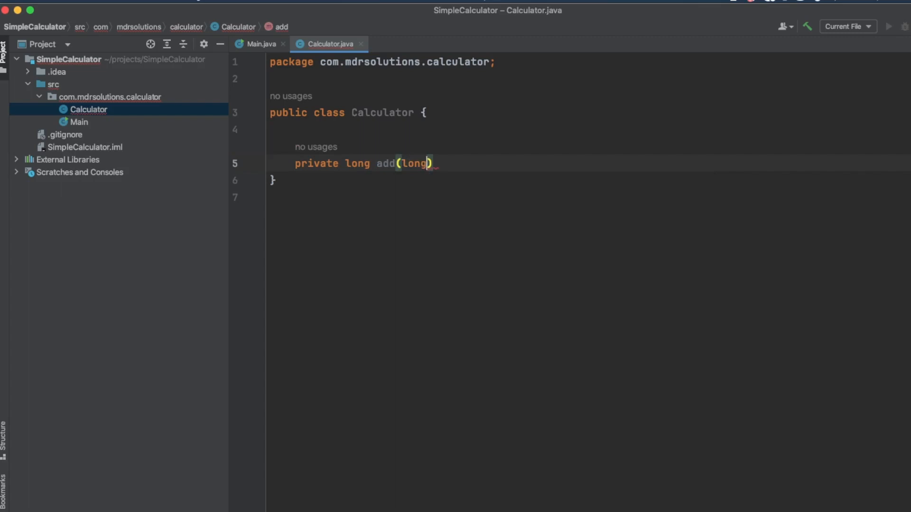
text(n)
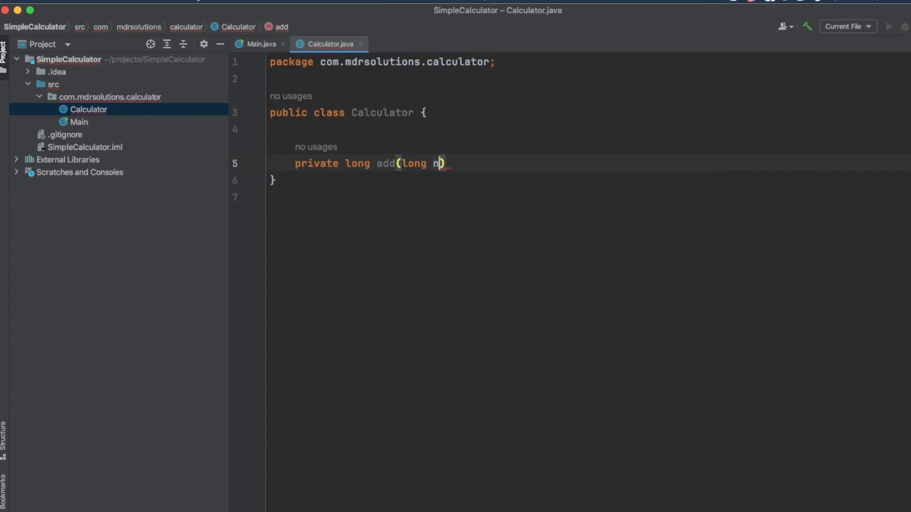
text(um1, l)
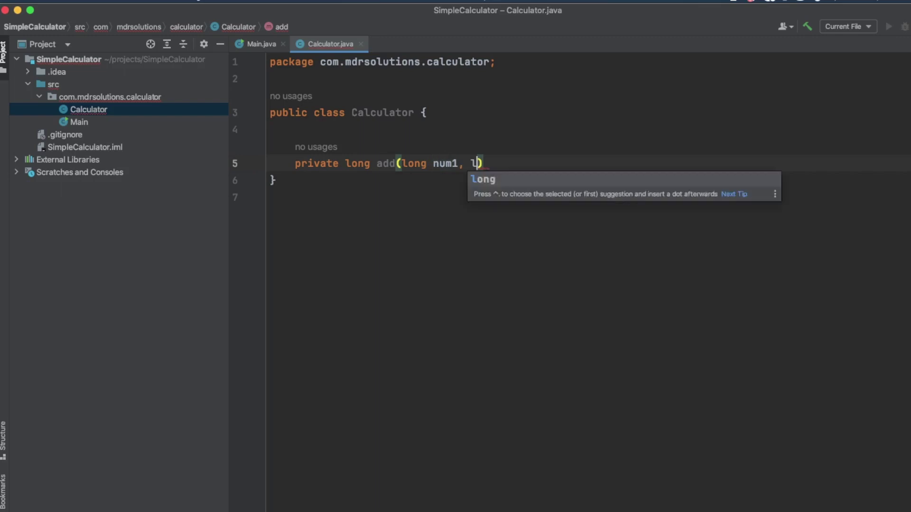
text(ong num2)
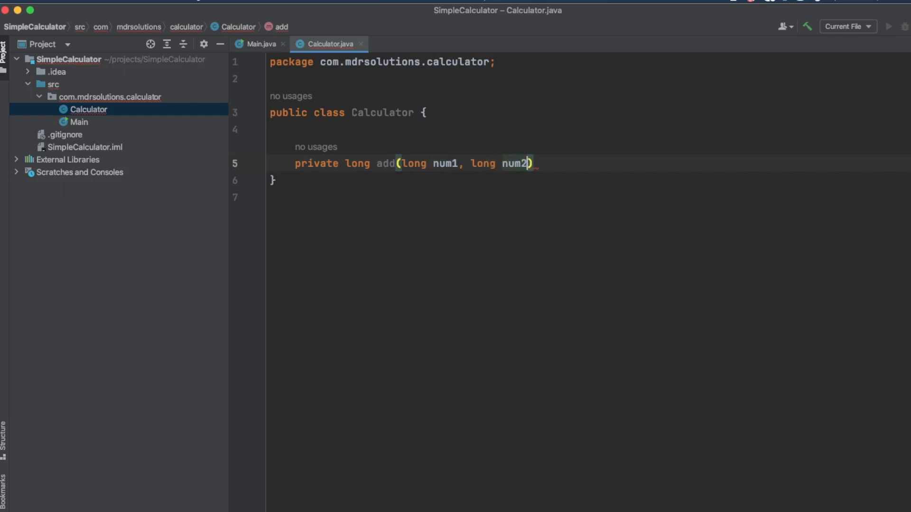
text({)
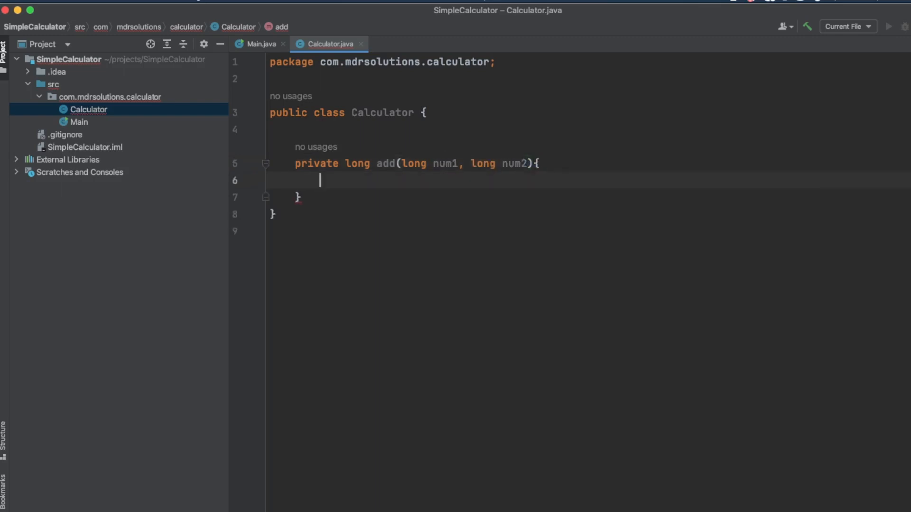
text(return)
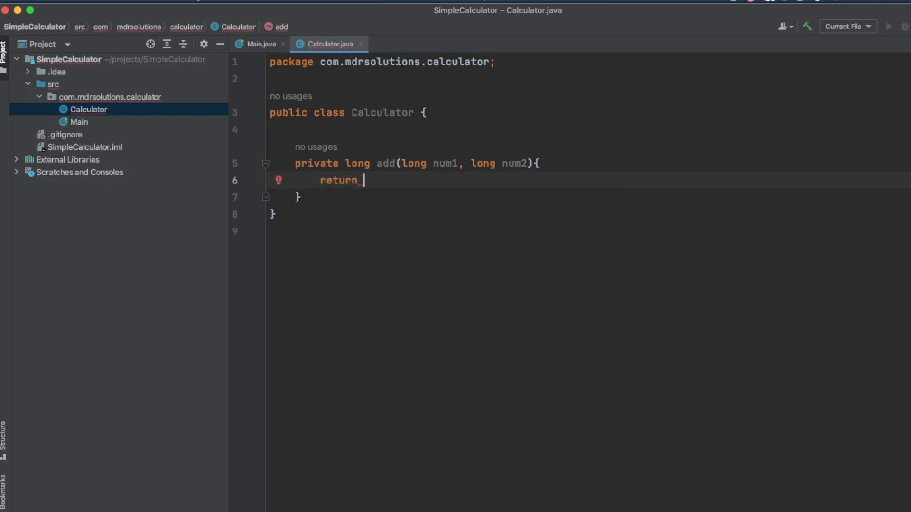
text(num)
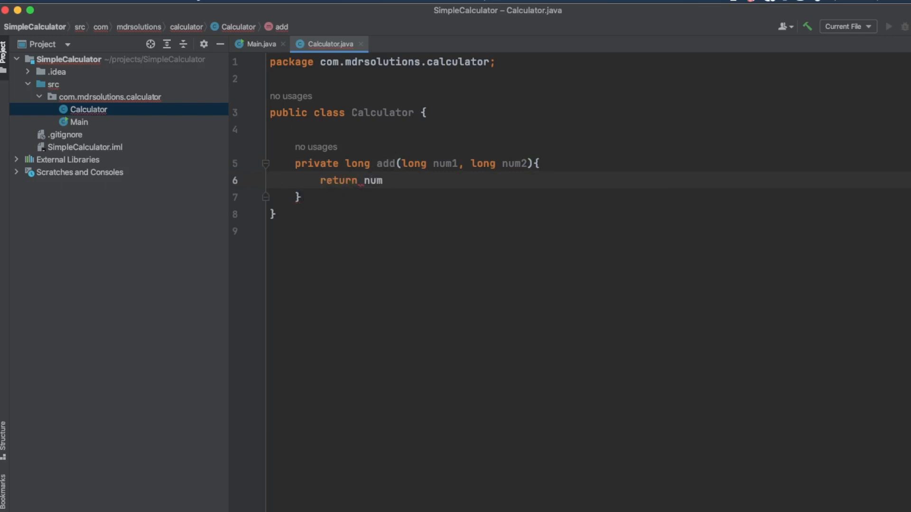
text(1 + num2;)
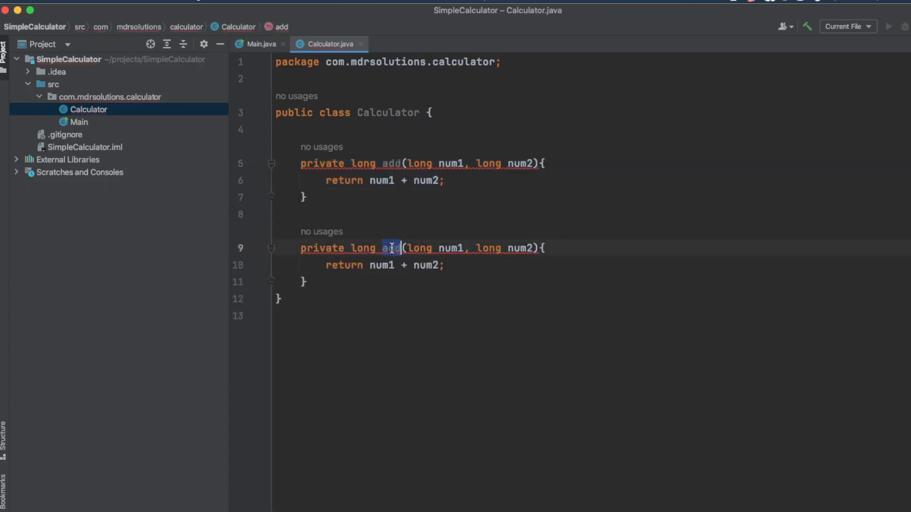
Turn a copy of add into a multiply method returning num1 * num2.
text(multip)
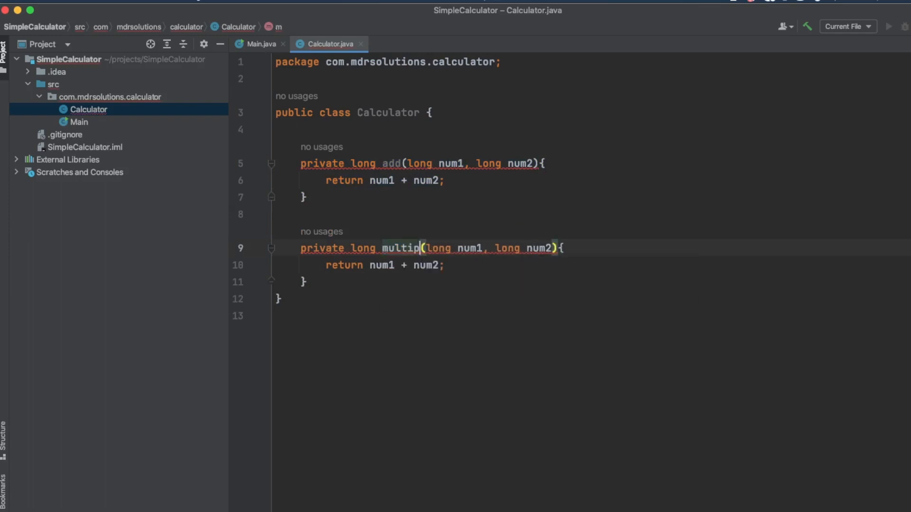
text(le)
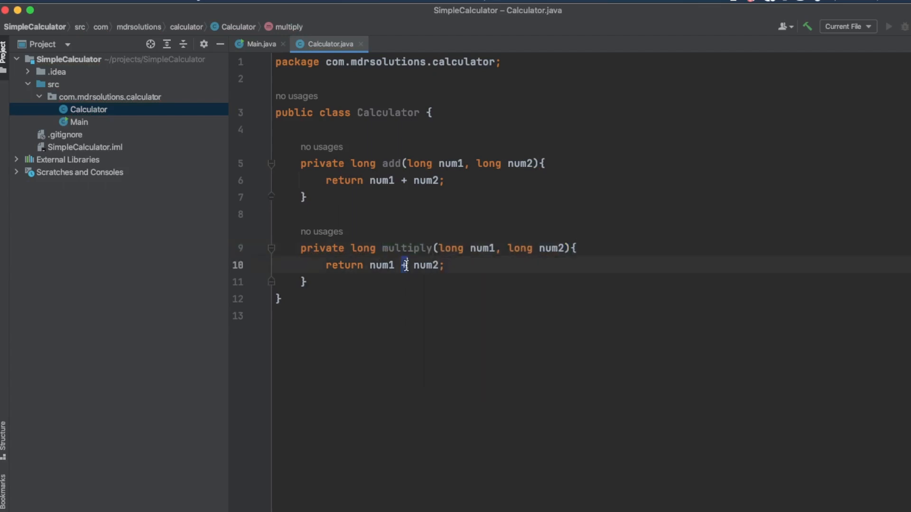
text(*)
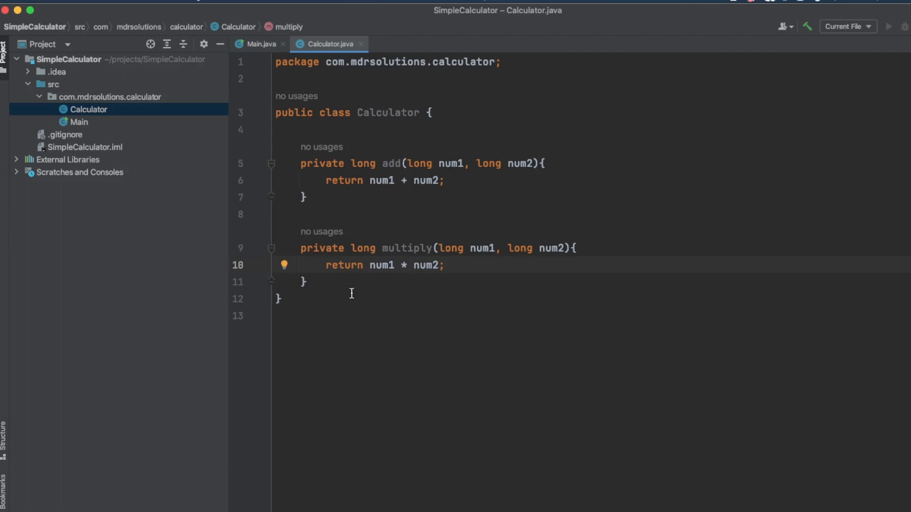
drag(295, 163, 307, 282)
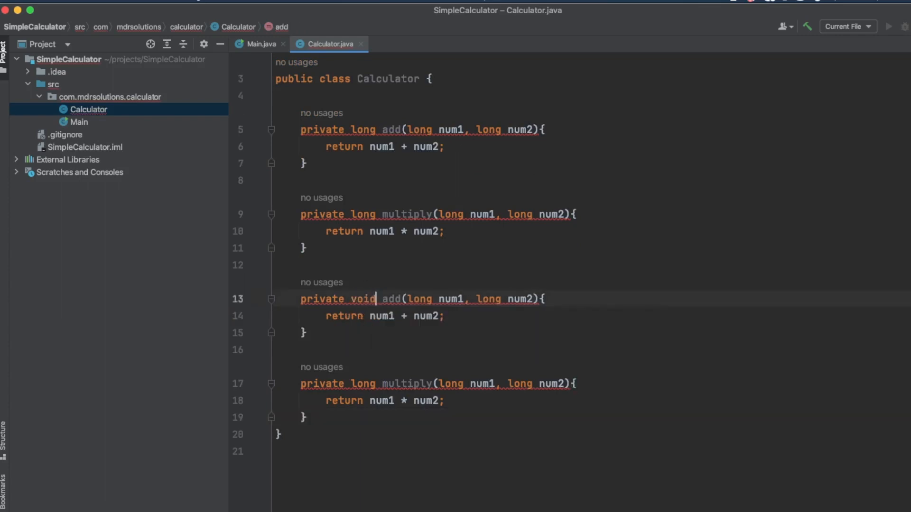
Make the copied add and multiply methods return void and take a Scanner input parameter.
double_click(363, 384)
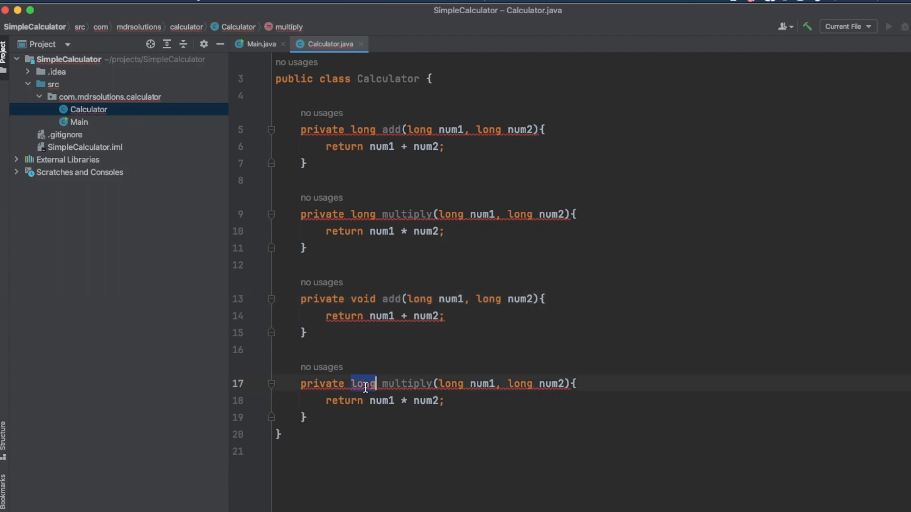
text(void)
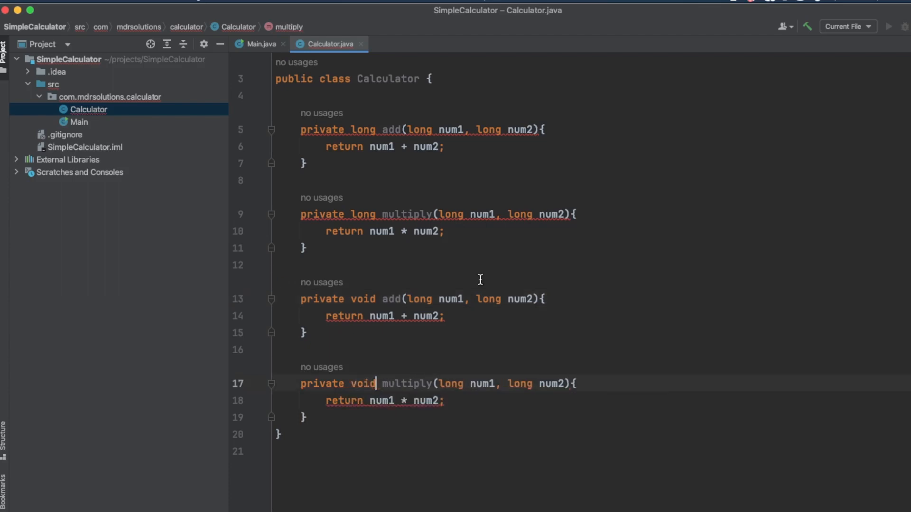
drag(409, 299, 529, 298)
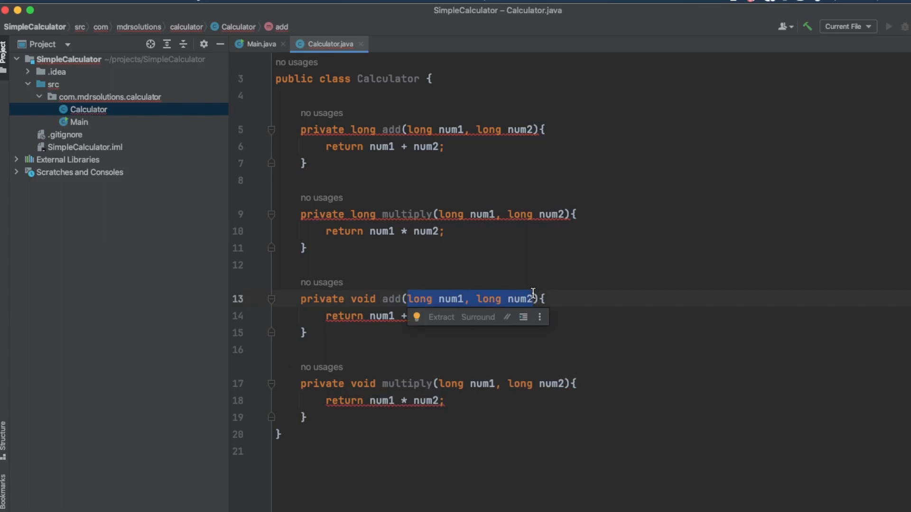
text(Scan)
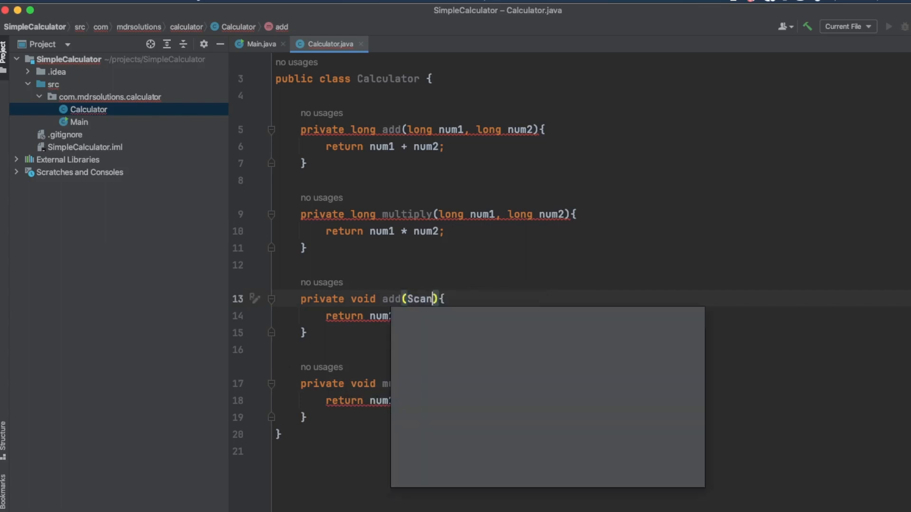
text(ner)
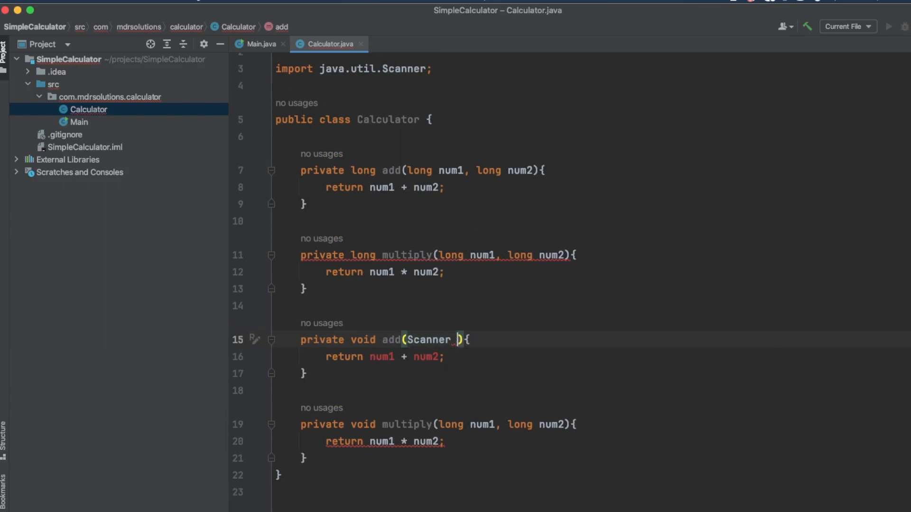
text(input)
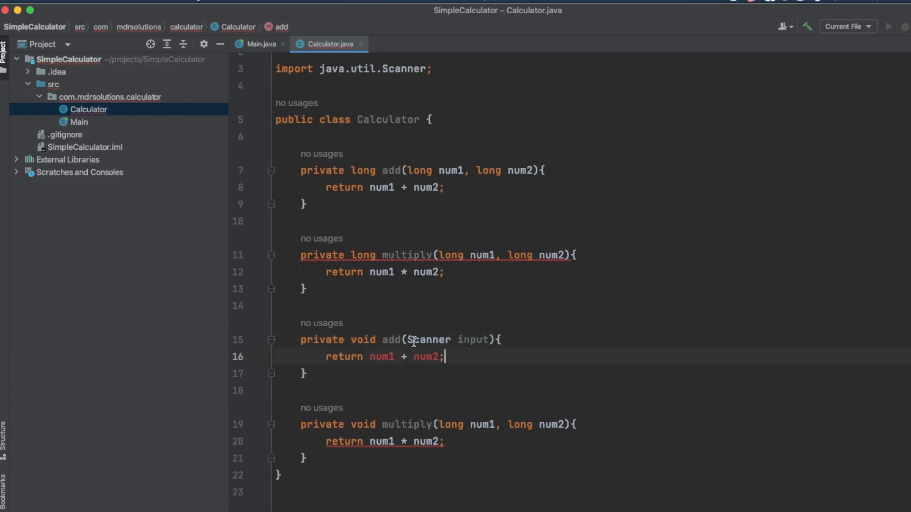
drag(410, 339, 491, 339)
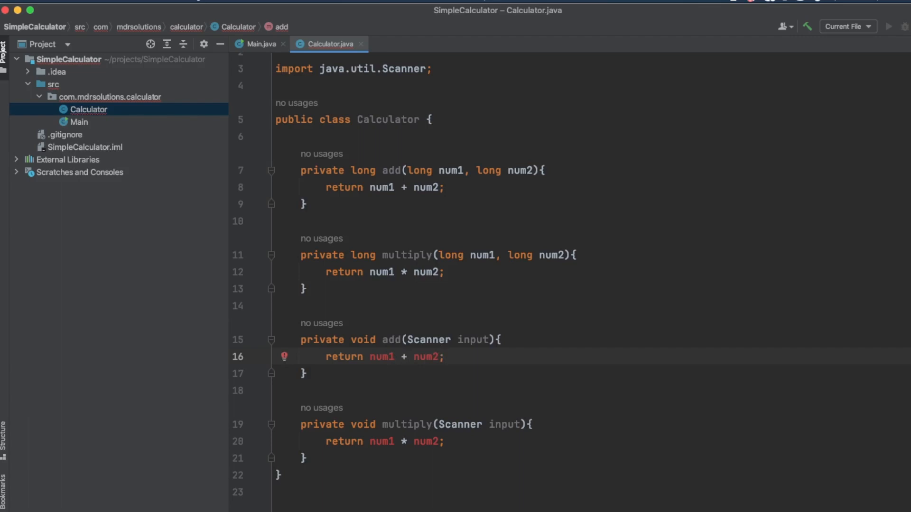
mouse_move(473, 387)
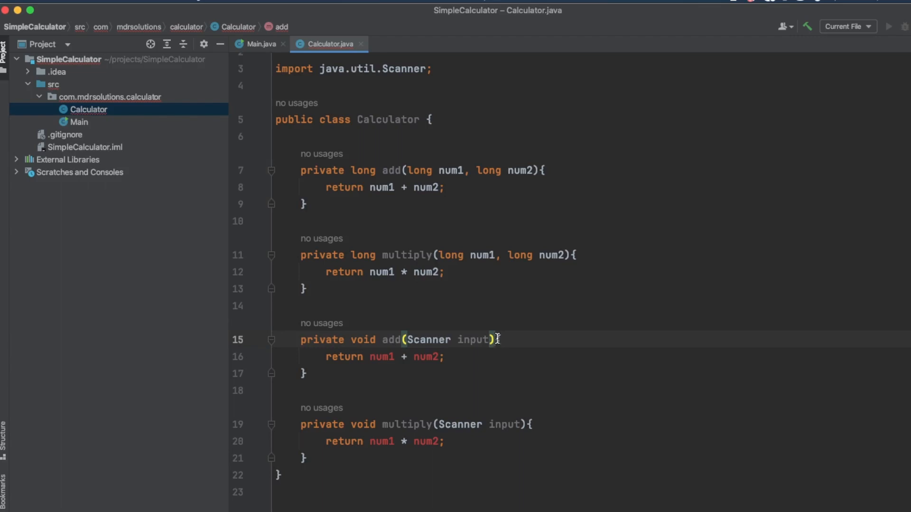
Declare throws InputMismatchException on the void add method, importing the exception.
text(throws)
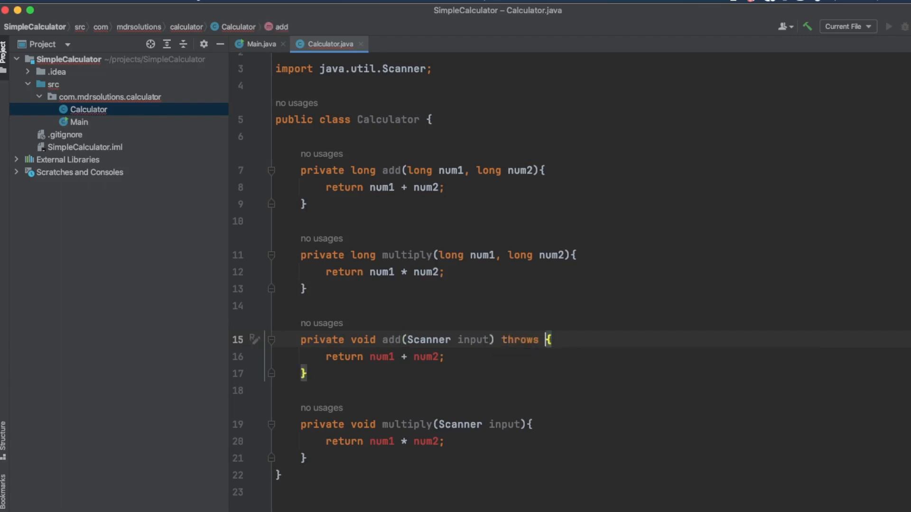
text(Inp)
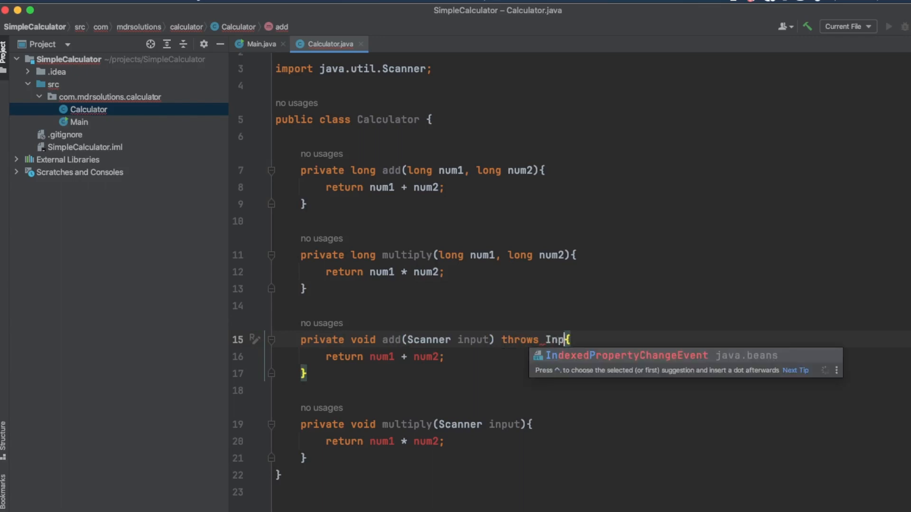
text(MismatchException)
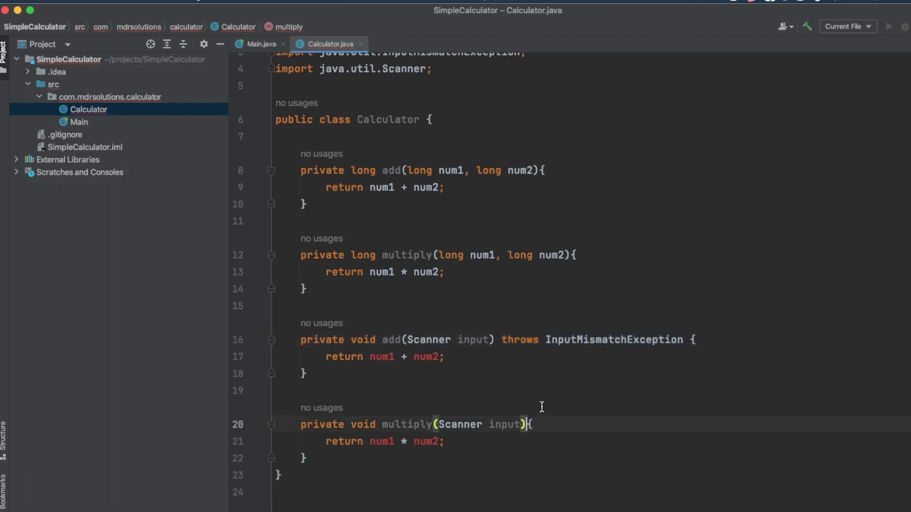
Add throws InputMismatchException to void multiply and remove add's return statement.
text(throws InputMismatchException)
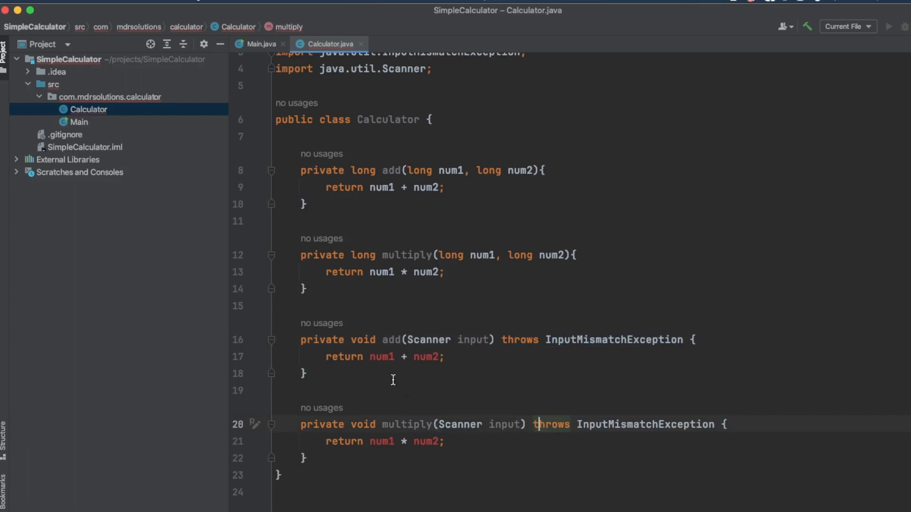
triple_click(383, 356)
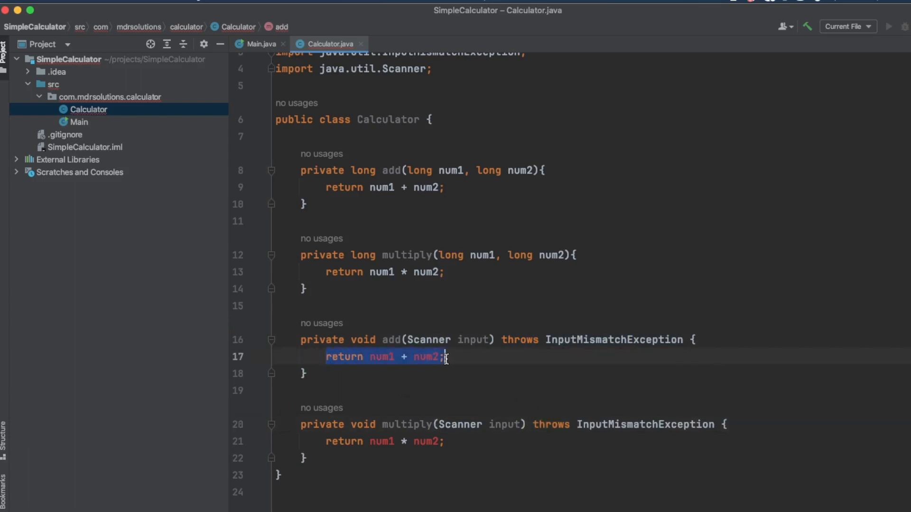
key(Delete)
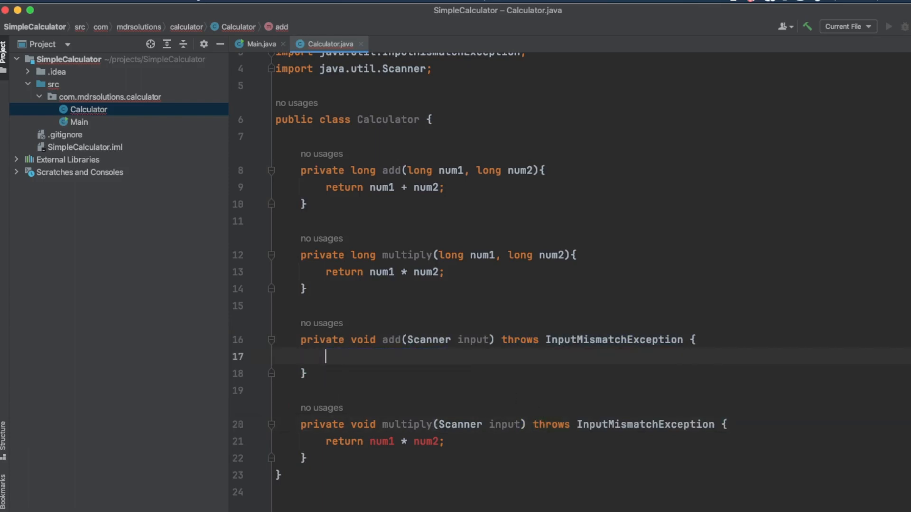
Make add print "Please enter the first number" and read num1 via input.nextLong().
text(stem.out.println();)
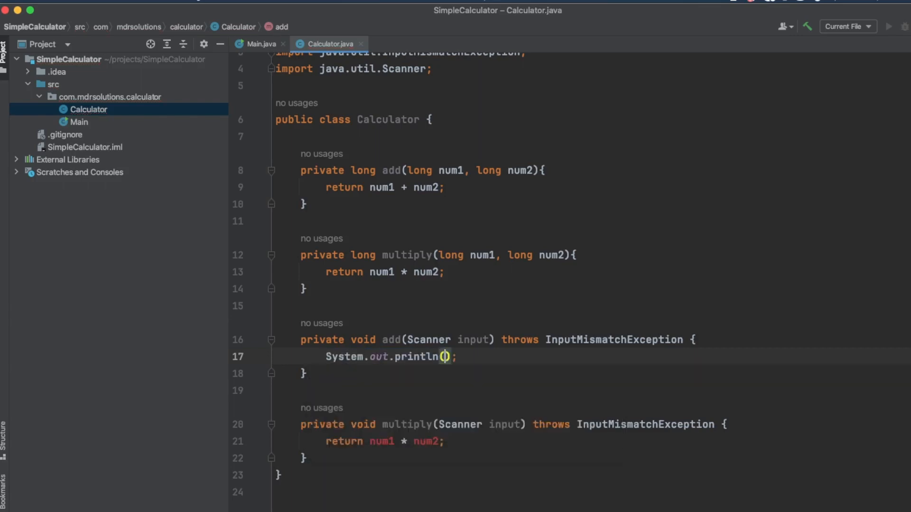
text("Plea")
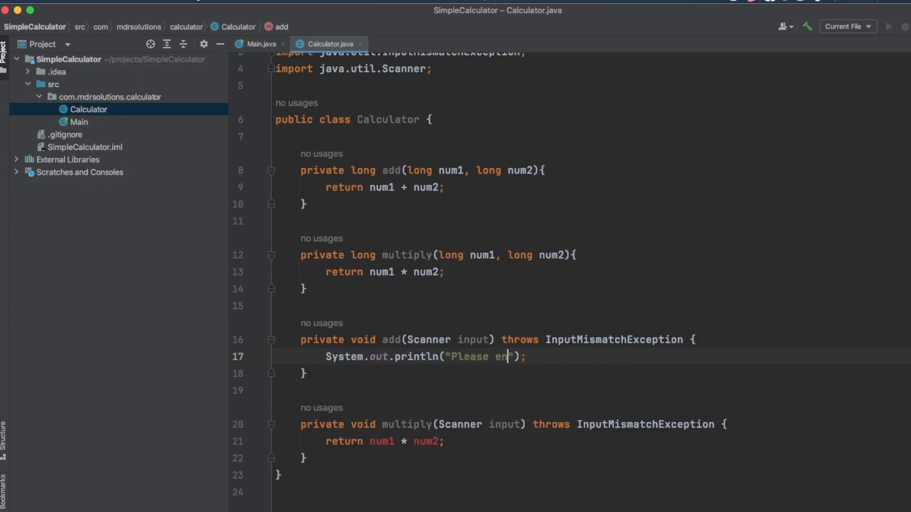
text(ter the)
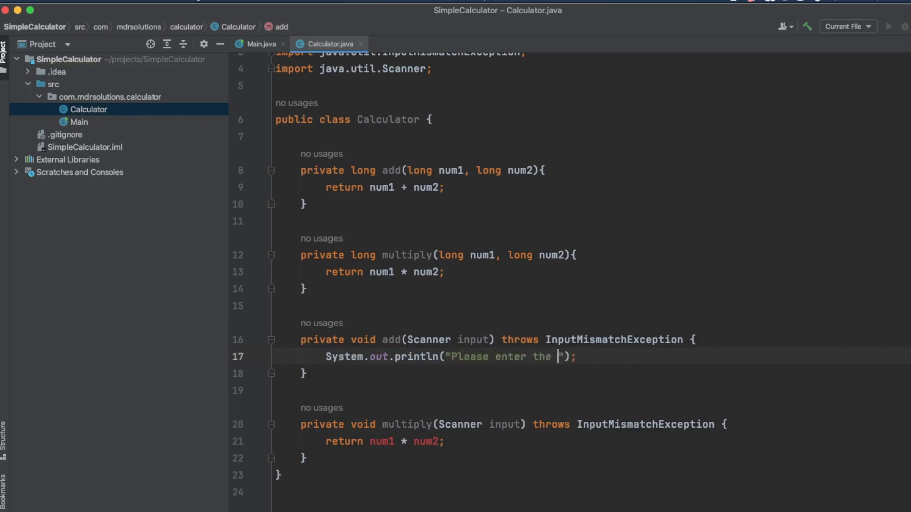
text(first number)
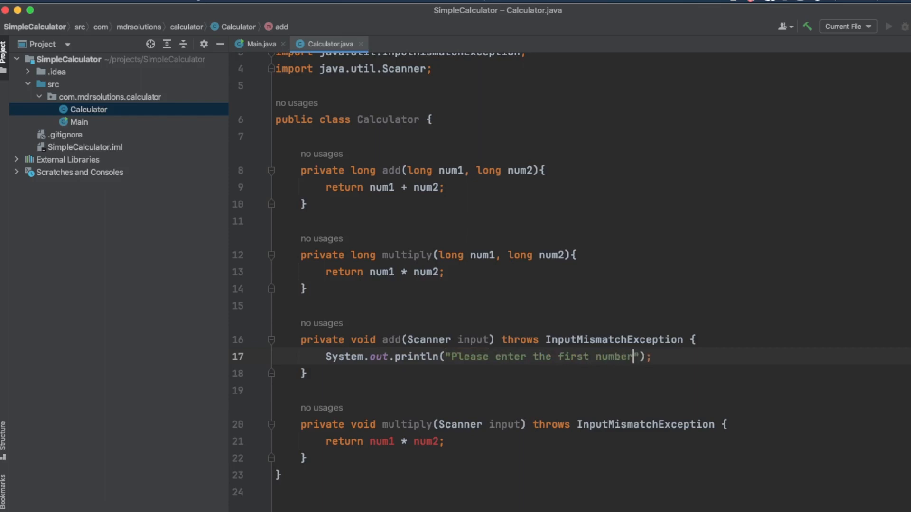
key(Enter)
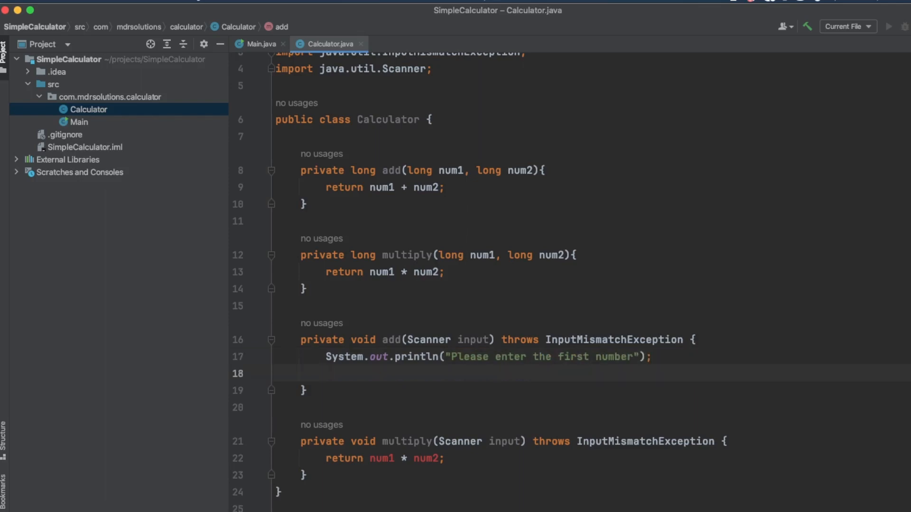
text(long num1)
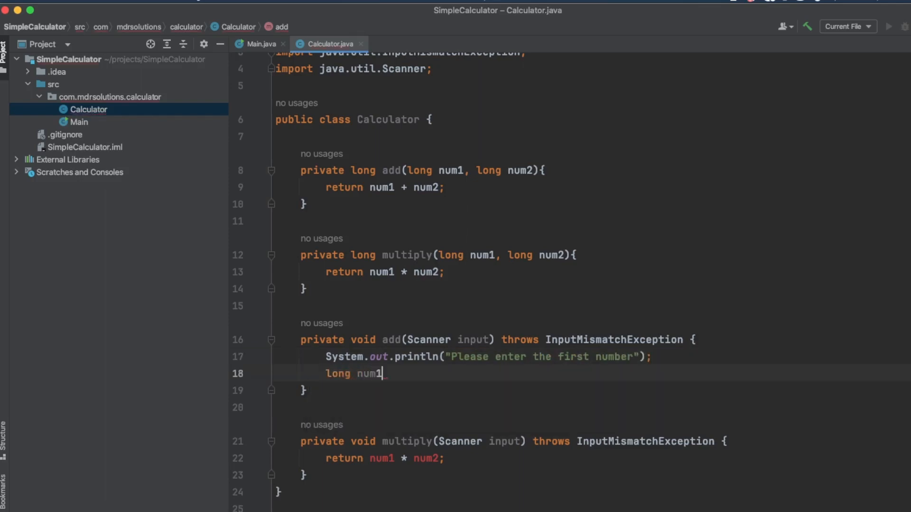
text(= input.nextLong();)
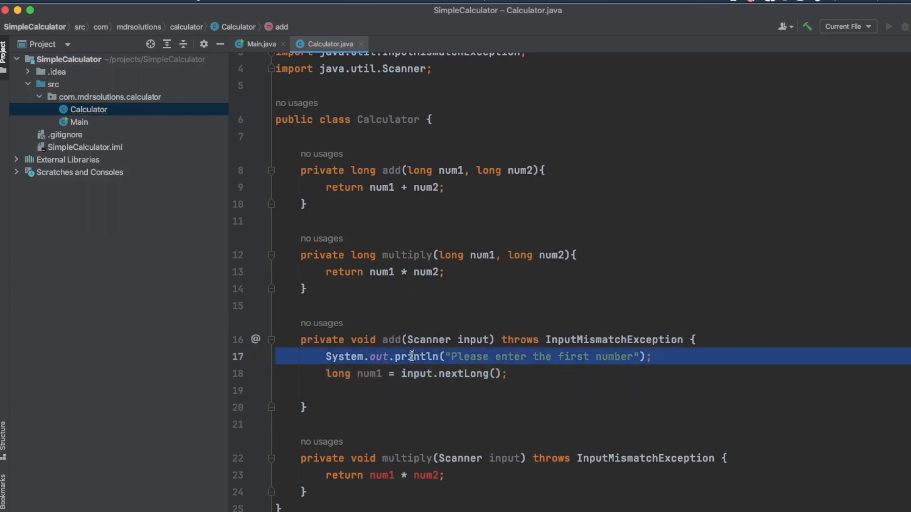
Make add print "Please enter the second number" and read num2 via input.nextLong().
click(403, 390)
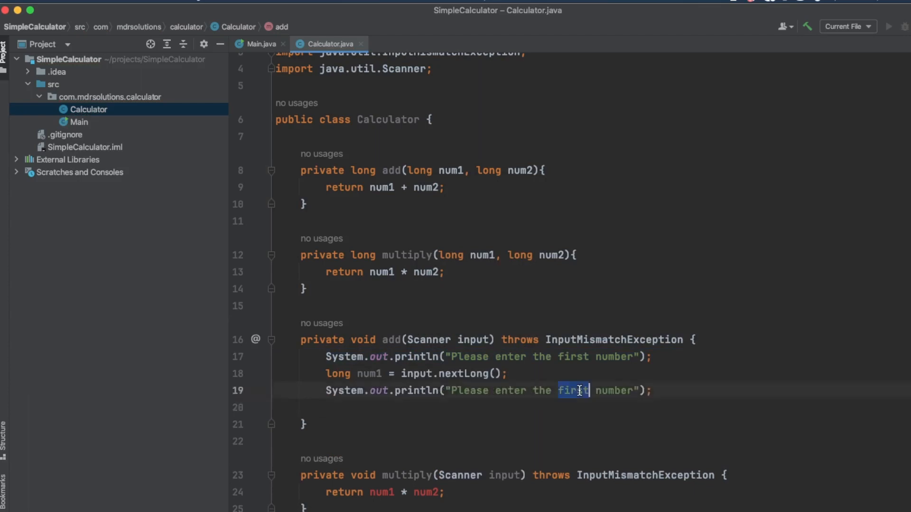
text(second)
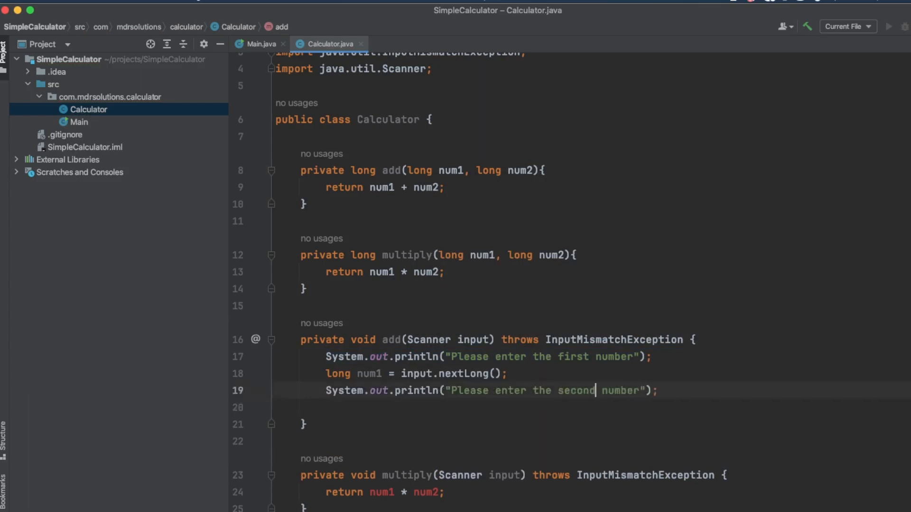
key(Enter)
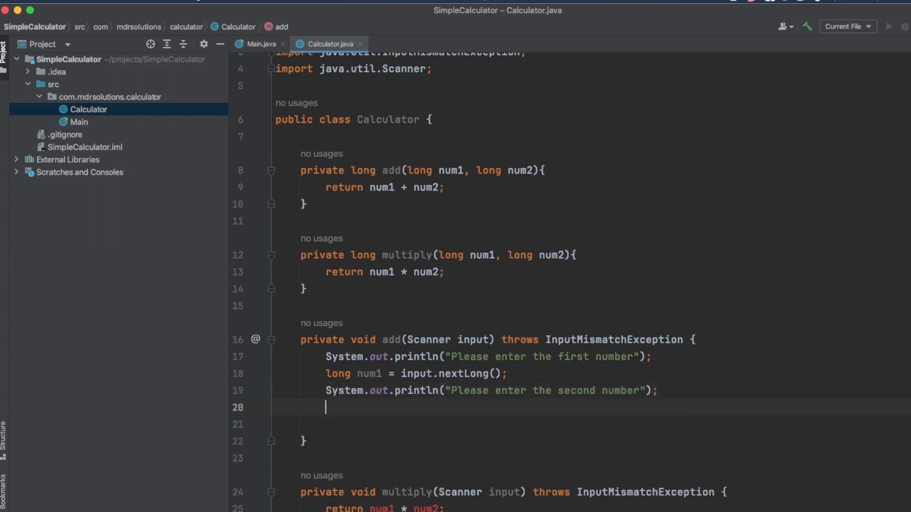
text(long)
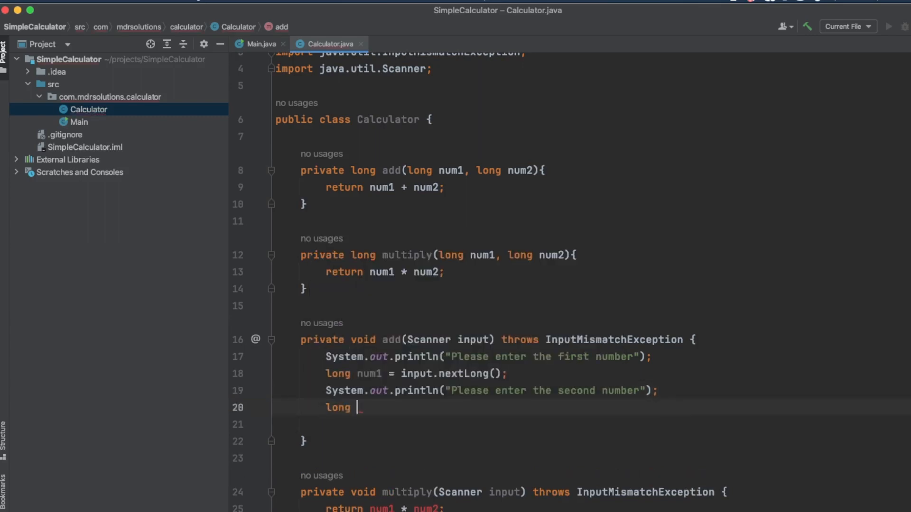
text(num2)
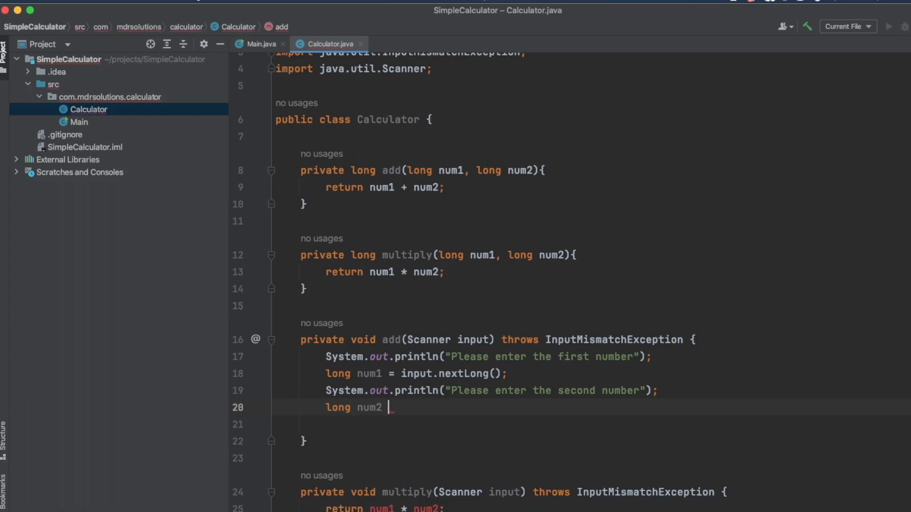
text(= input)
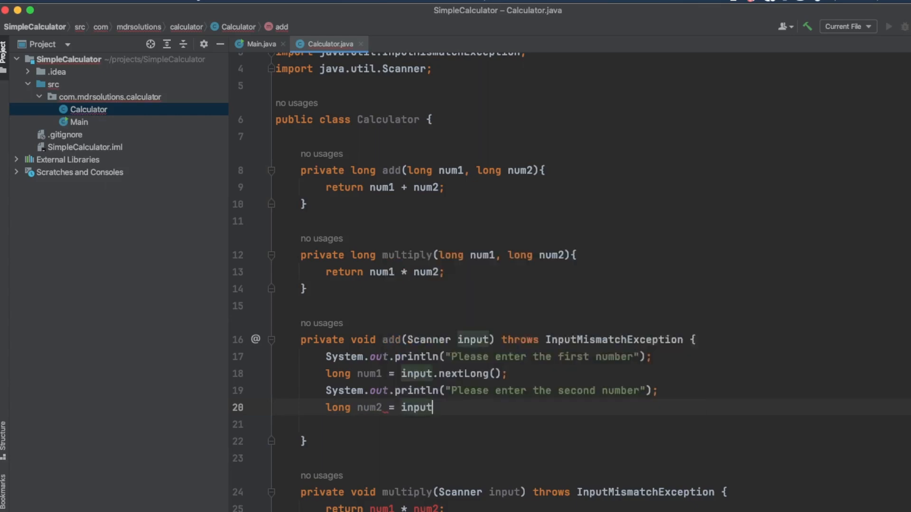
text(.nextLong()
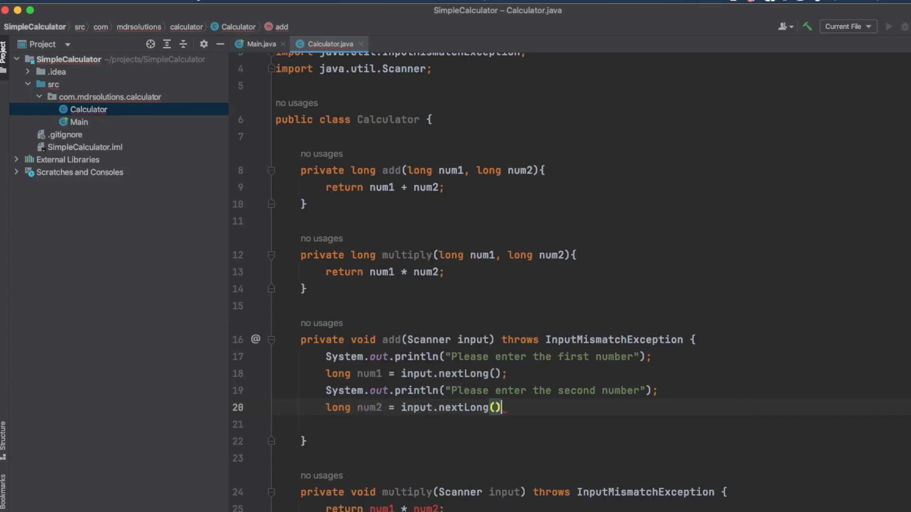
text(;)
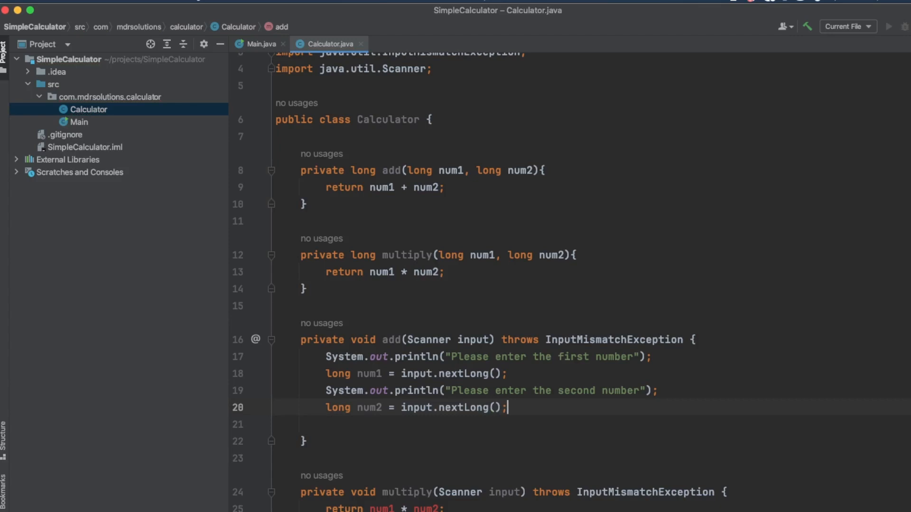
mouse_move(635, 341)
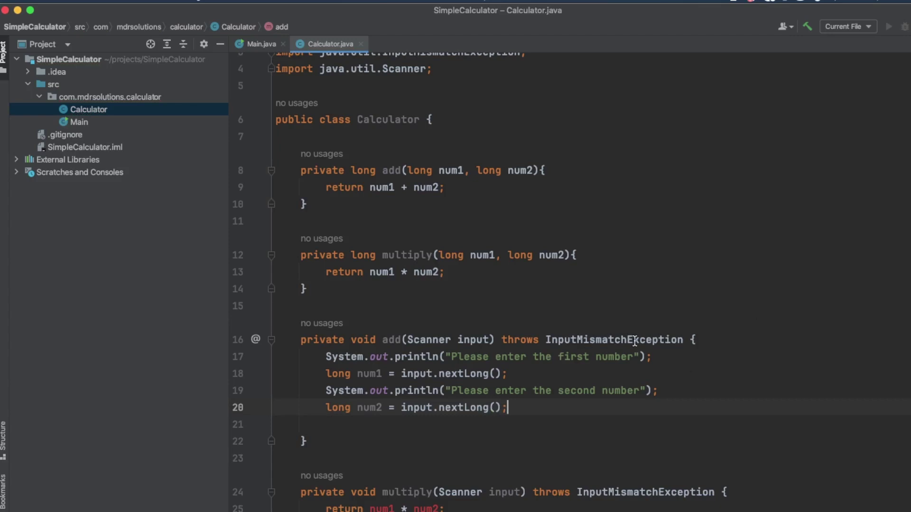
mouse_move(634, 340)
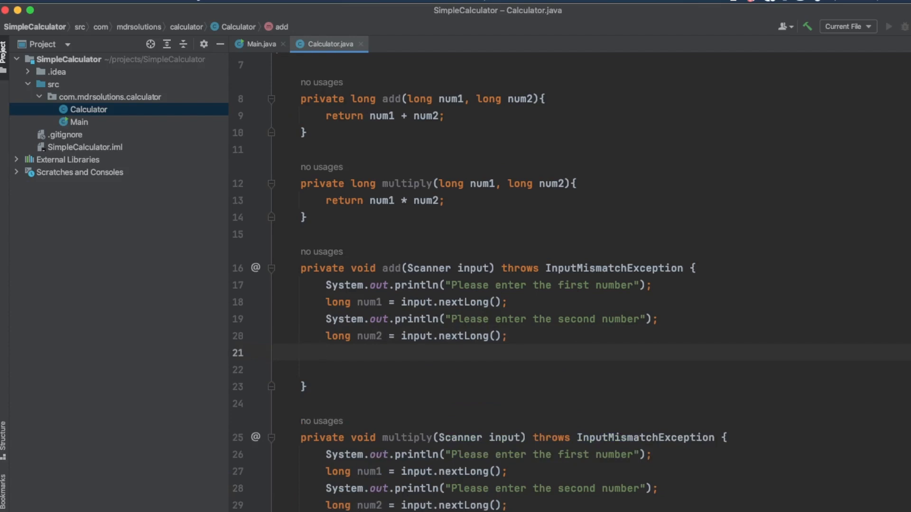
Store add(num1, num2) in a long variable named answer.
click(325, 353)
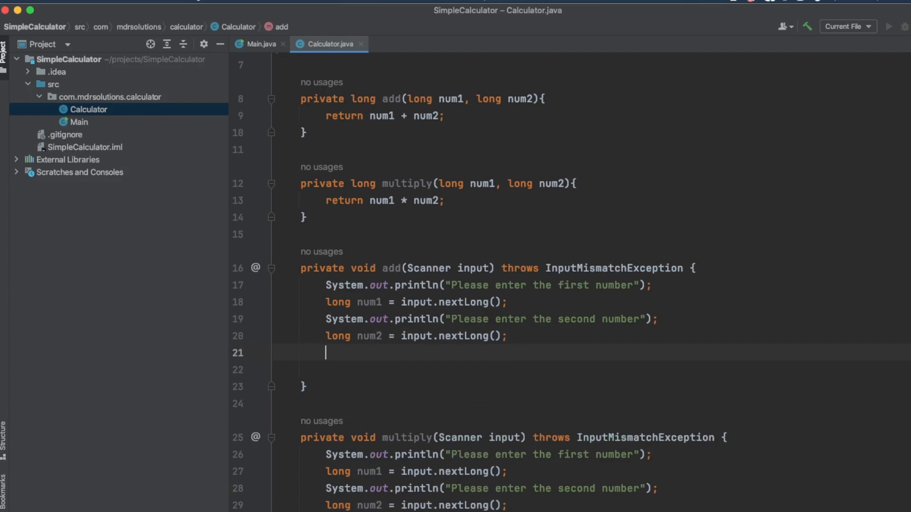
text(long answer)
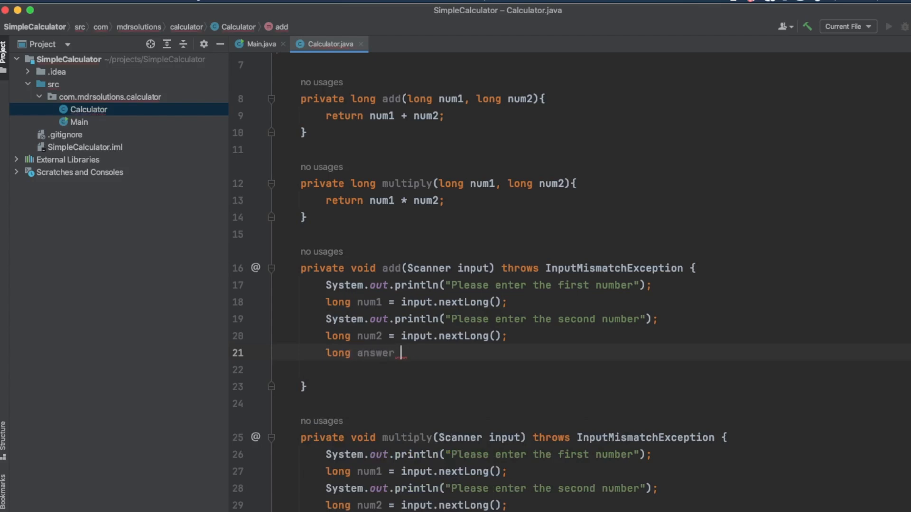
text(= add(num1)
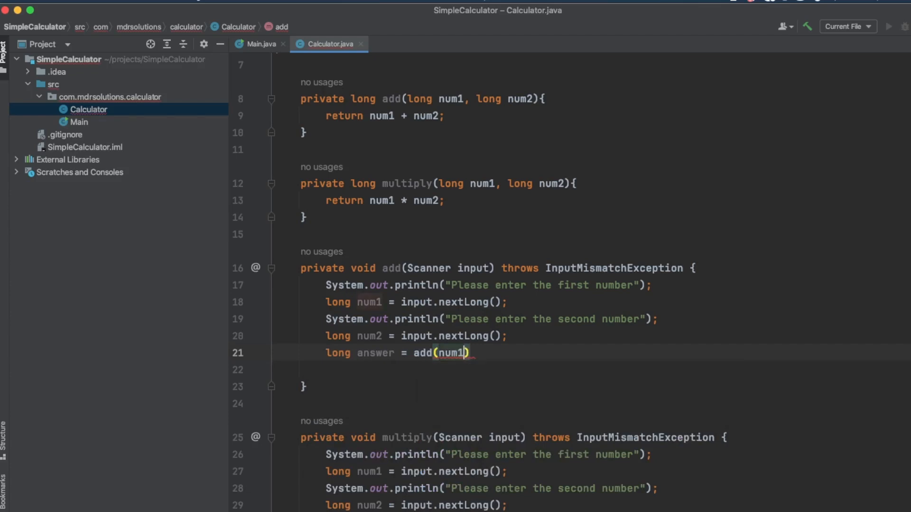
text(, num2)
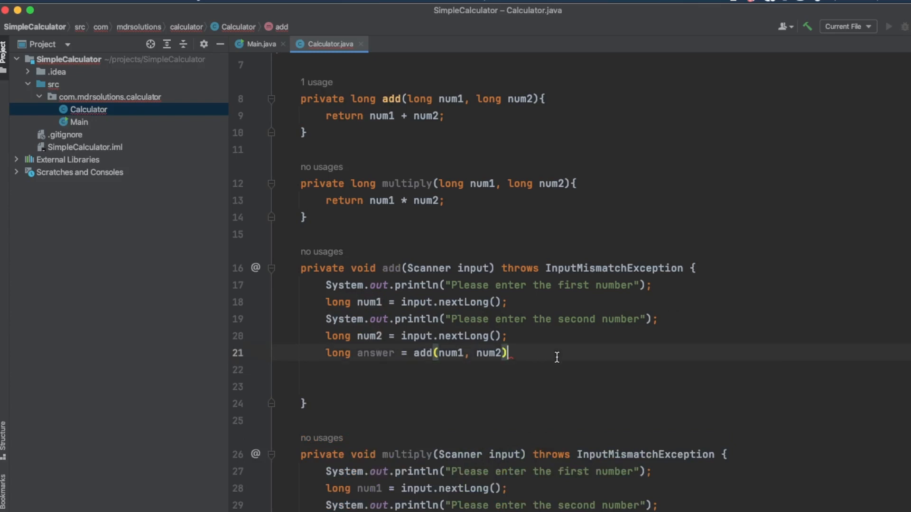
text(;)
key(Enter)
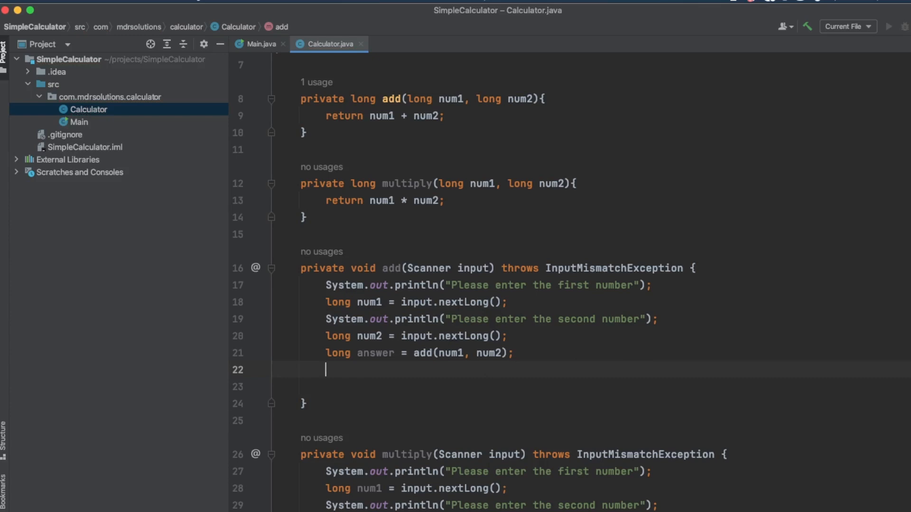
Print "The answer is : " + answer using the sout template.
text(ssout)
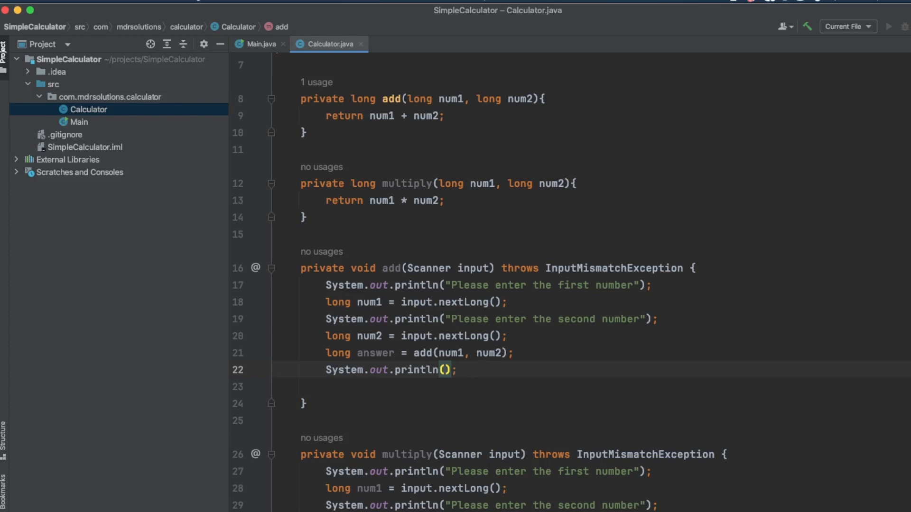
text("The")
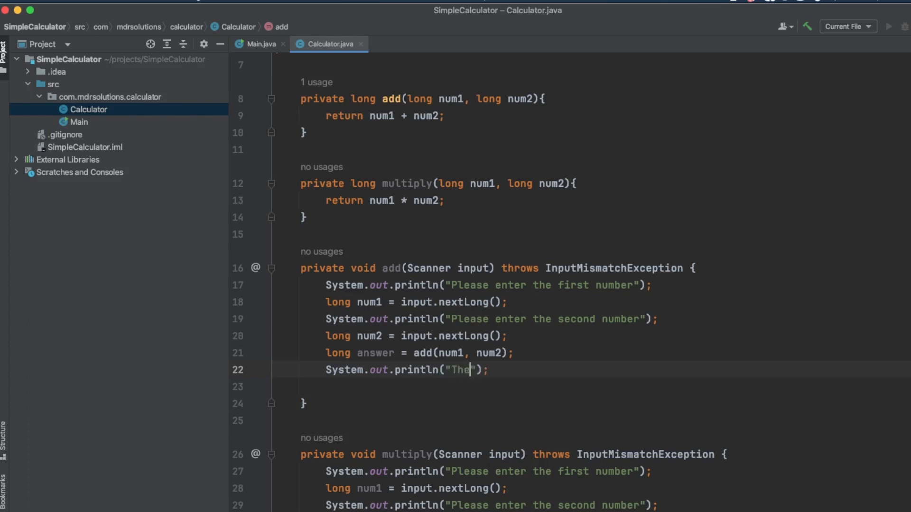
text(answer is :)
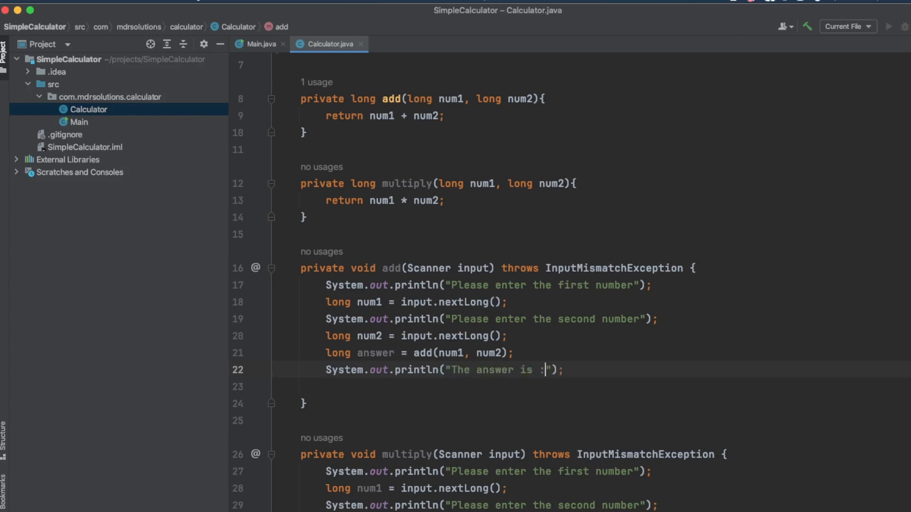
key(Backspace)
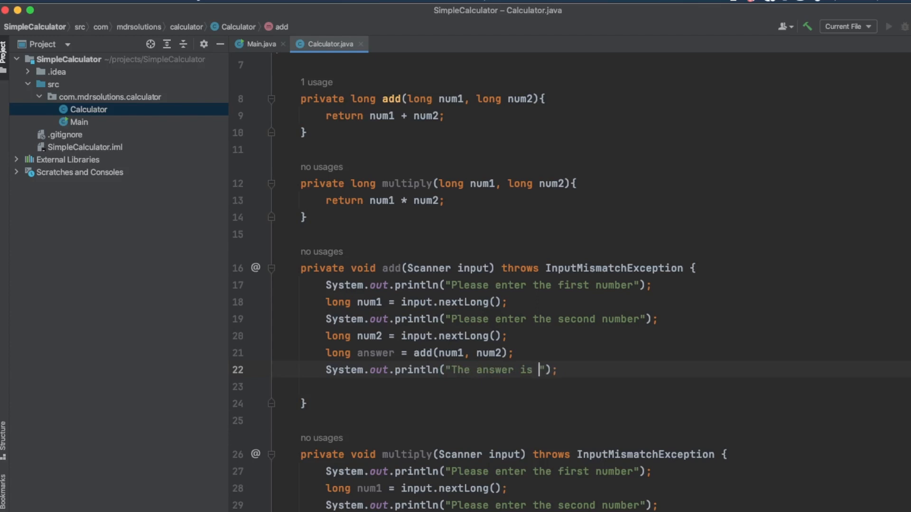
text(:)
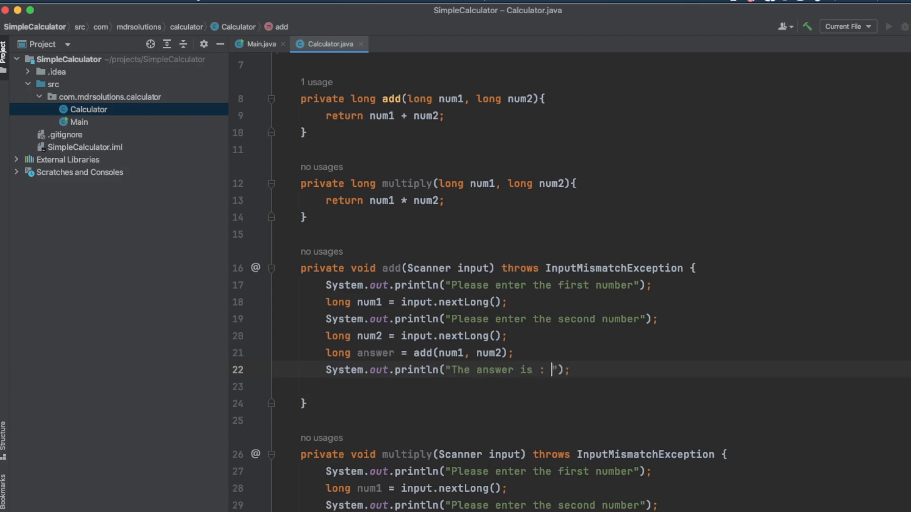
text(+)
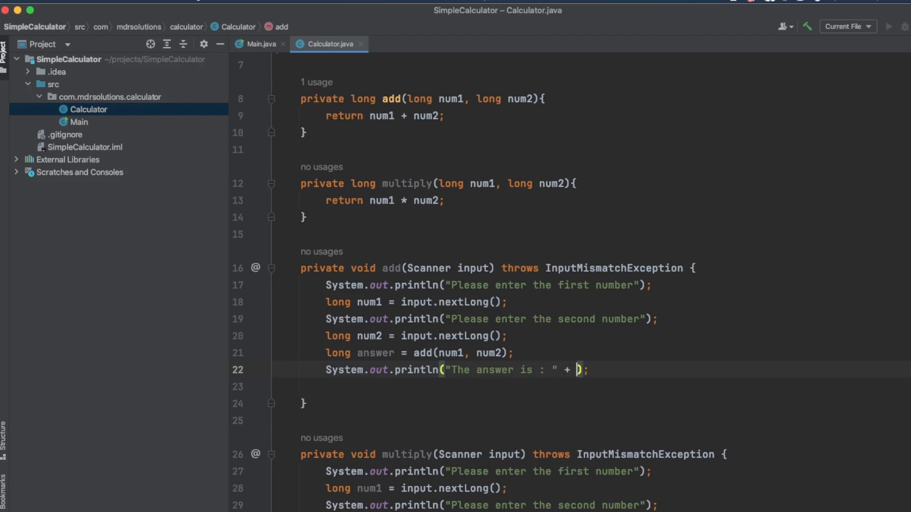
text(ansa)
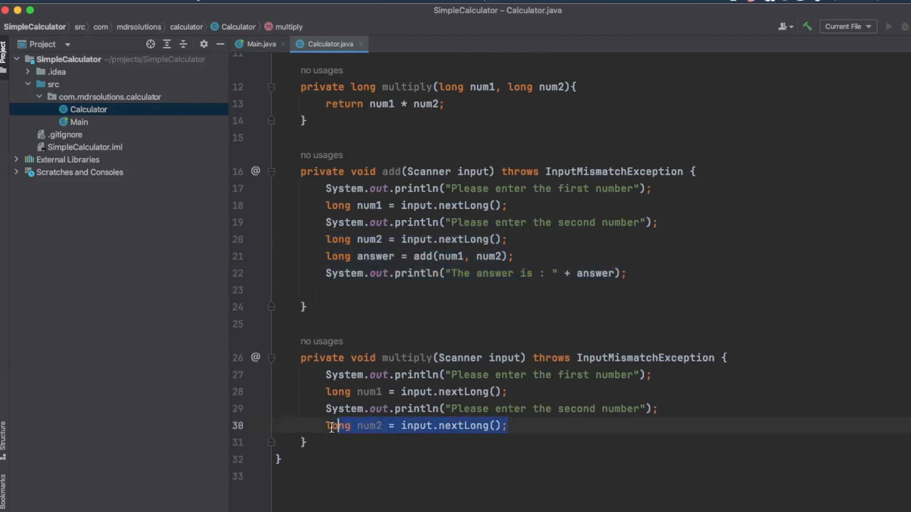
mouse_move(366, 420)
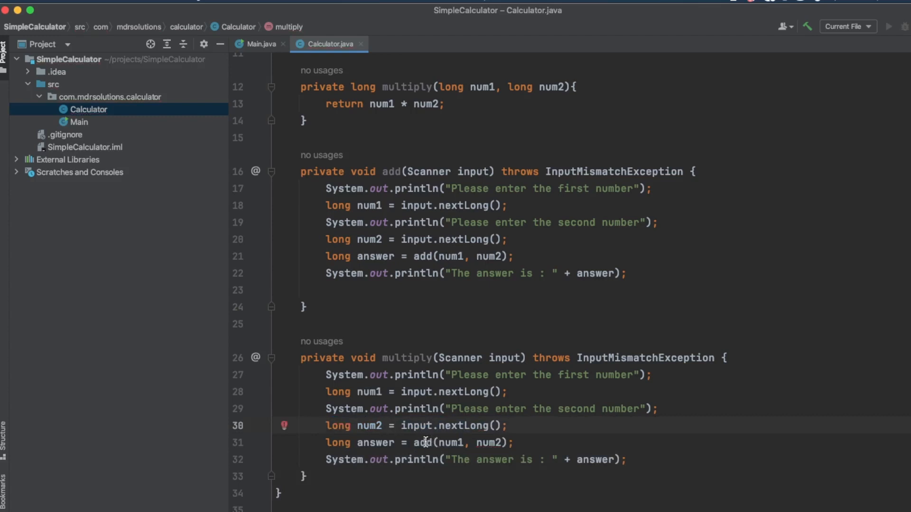
Change add to multiply so the answer line calls multiply(num1, num2).
text(multiply)
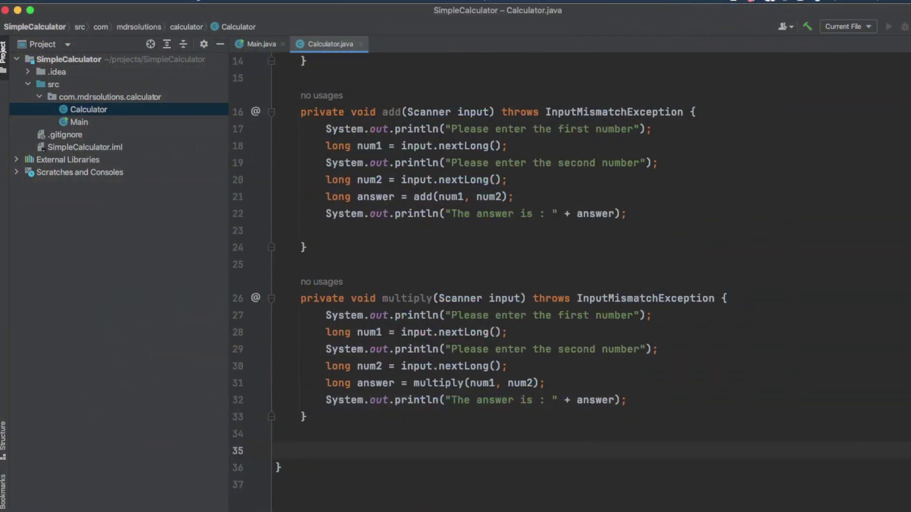
Declare public void menu() after multiply(Scanner) and open its method body.
text(publ)
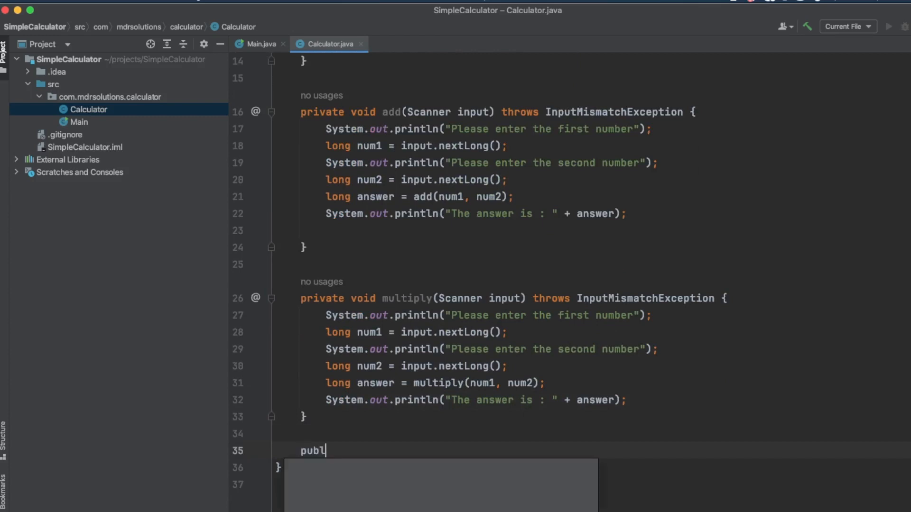
text(ic void)
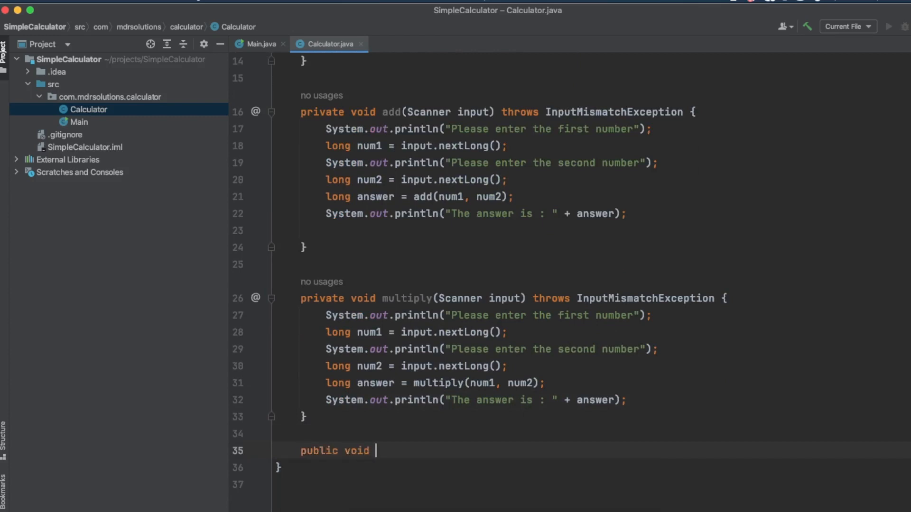
text(menu(){)
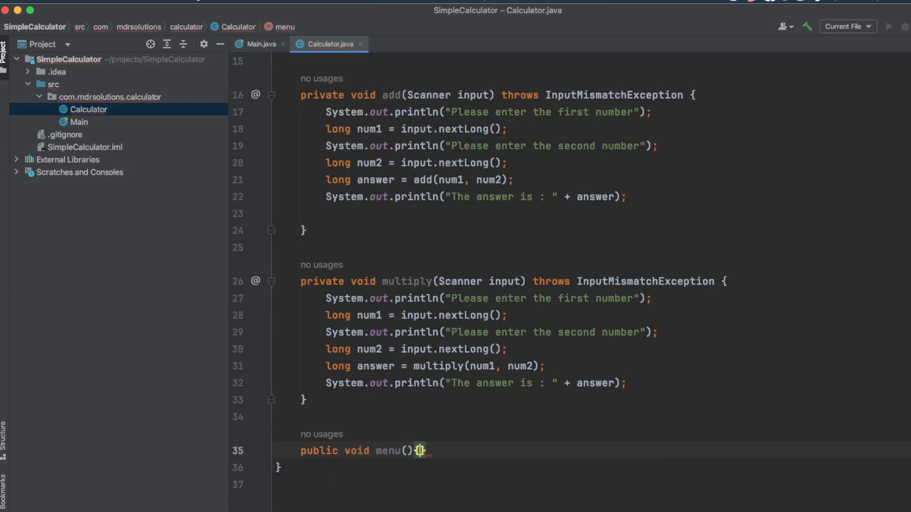
key(Enter)
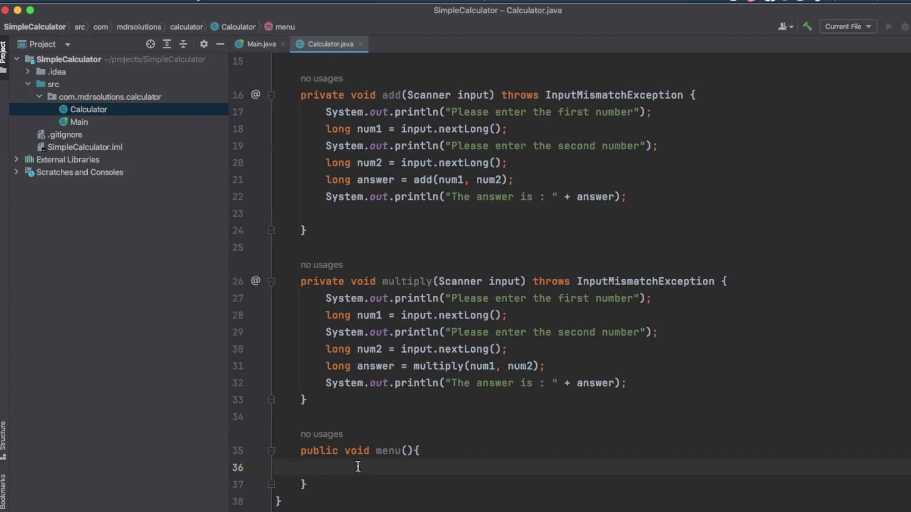
text(bo)
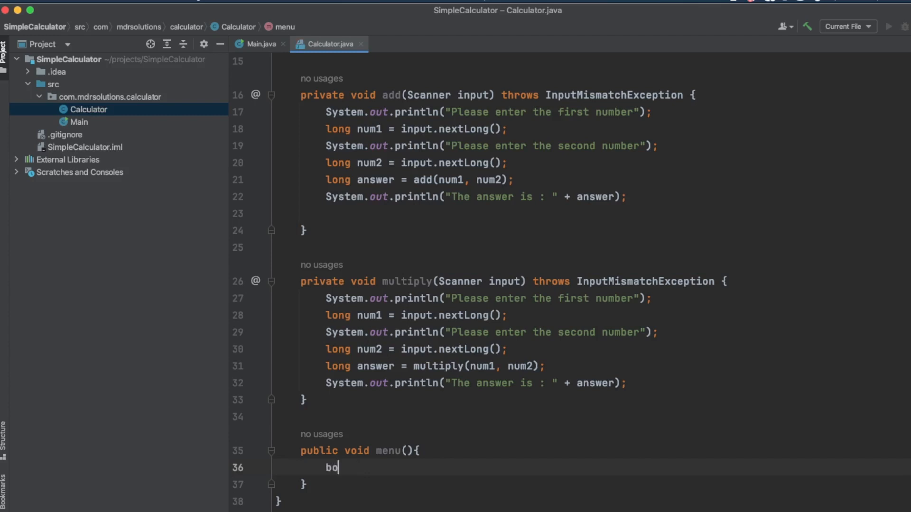
Declare boolean run = true at the start of menu().
text(ol)
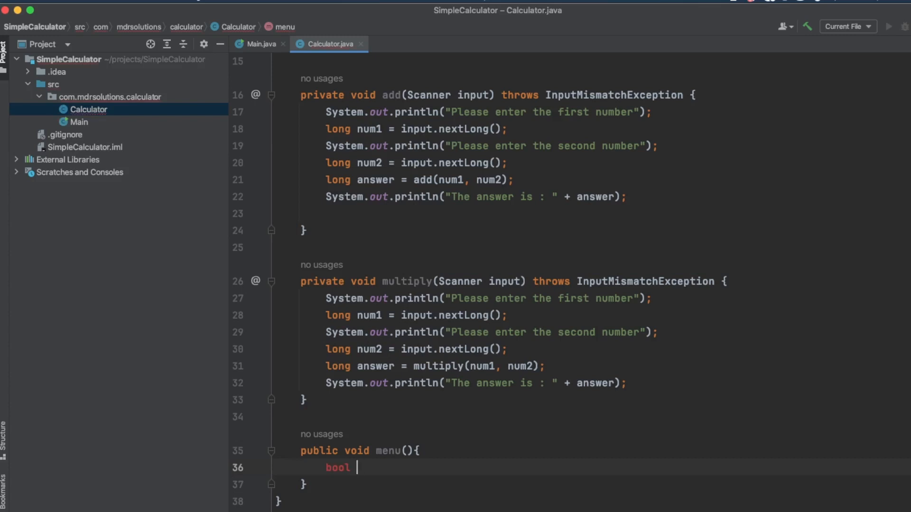
text(ea)
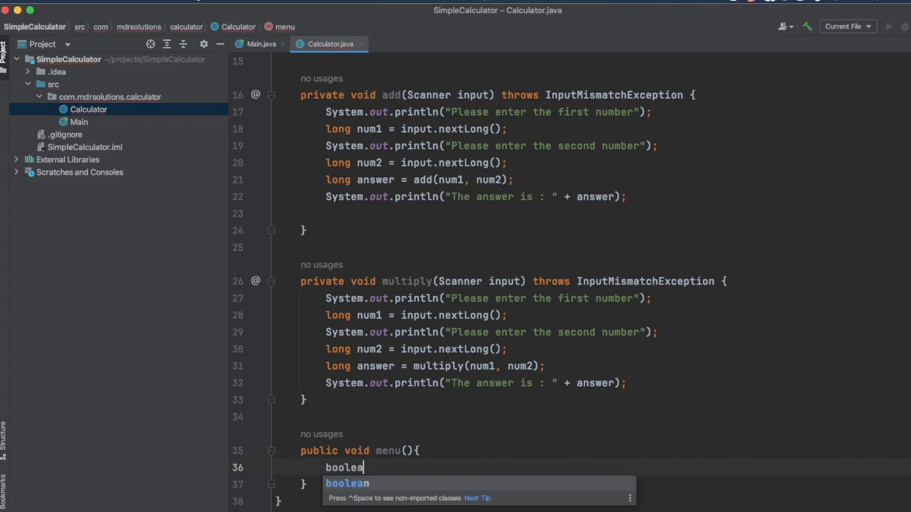
text(n r)
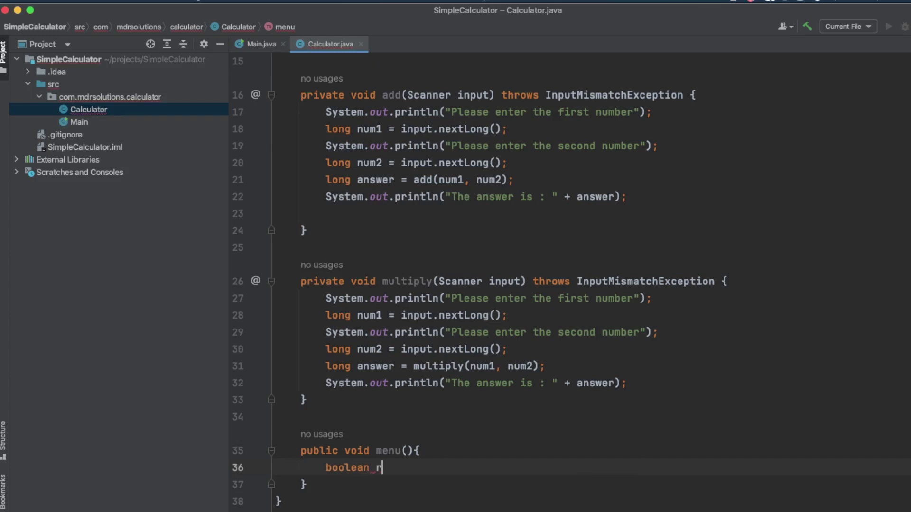
text(un = true)
text(s)
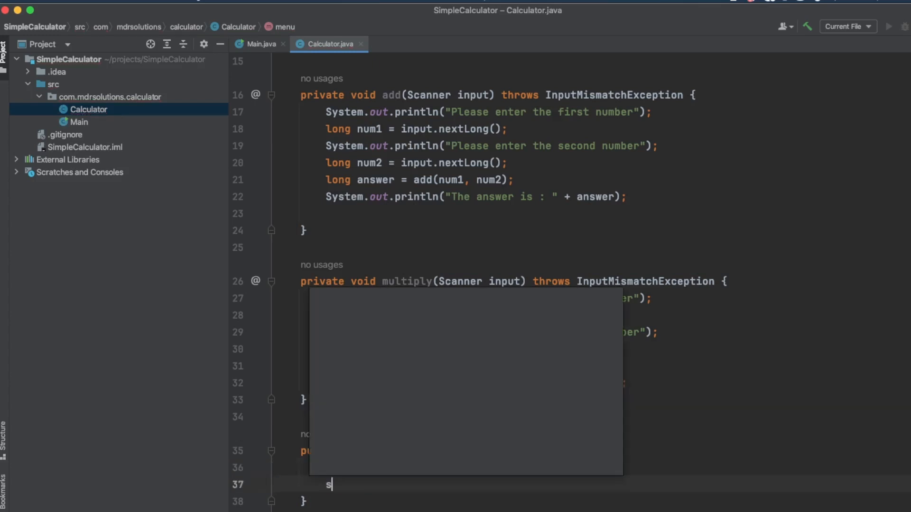
Open a while (run) loop and begin printing 'Please choose an…'.
text(while (run){)
text(System.out.println();)
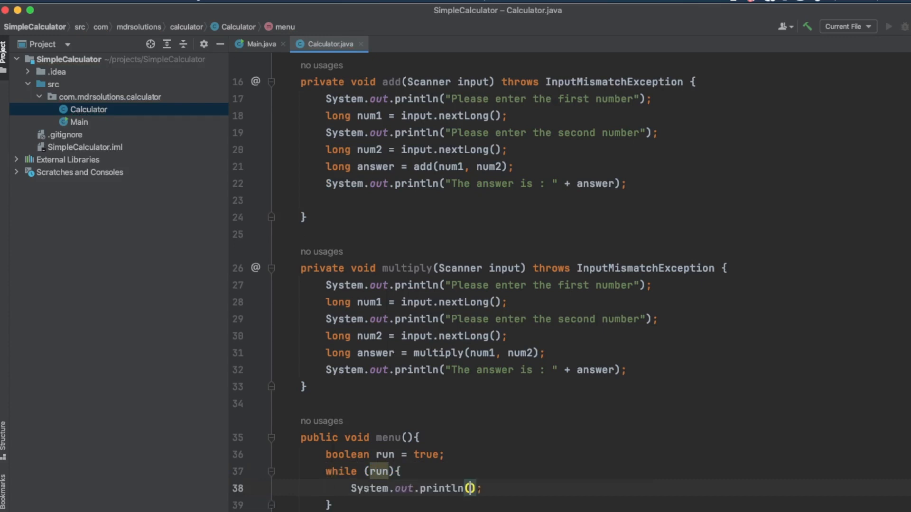
text(")
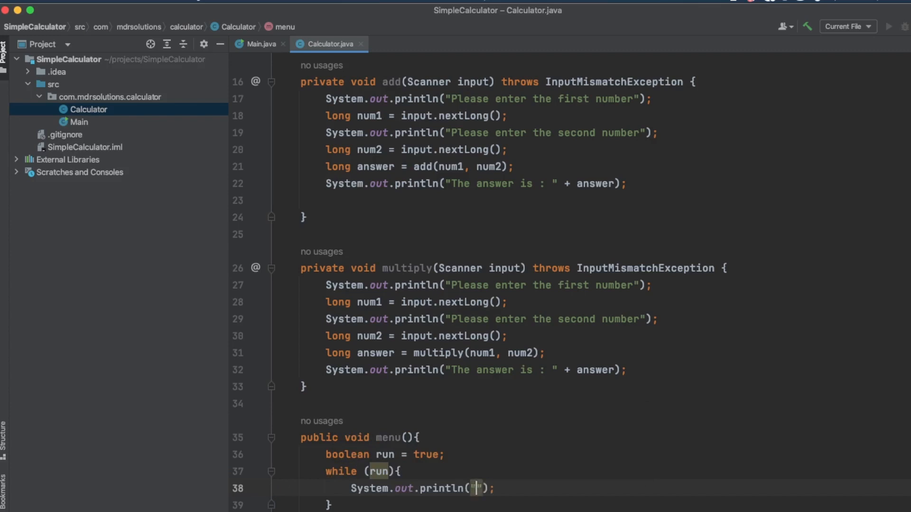
text(Please choos a)
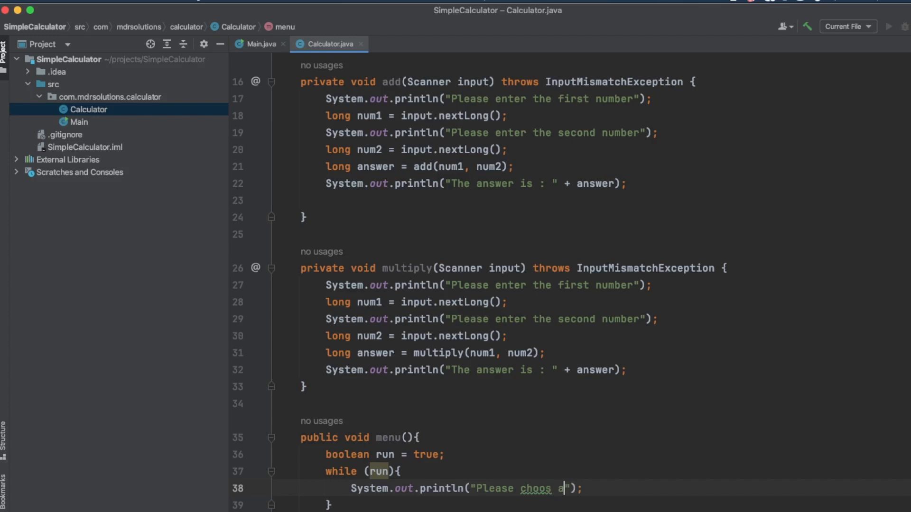
text(n)
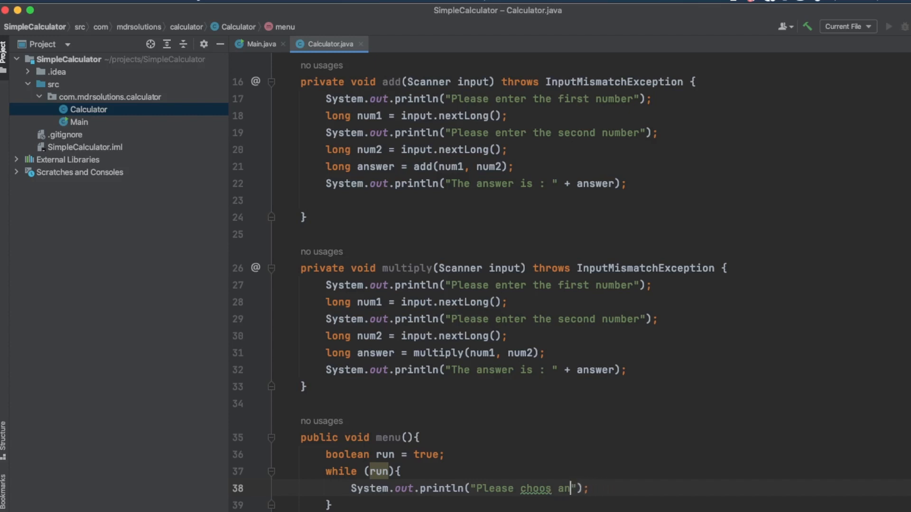
text(e)
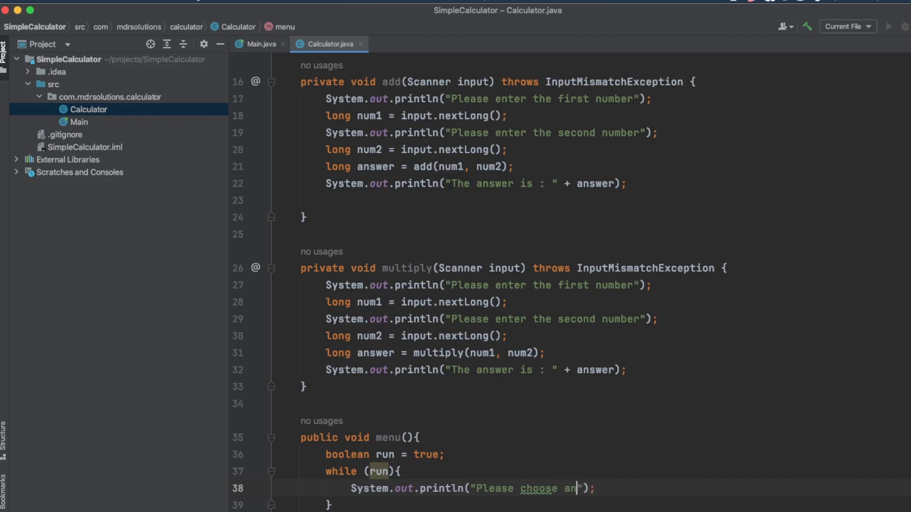
Finish the 'choose an operation' prompt and add the '1 - for addition' println.
text(opperation below)
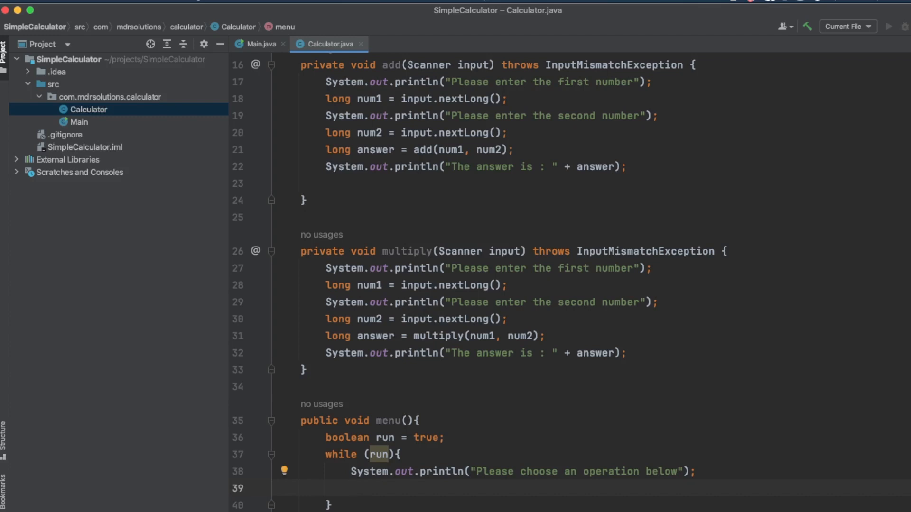
text(sout)
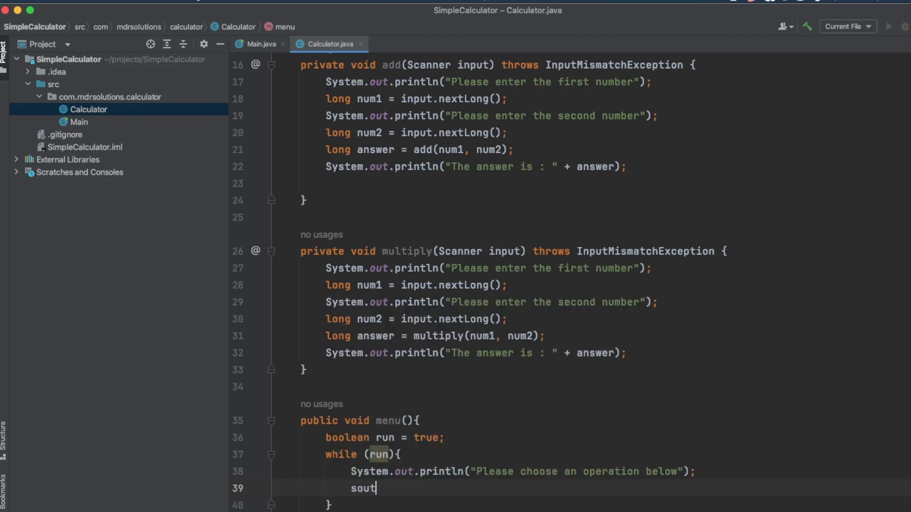
key(Tab)
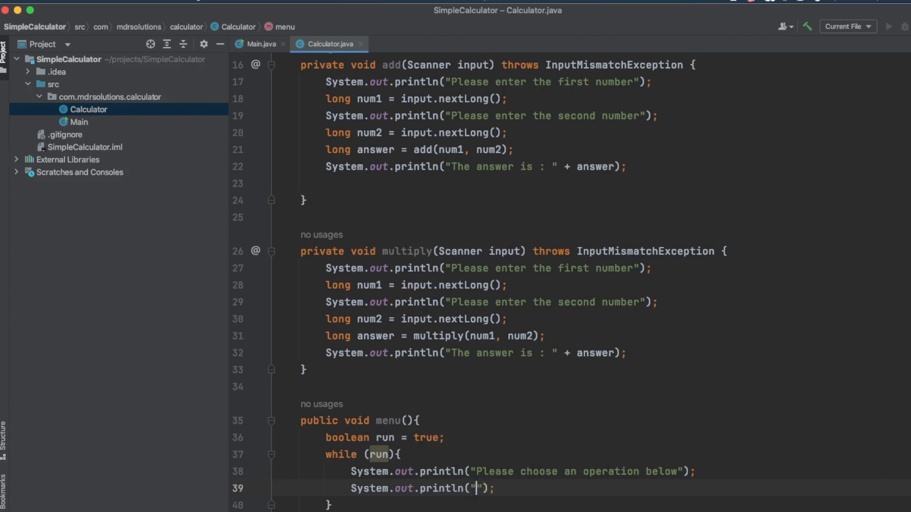
text(1 - for)
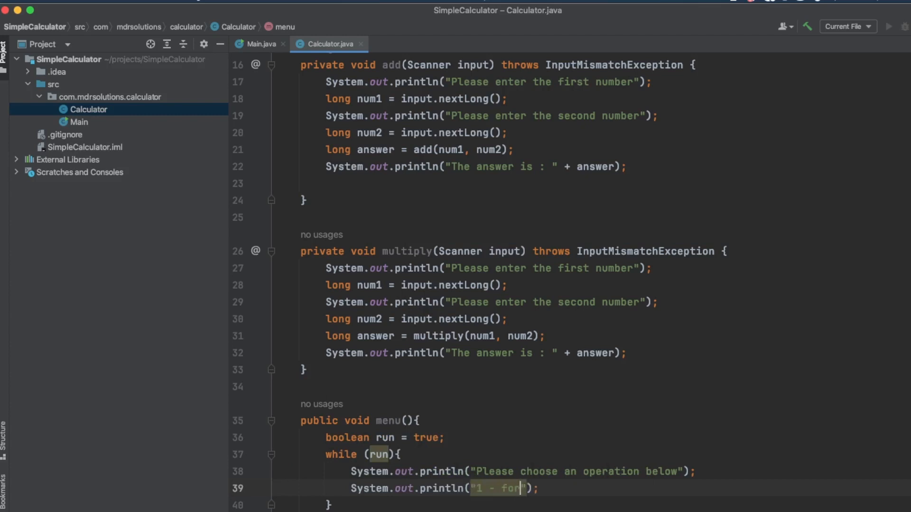
text(addtion)
text(System.out.println("");)
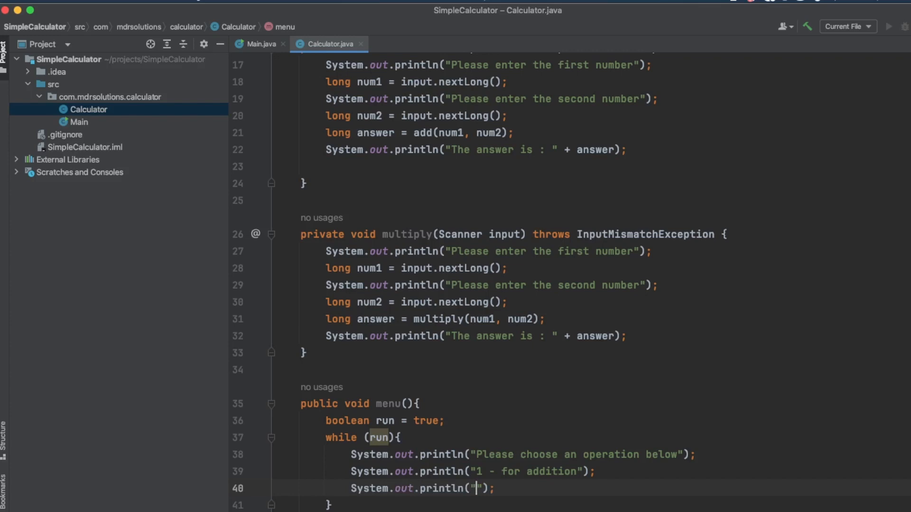
Add println lines for '2 - for multiplication' and '9 - for exit'.
text(2 - for u)
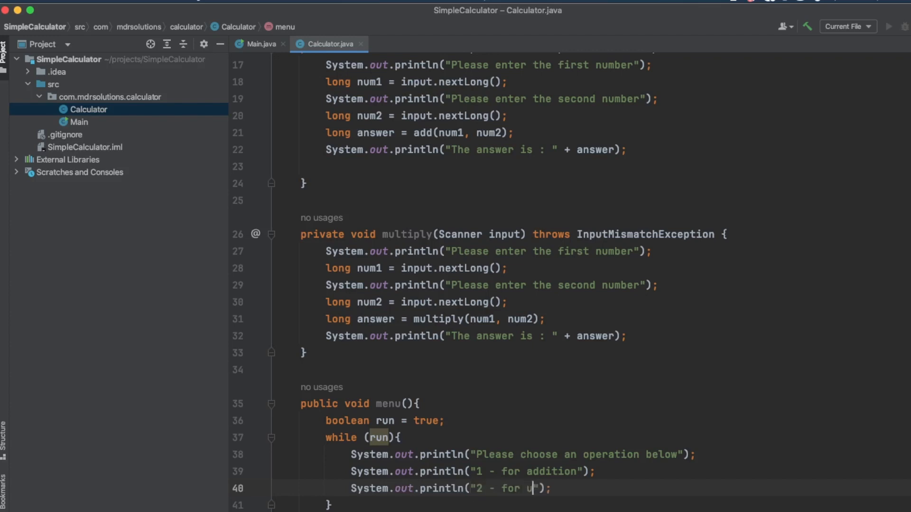
text(multiplication)
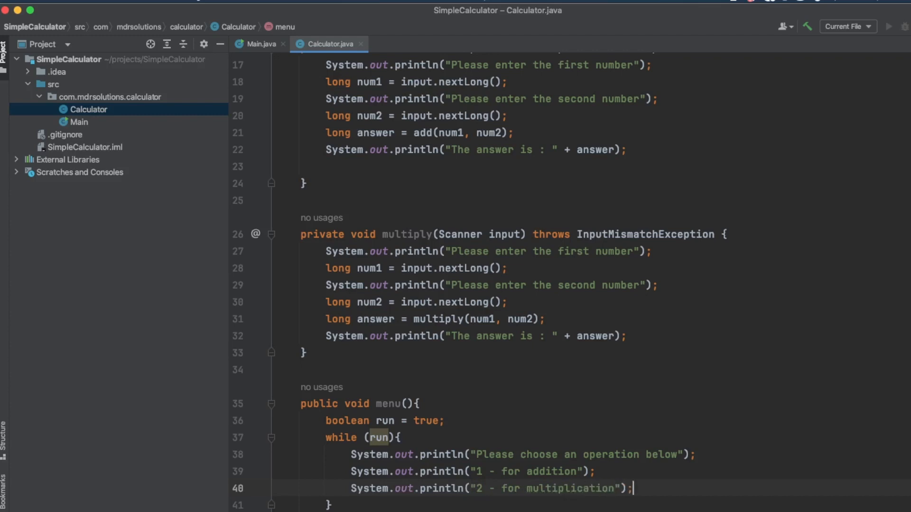
key(Enter)
text(System.out.println("9");)
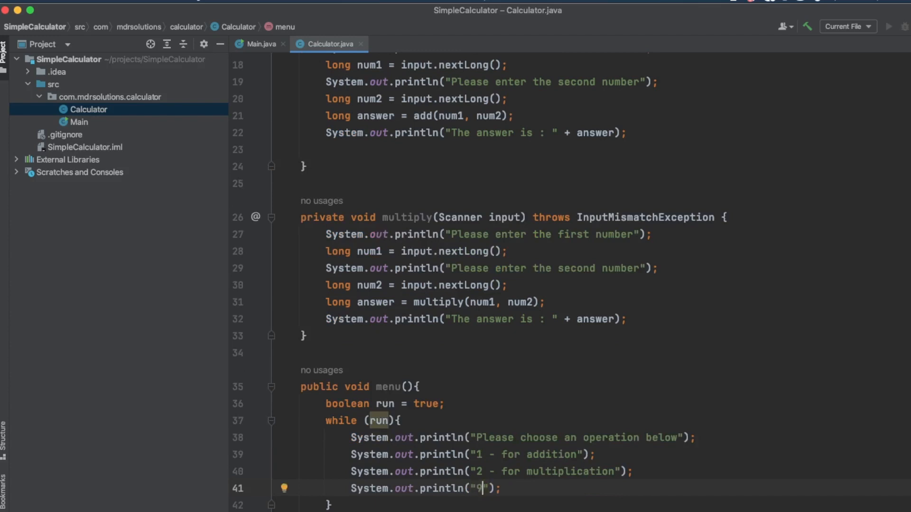
text(" ")
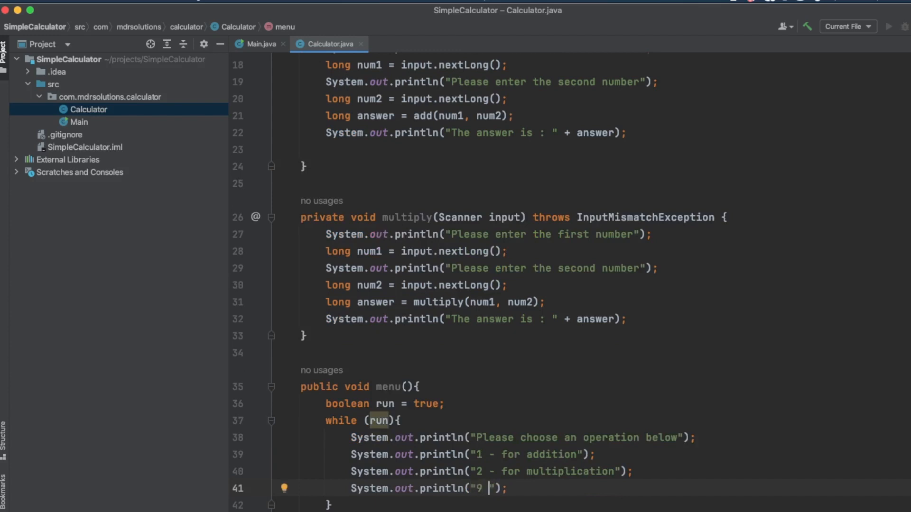
text(-)
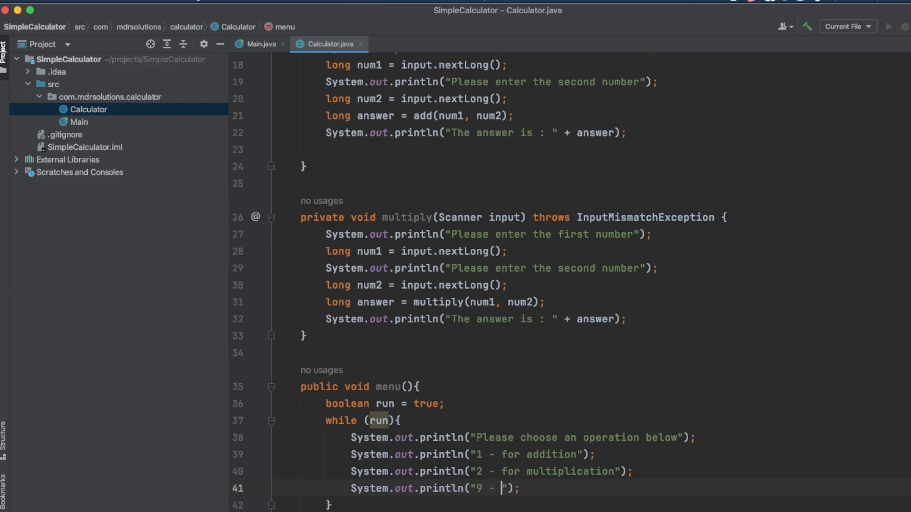
text(f)
text(to exit)
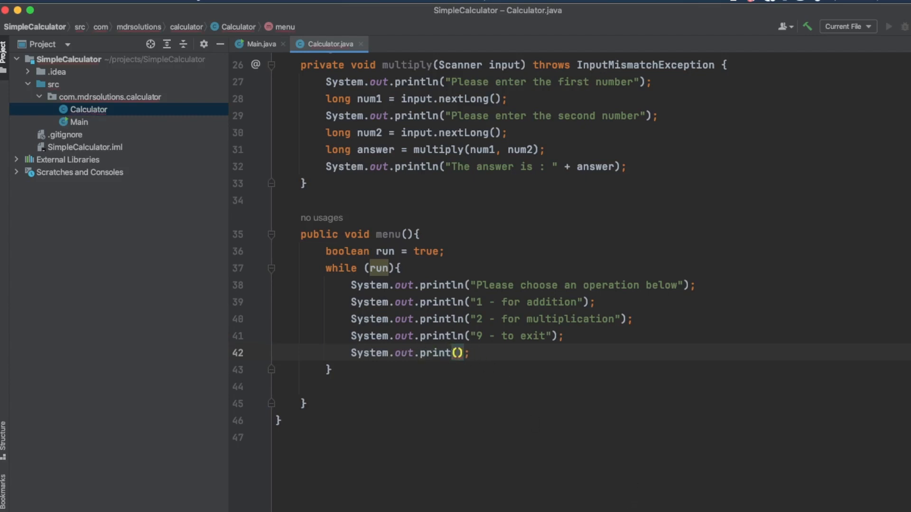
Print a '--> ' prompt, then add a blank line and an empty try block.
text(")
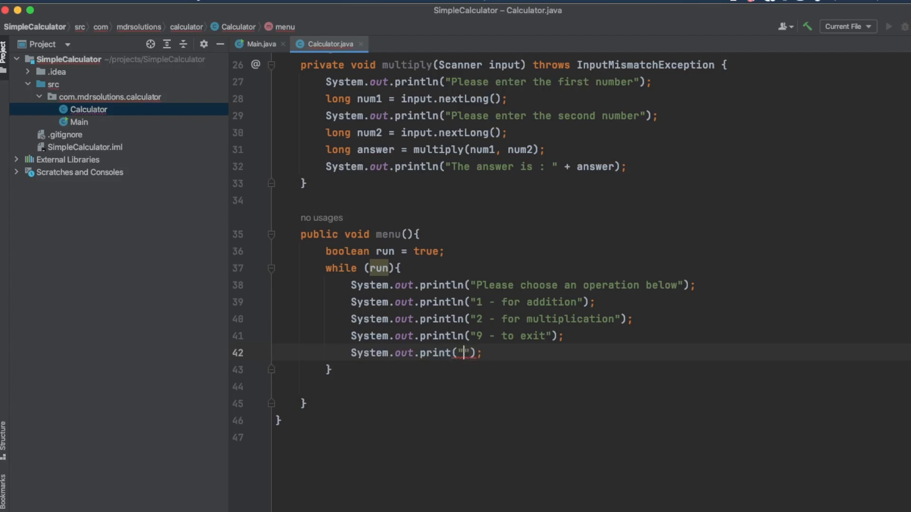
text(--)
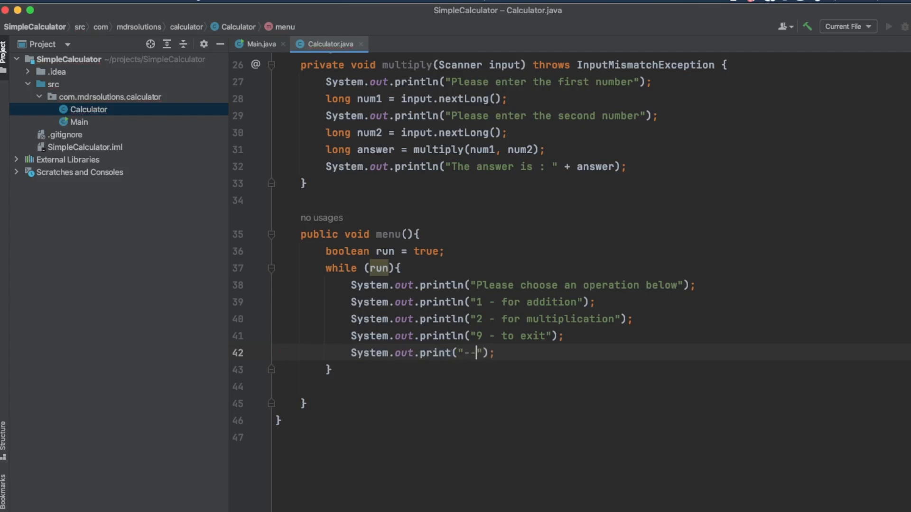
text(>)
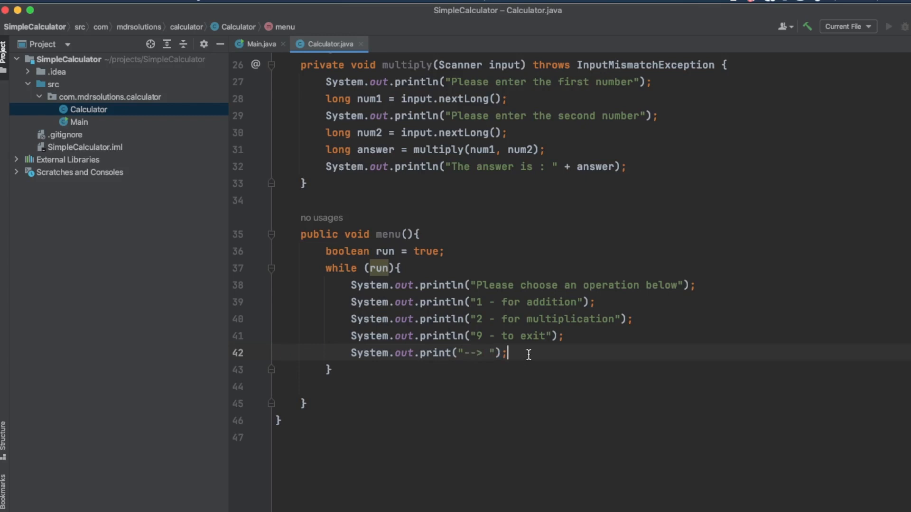
key(Enter)
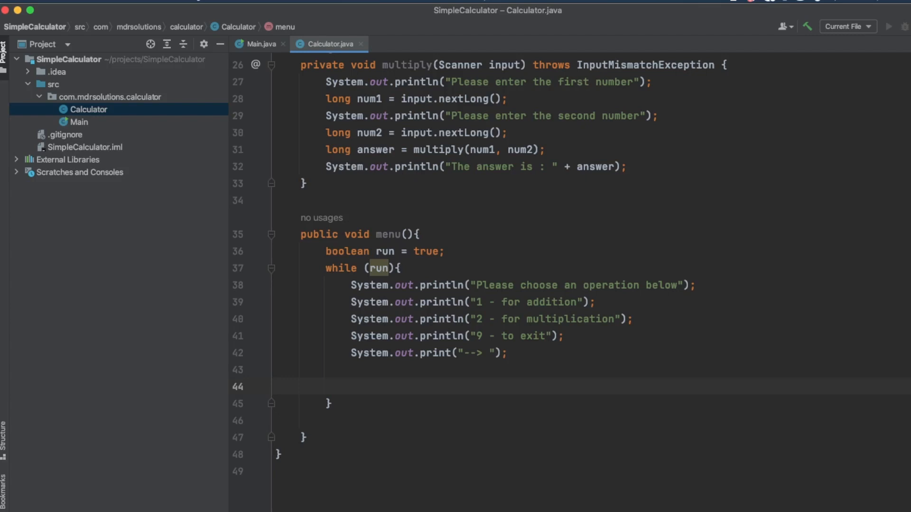
text(try {)
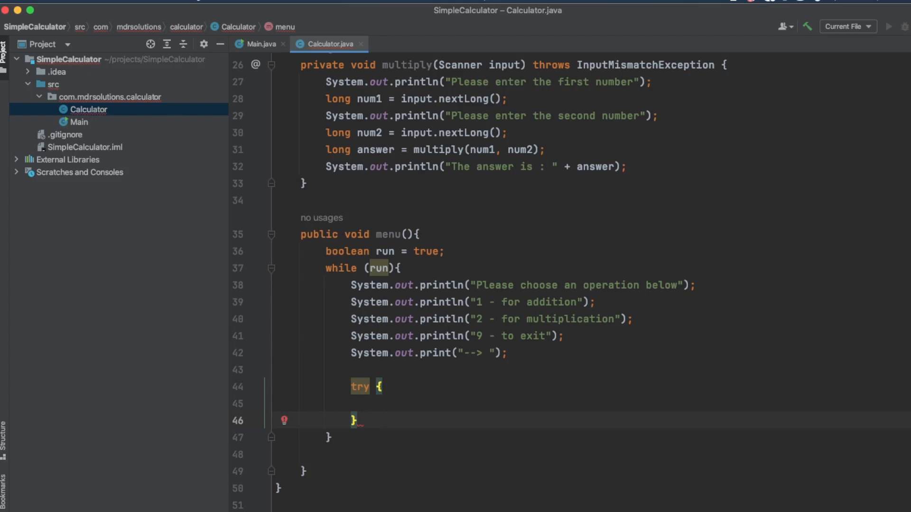
Catch InputMismatchException ex and print 'Invalid Selection! Try again!' in it.
text(catch)
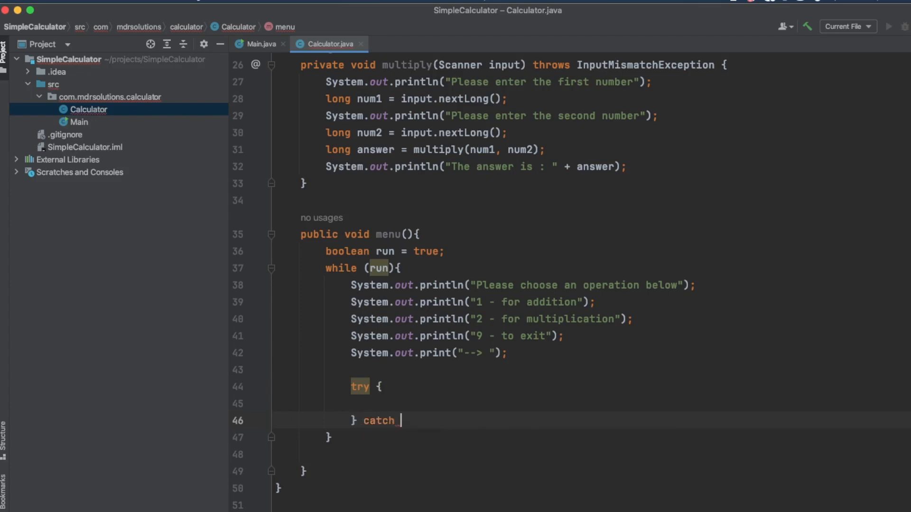
text(()
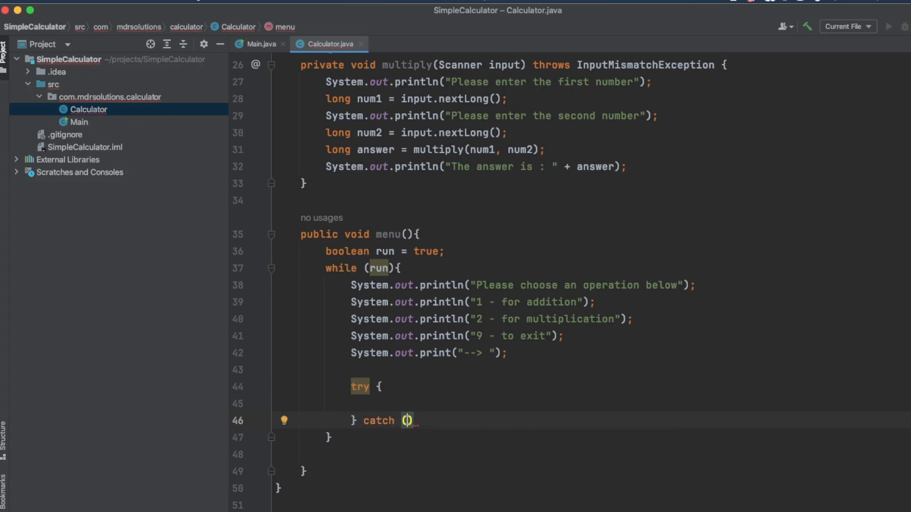
text(InputMismatchException ex)
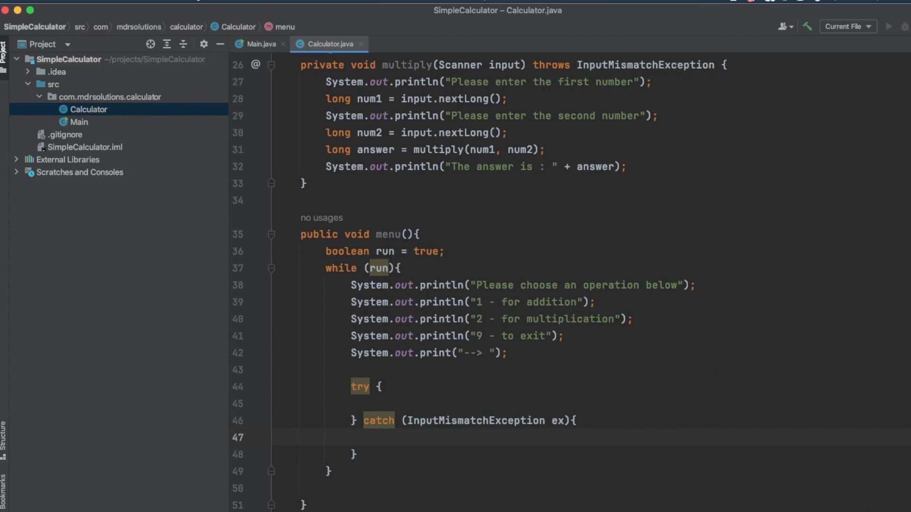
click(376, 437)
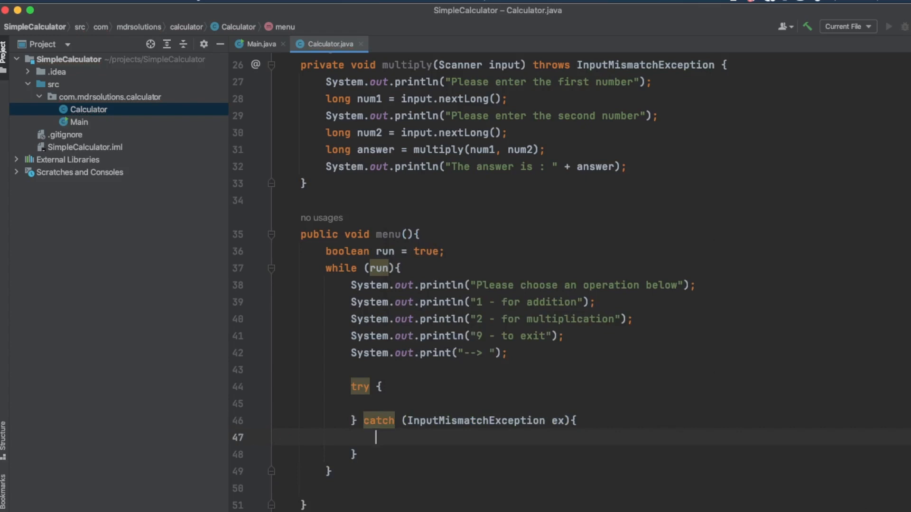
text(sout)
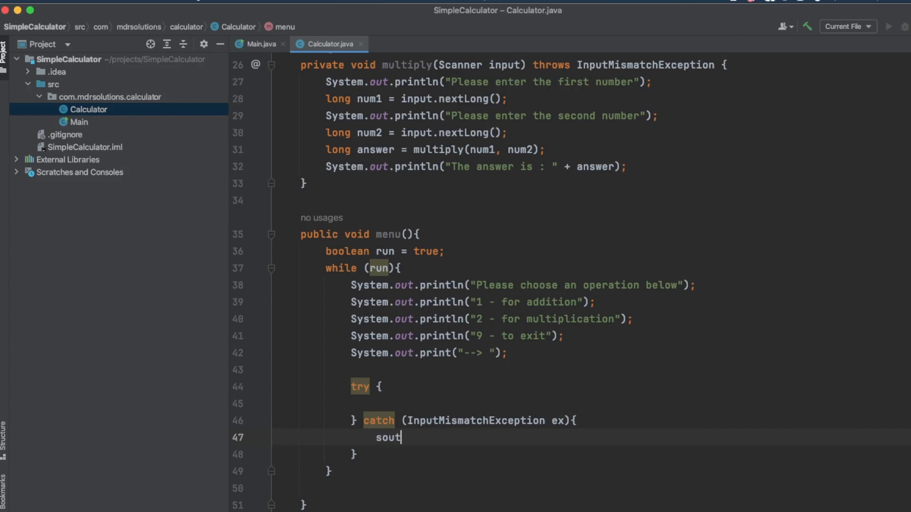
key(Tab)
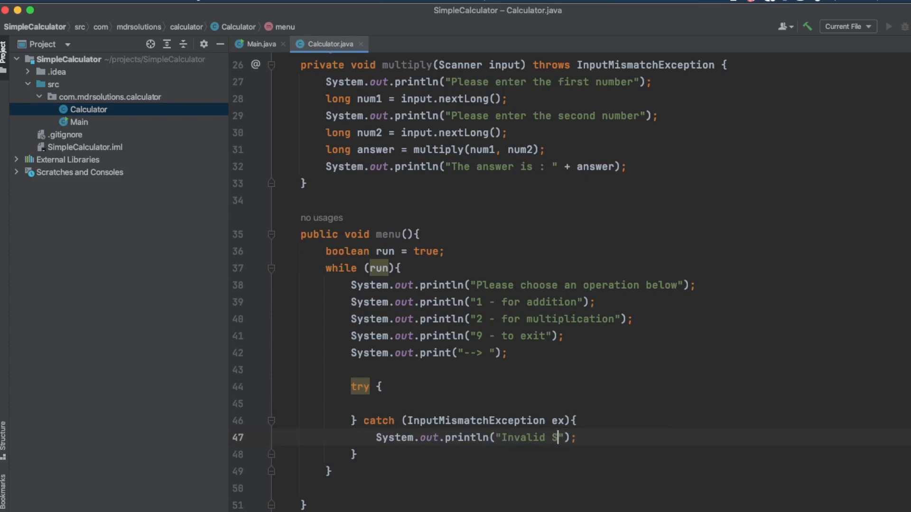
text(election)
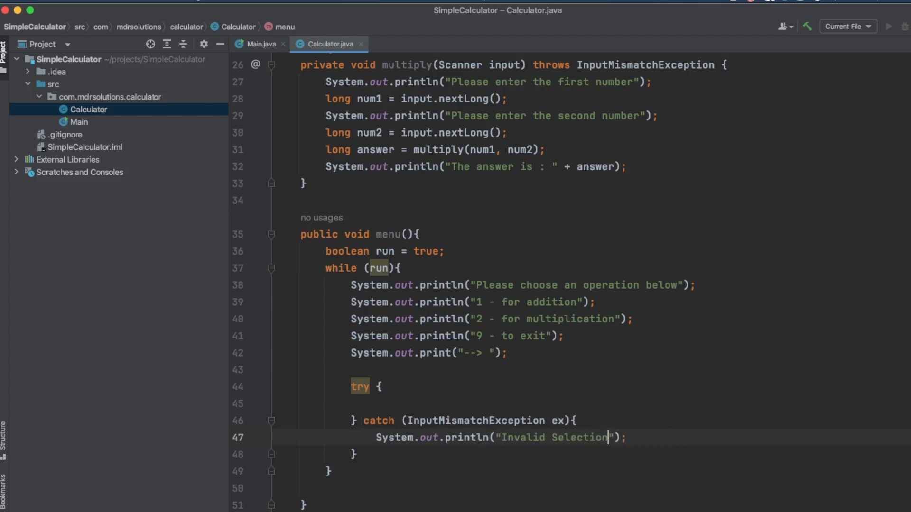
text(! Try again!)
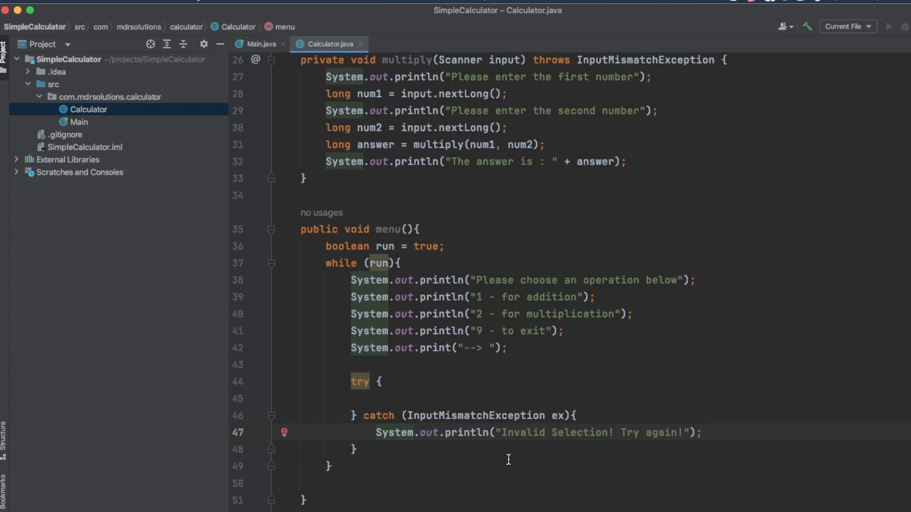
mouse_move(403, 399)
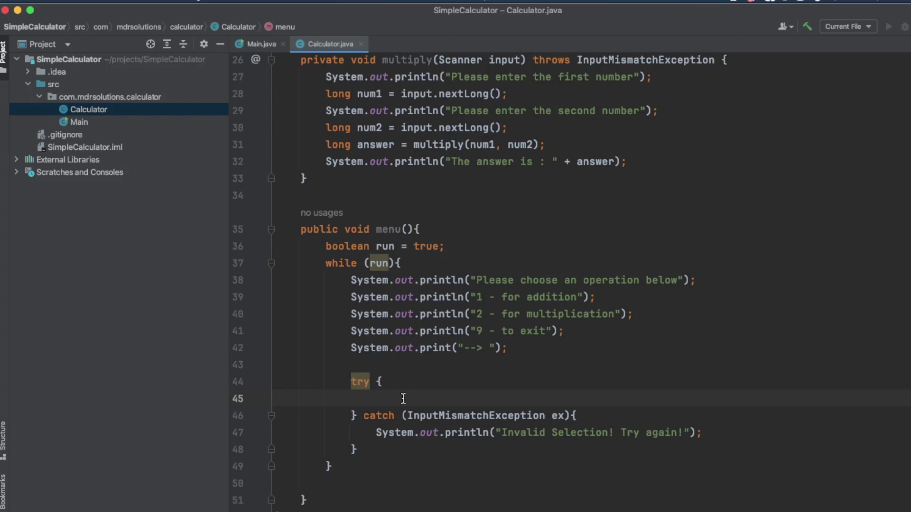
In the try block, create Scanner input = new Scanner(System.in).
text(Scanner)
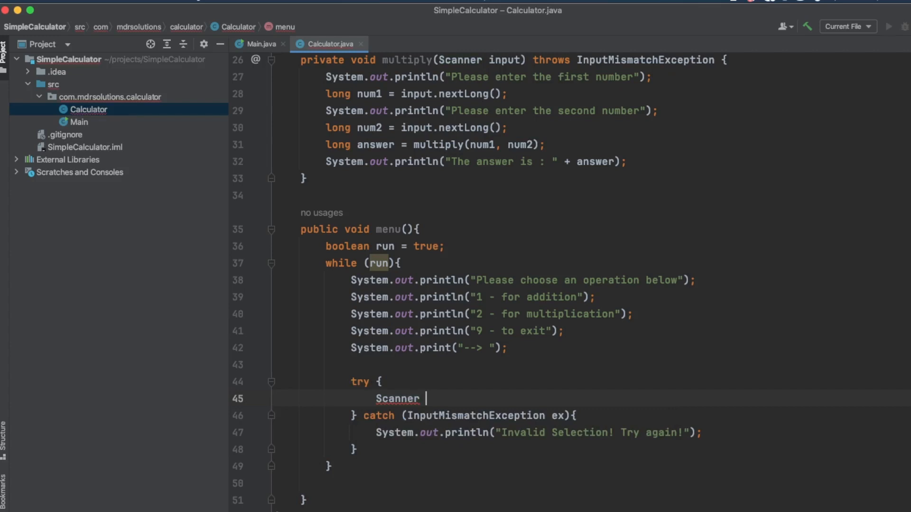
text(input = new)
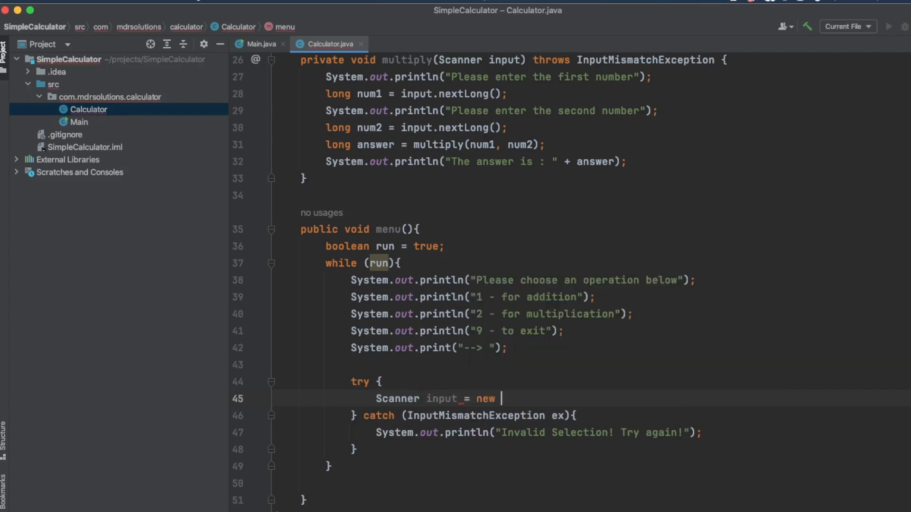
text(Scanner())
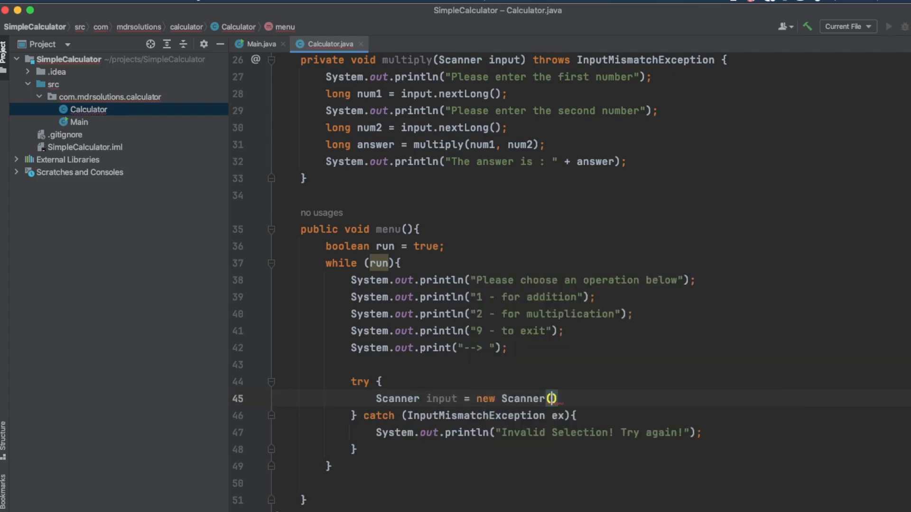
text(System.)
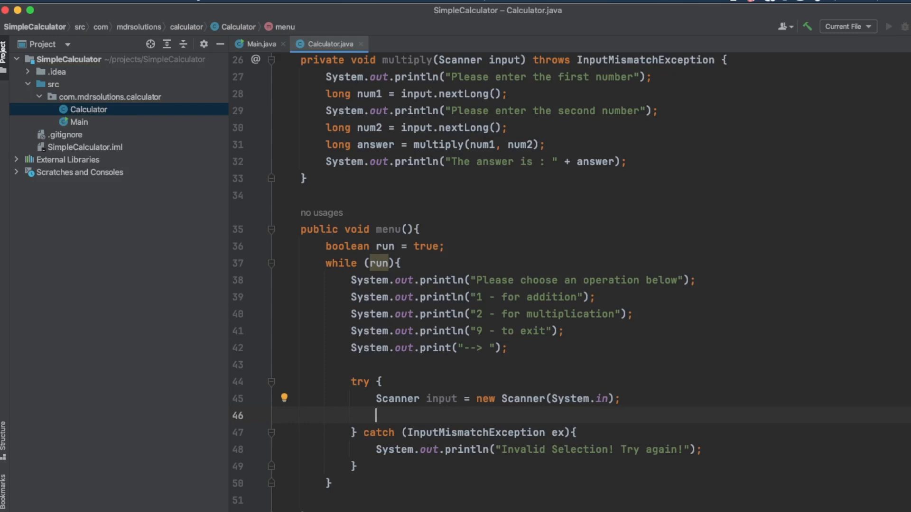
Read int selection = input.nextInt() and begin an if statement below it.
text(int s)
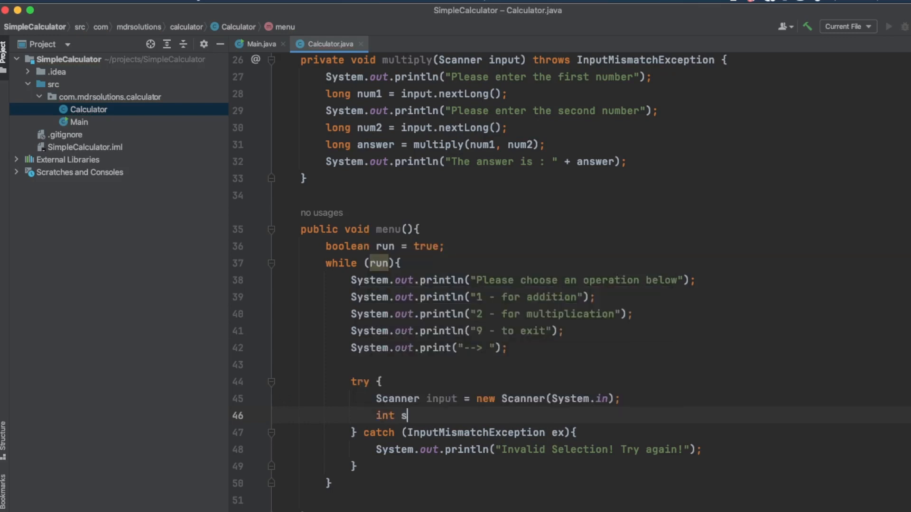
text(election = input.ne)
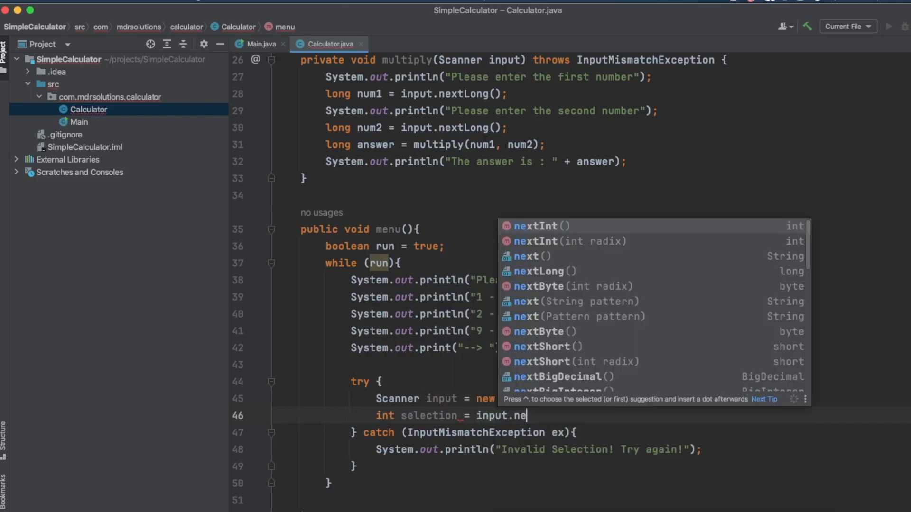
text(xtInt();)
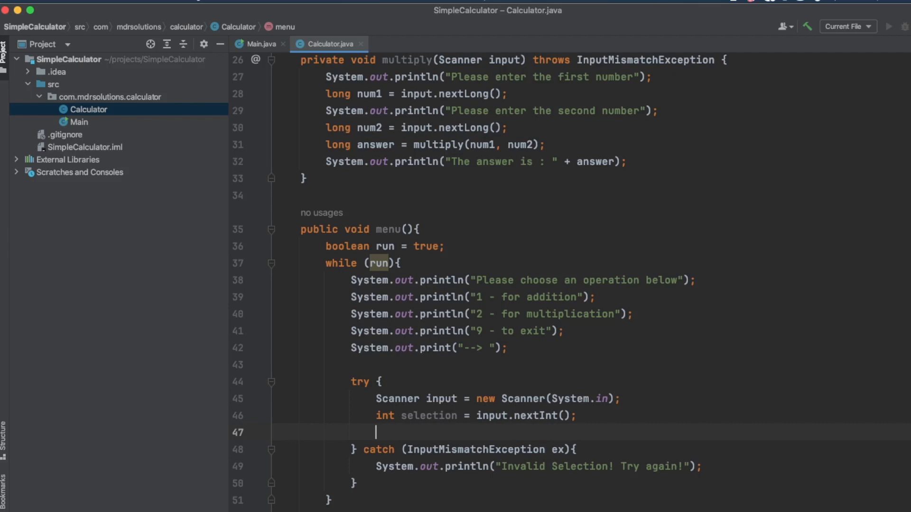
key(enter)
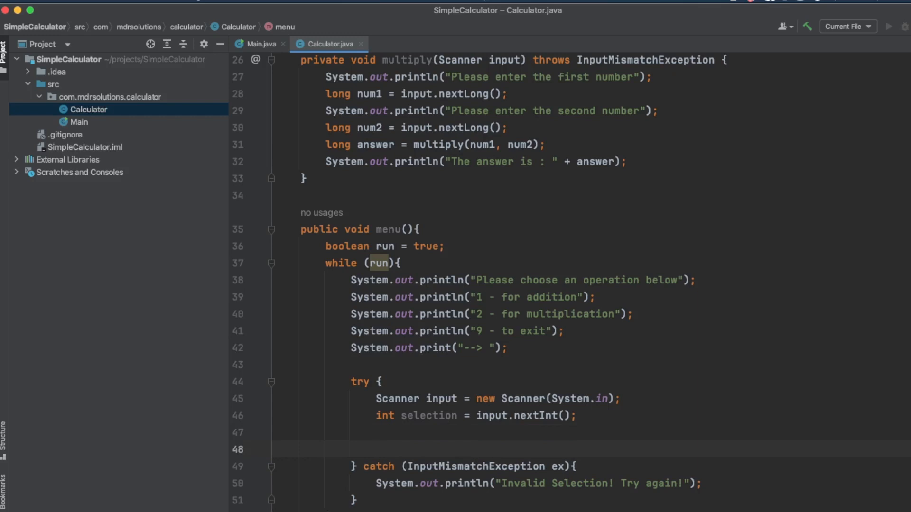
click(377, 449)
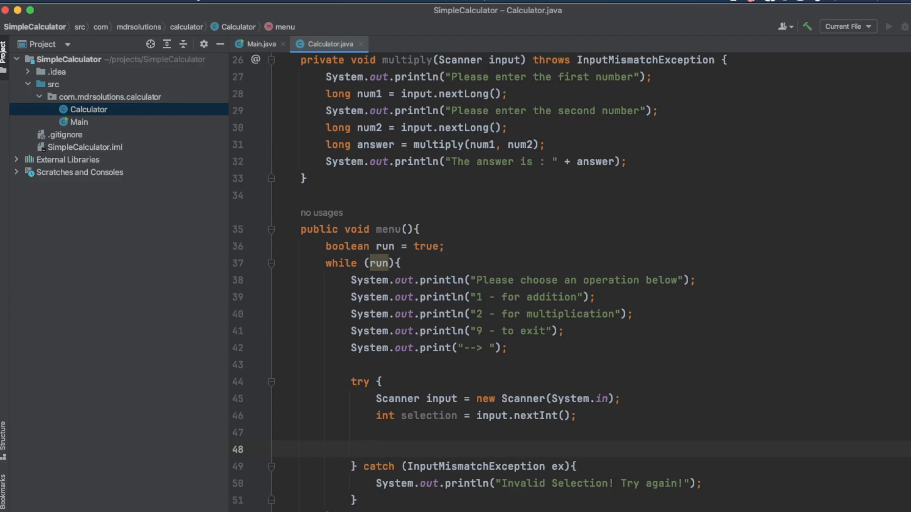
click(377, 449)
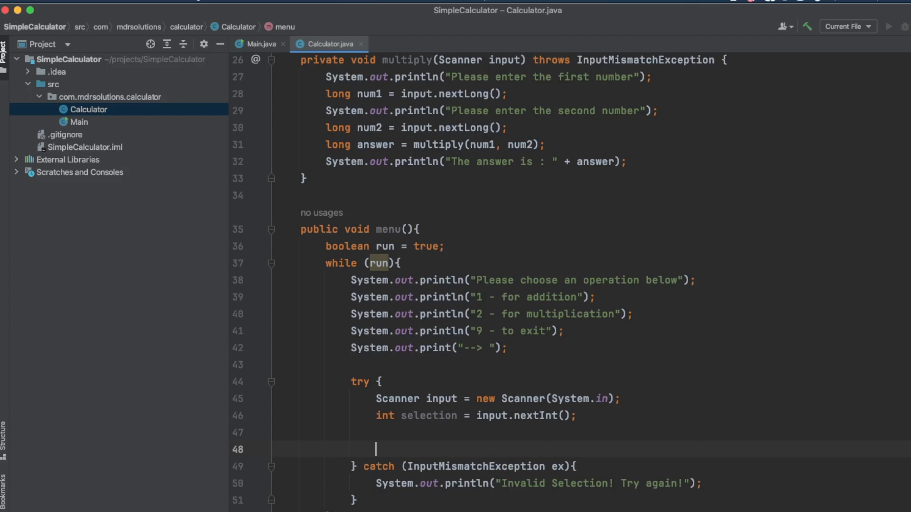
text(if(selection)
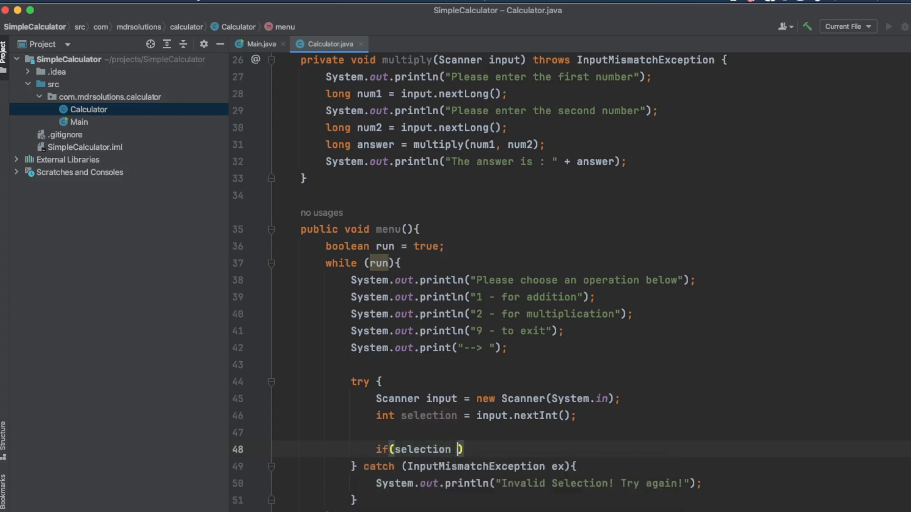
Set run false and break when selection == 9, commented '//short circuit logic to exit'.
text(== 9)
text(run = false;)
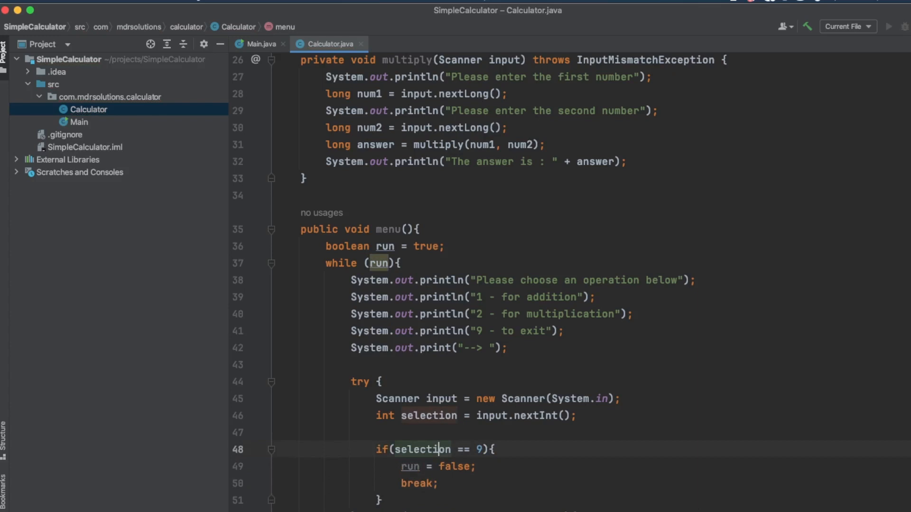
text(//)
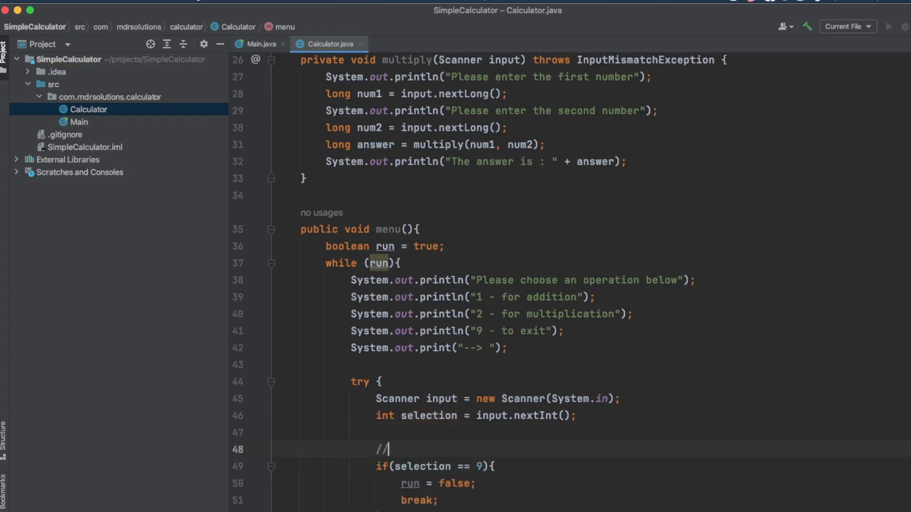
text(sho)
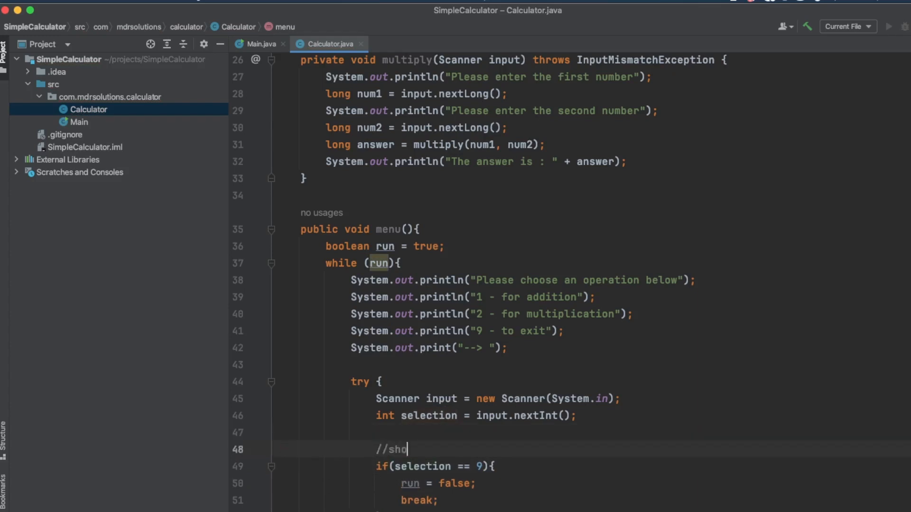
text(rt circuit)
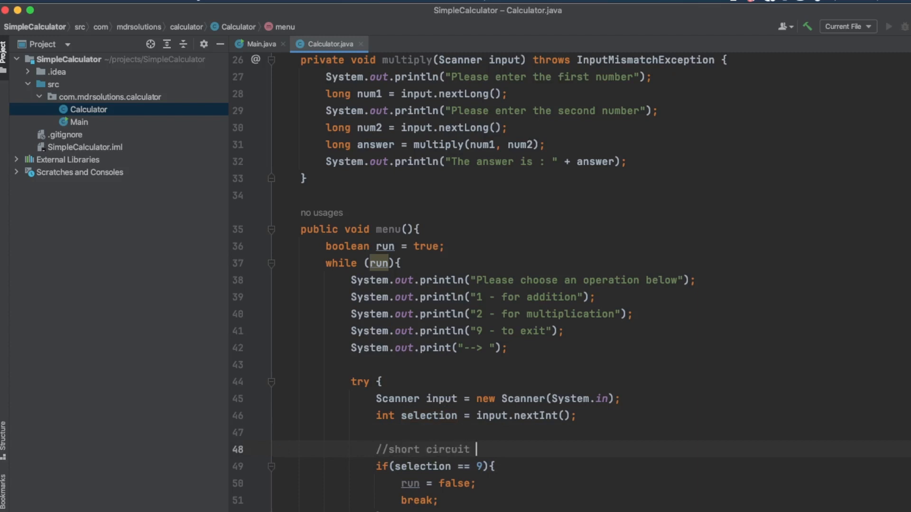
text(logic)
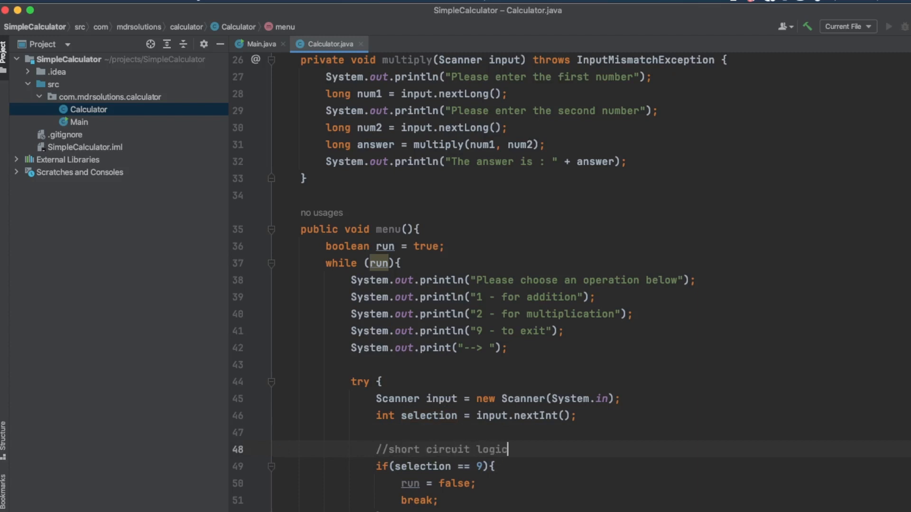
text(to exit)
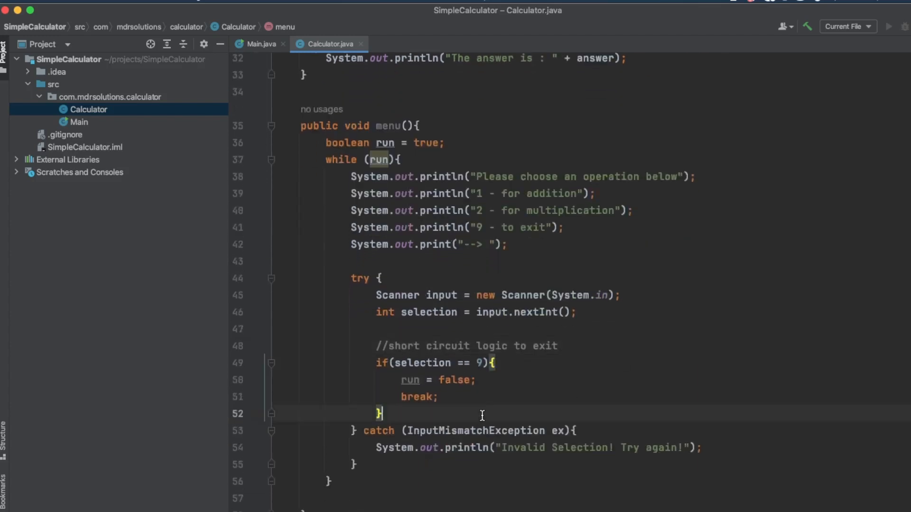
Call add(input) when selection == 1.
key(Enter)
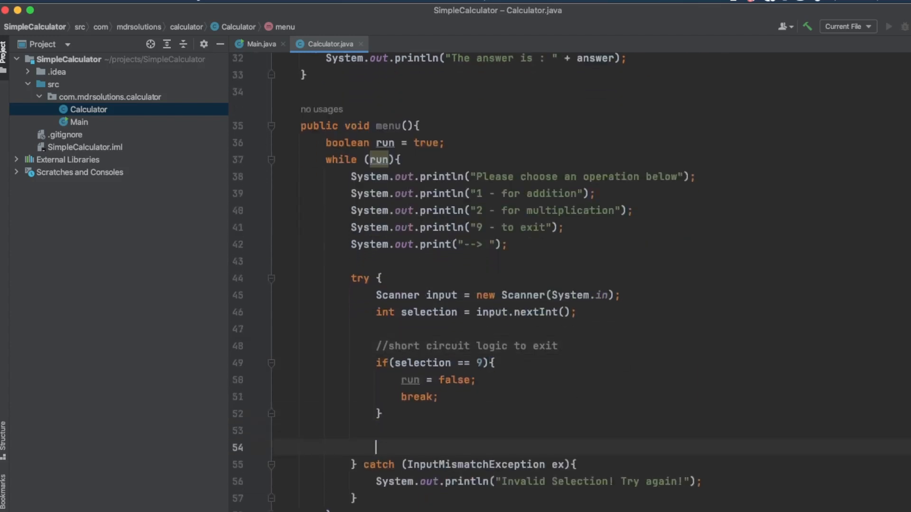
text(if)
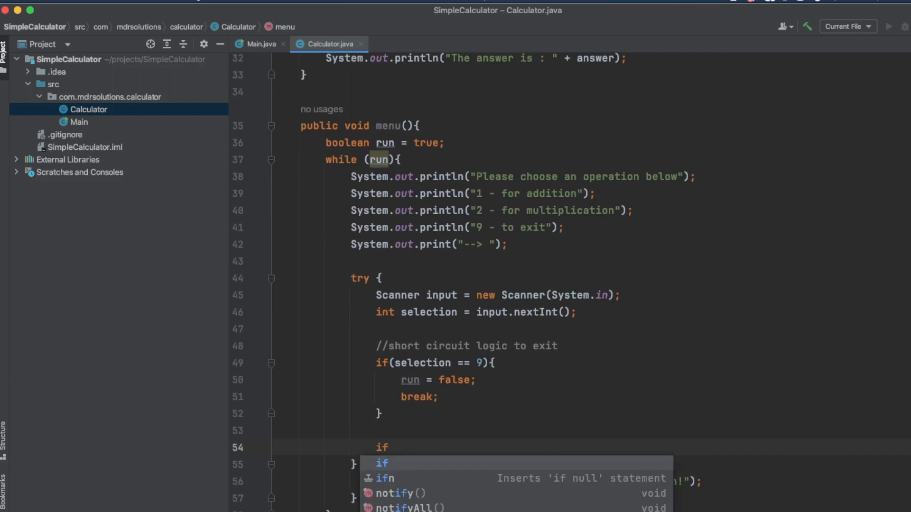
text((selection == 1)
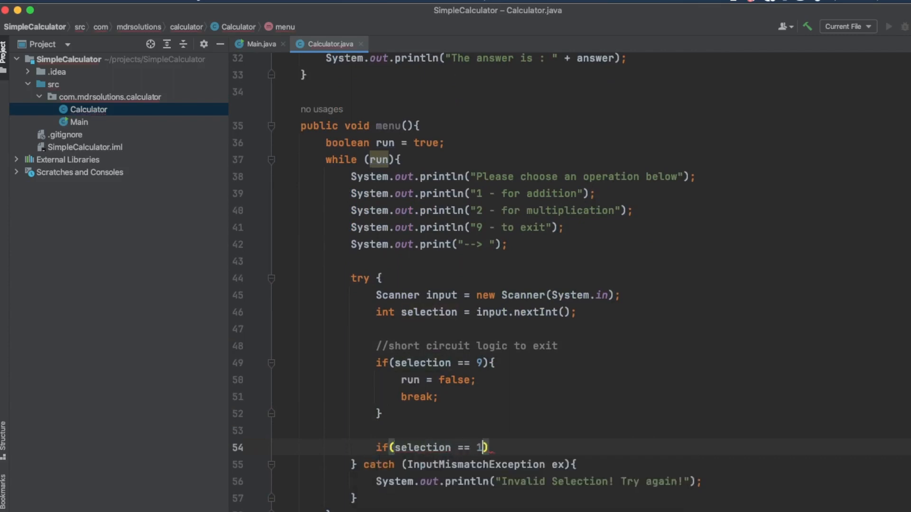
text({)
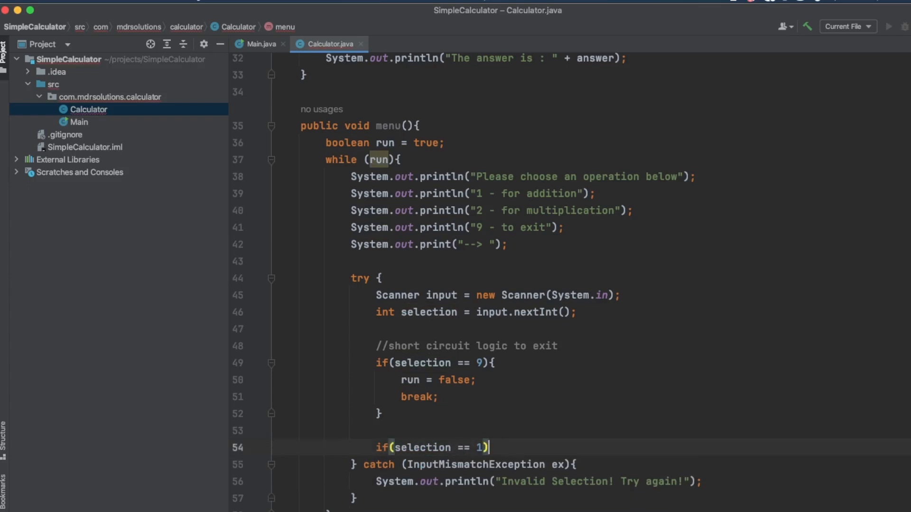
text({)
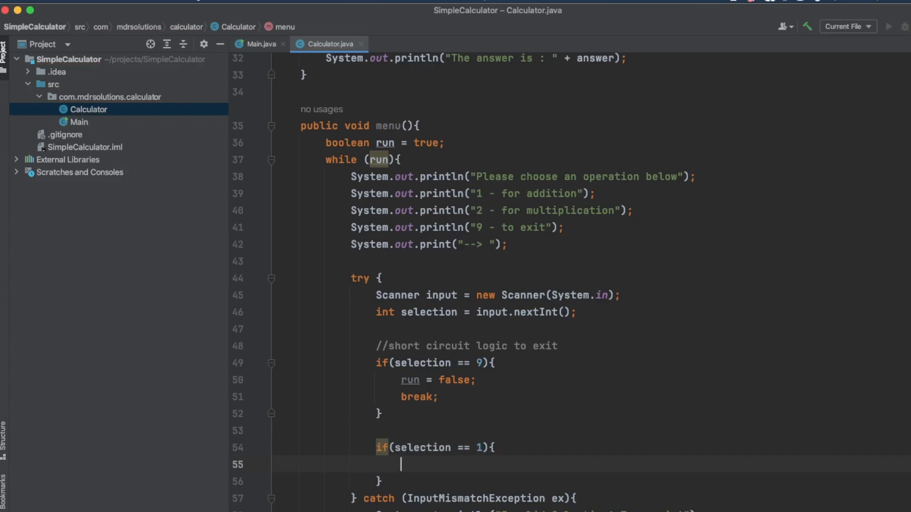
text(add()
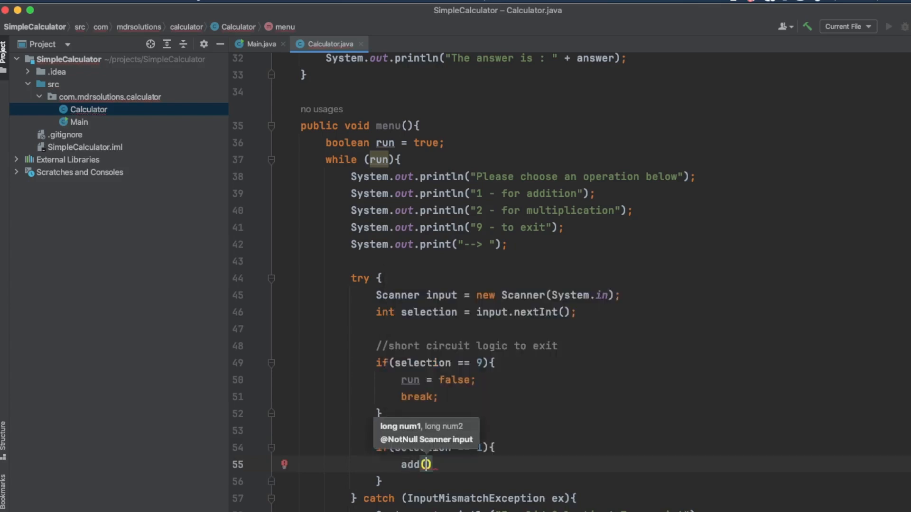
text(input)
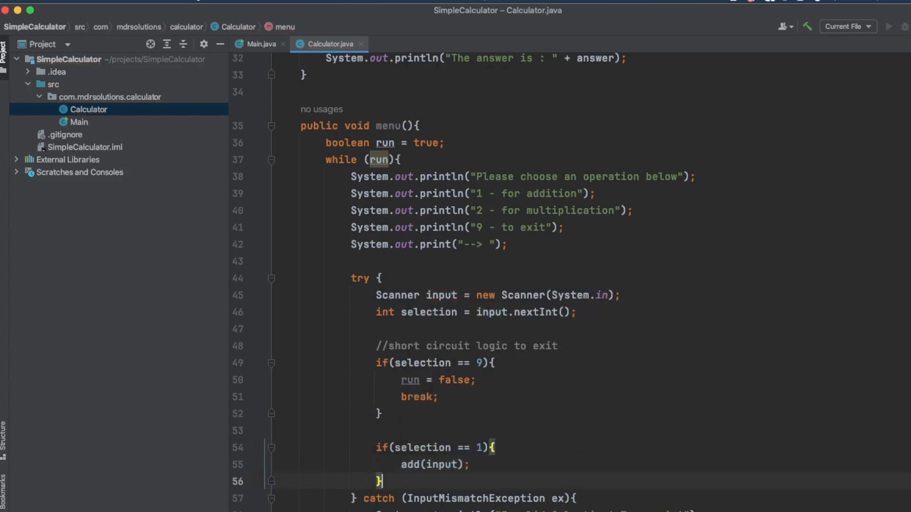
Call multiply(input) when selection == 2 and open an else branch.
text(else if()
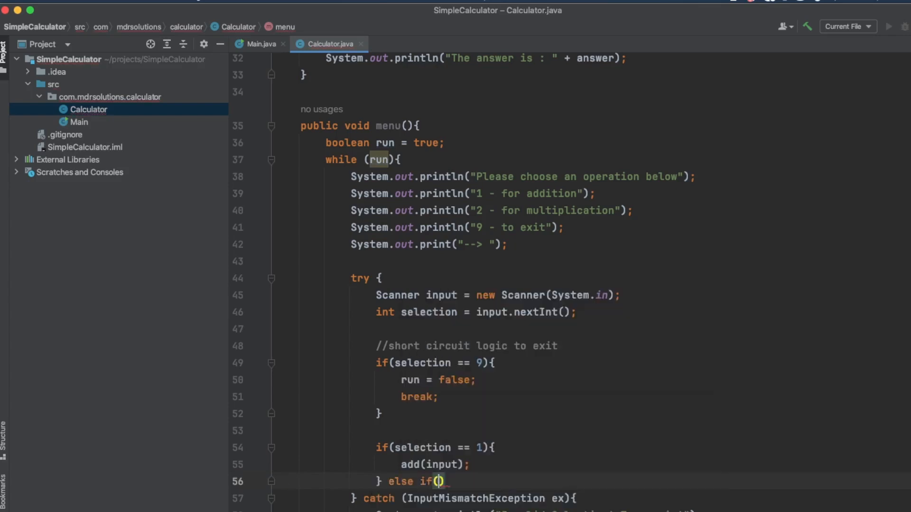
text(selection)
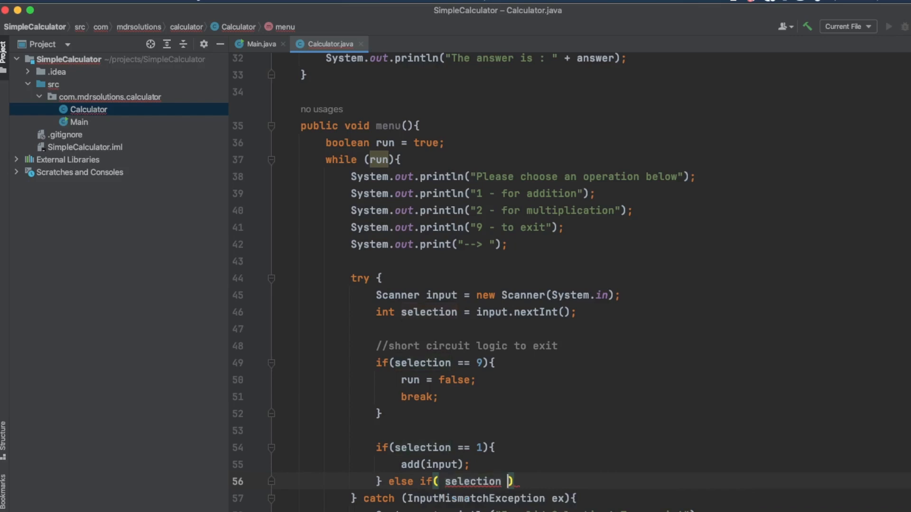
text(== 2)
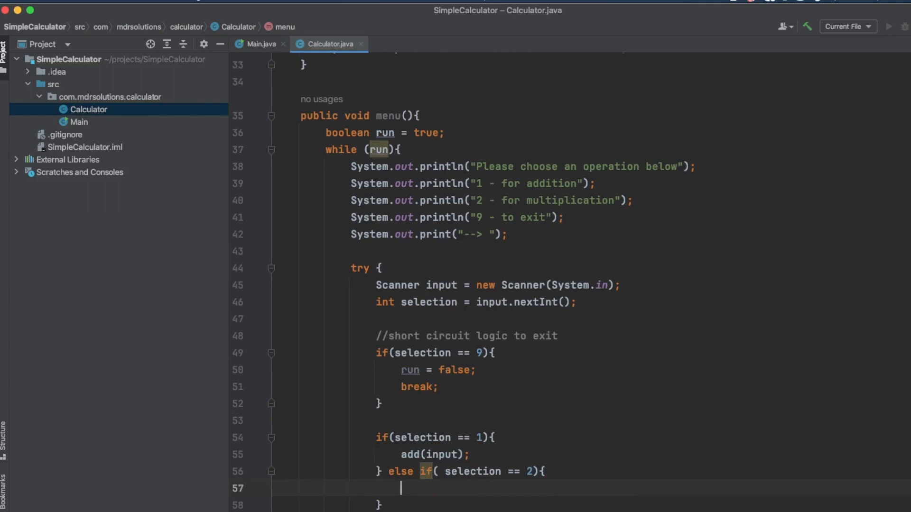
text(multiply(input);)
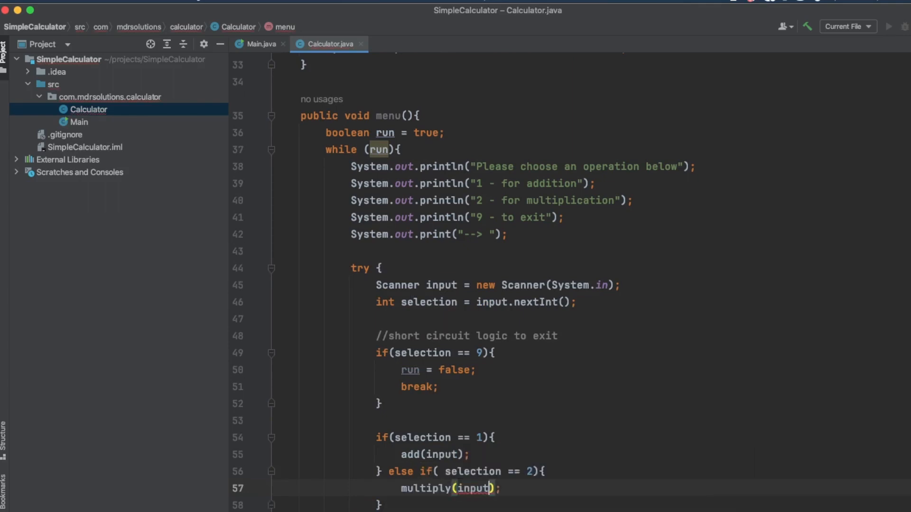
scroll(down, 3)
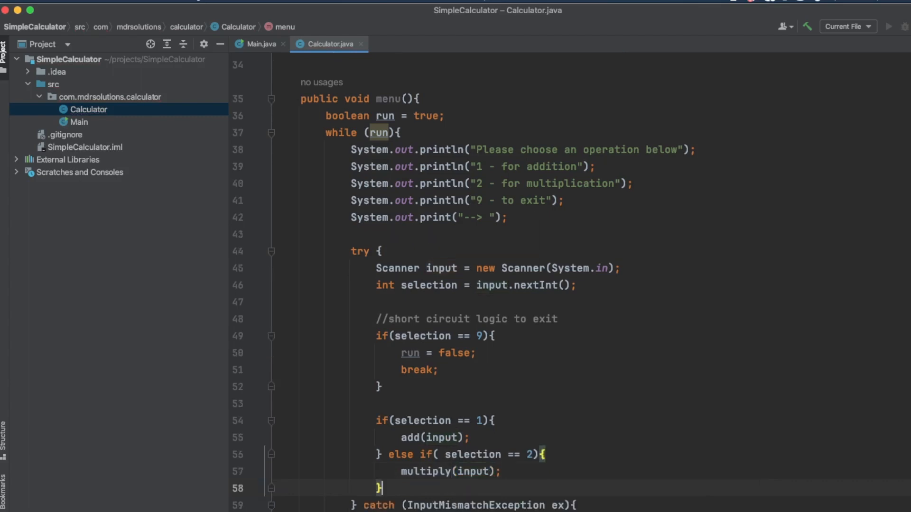
text(else {)
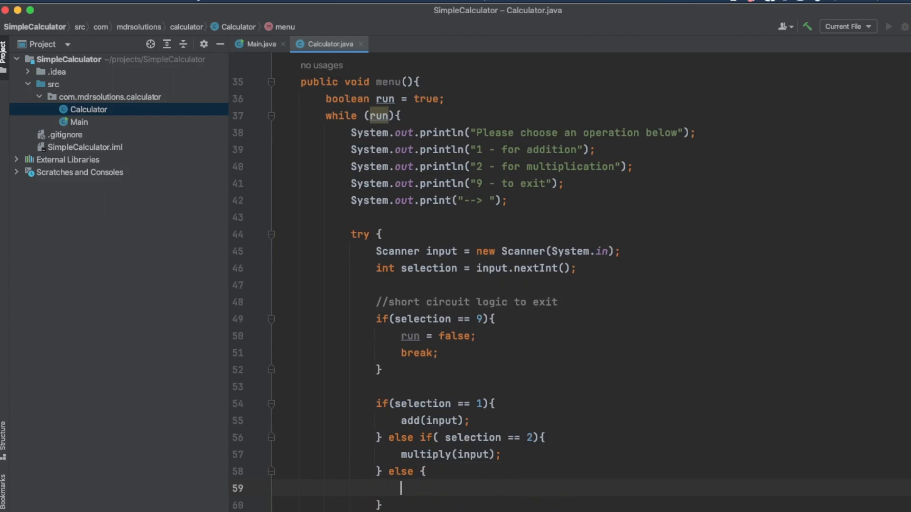
Add System.out.println("Invalid Selection! Try again!") inside the else block.
double_click(401, 471)
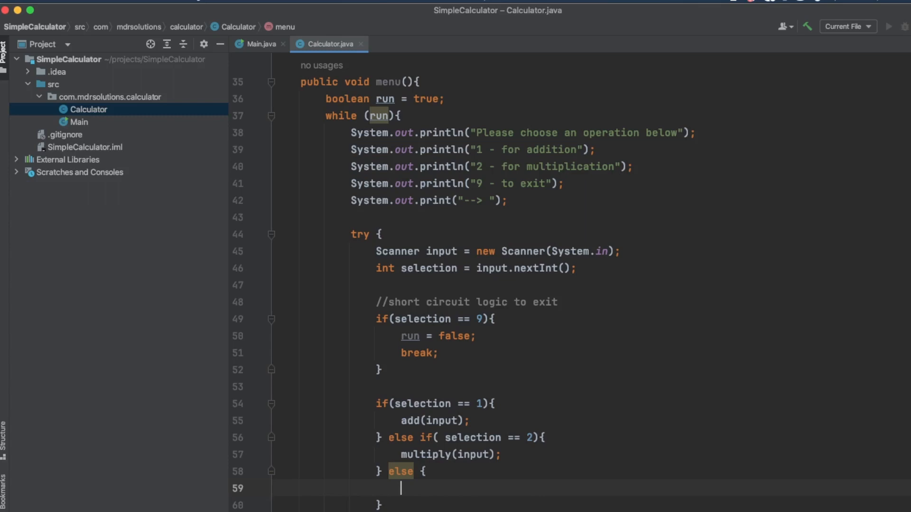
text(System.out.println();)
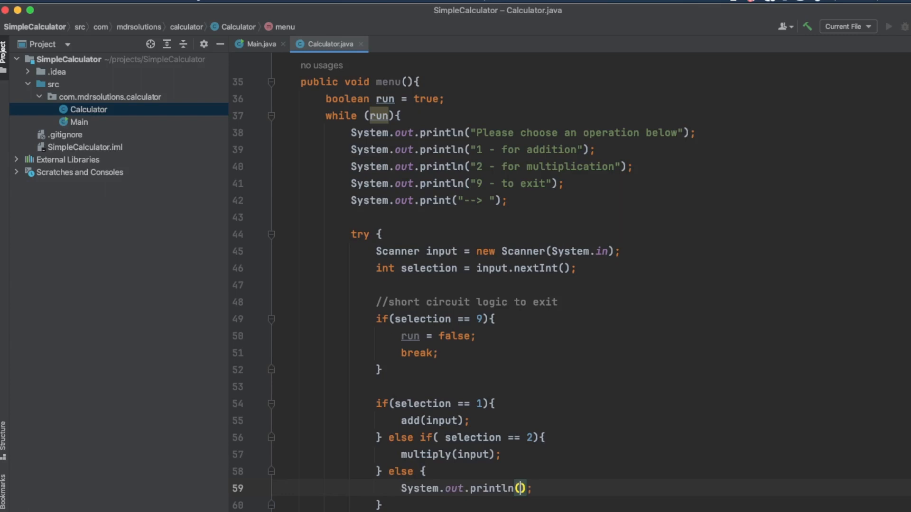
text("In")
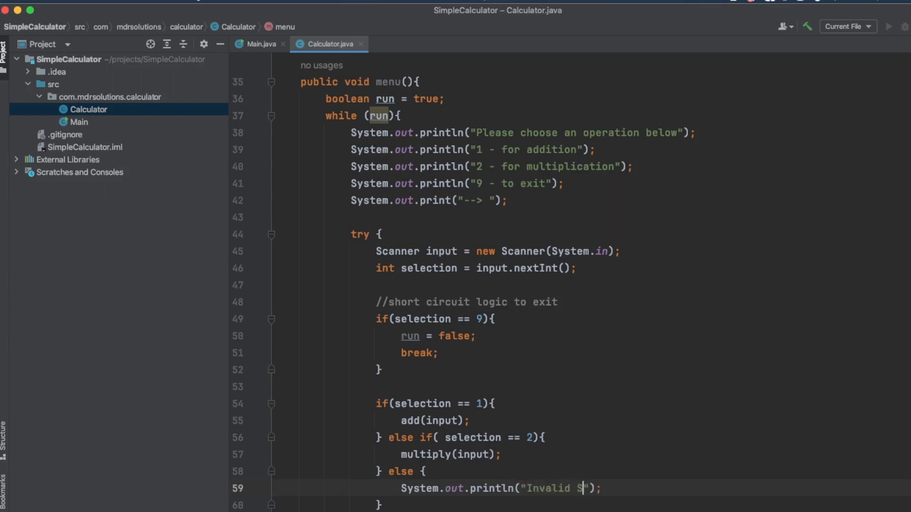
text(election)
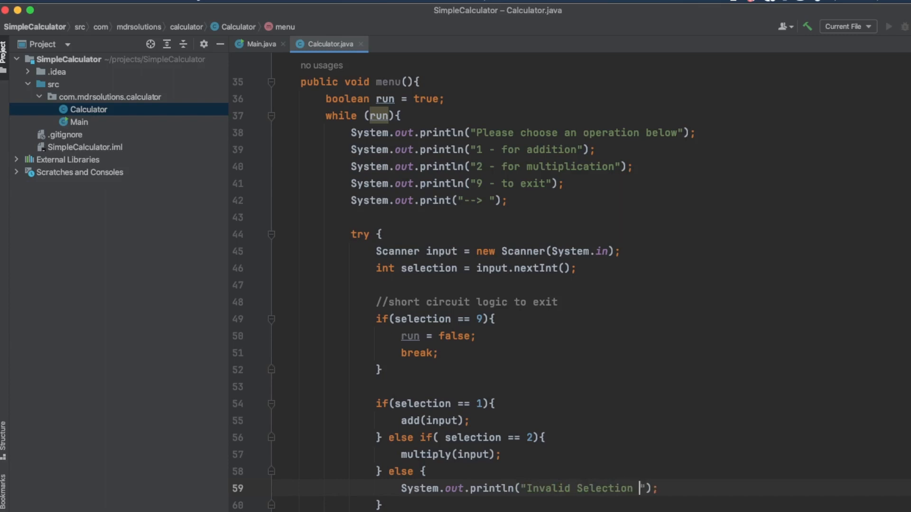
text(! Try)
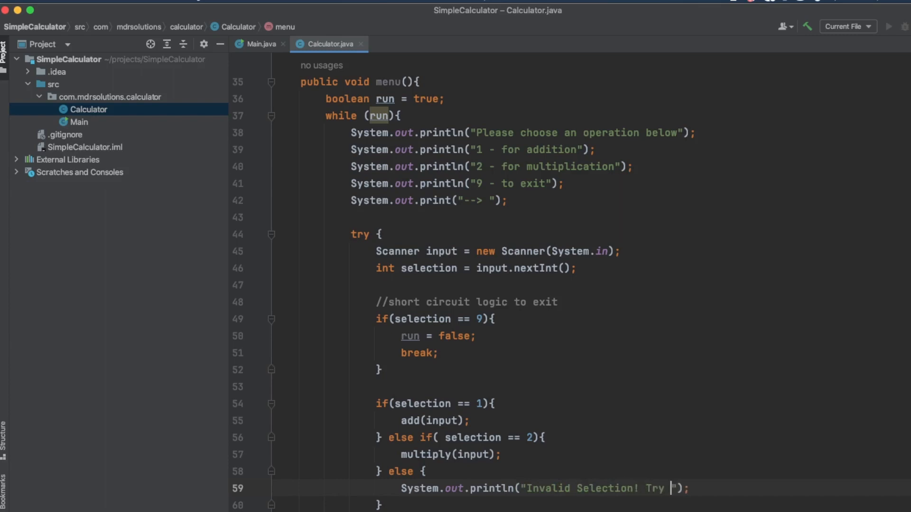
text(agin)
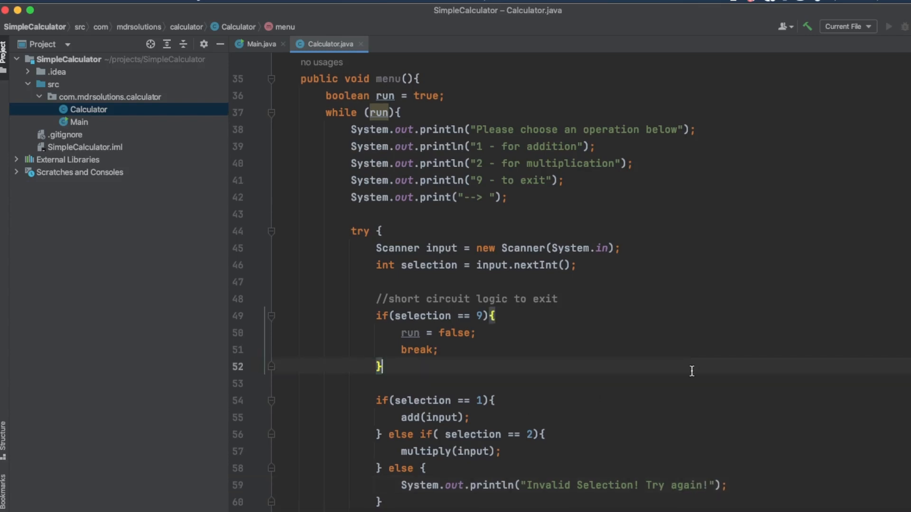
scroll(down, 3)
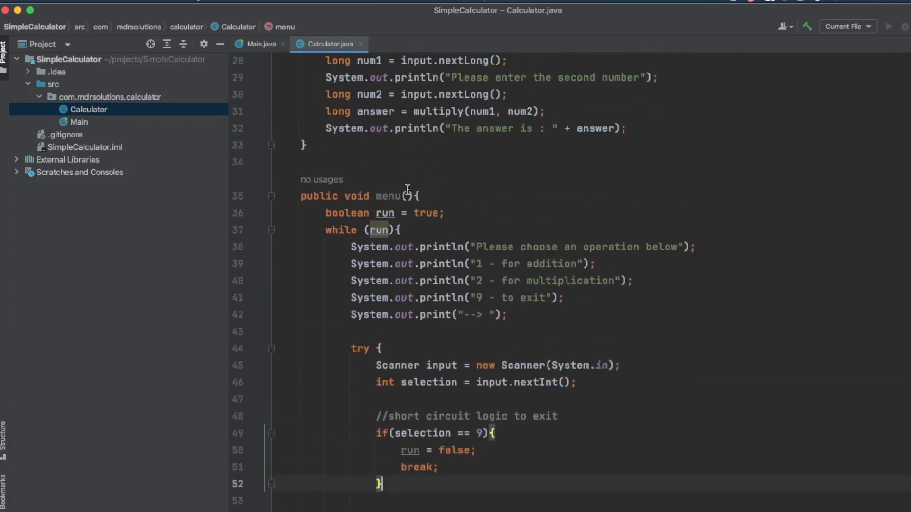
scroll(up, 3)
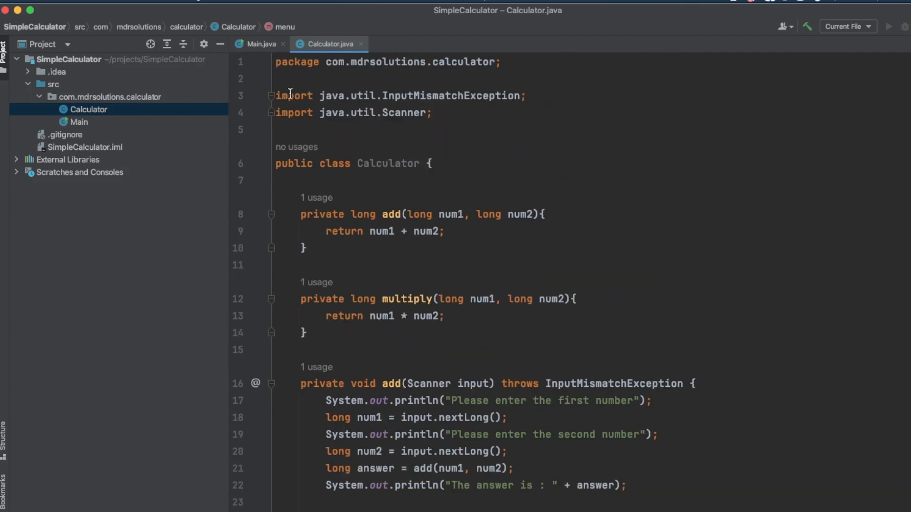
Add 'Calculator calculator = new Calculator();' and 'calculator.menu();' to Main's main method.
click(260, 44)
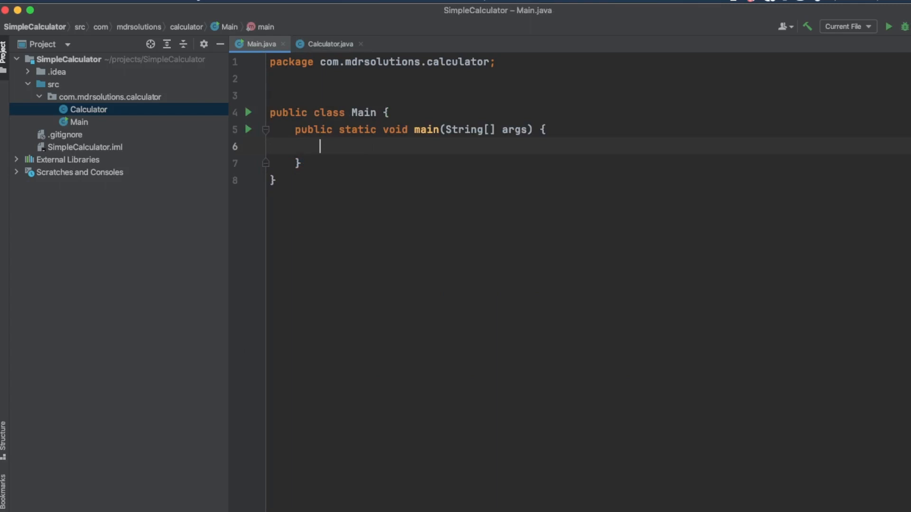
text(Calculator ca)
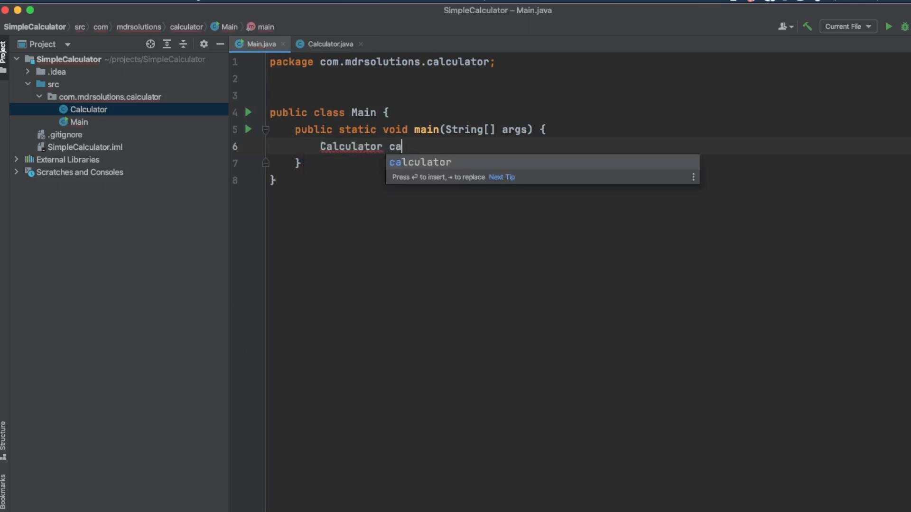
text(lculator = new)
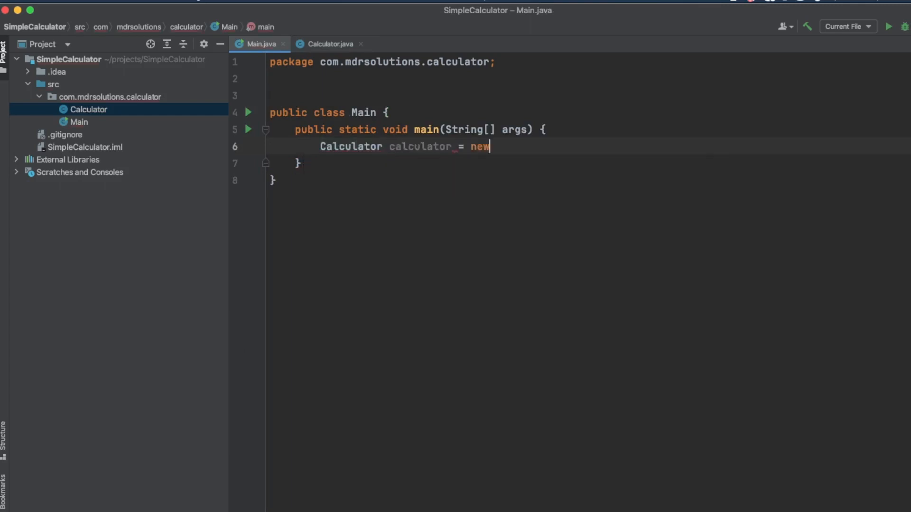
text(Calculator();)
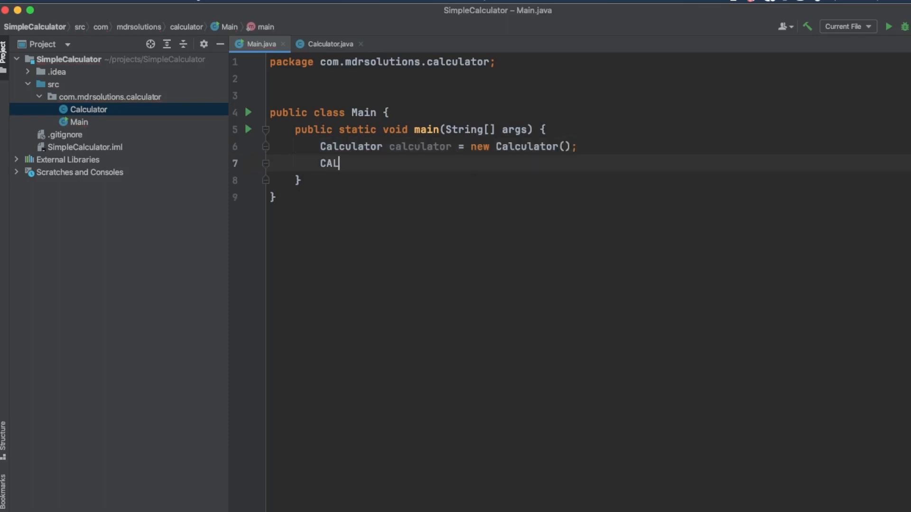
key(Backspace)
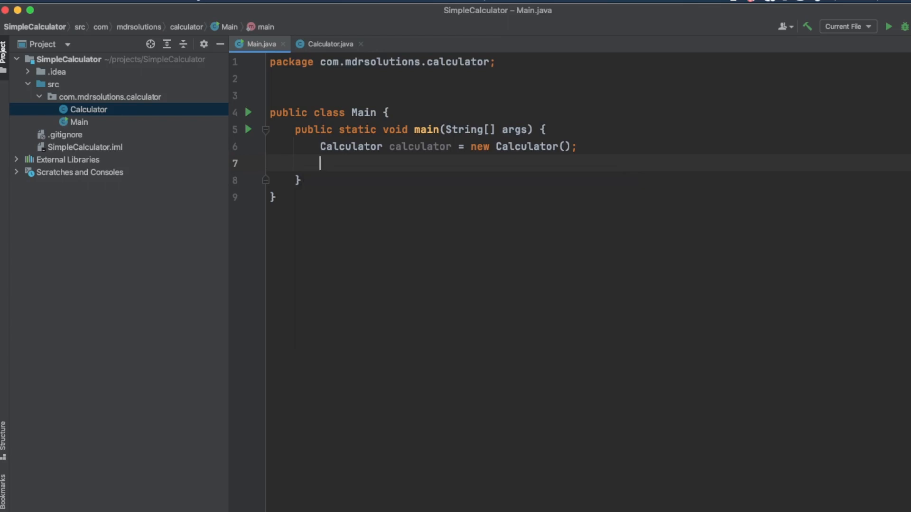
text(calculator)
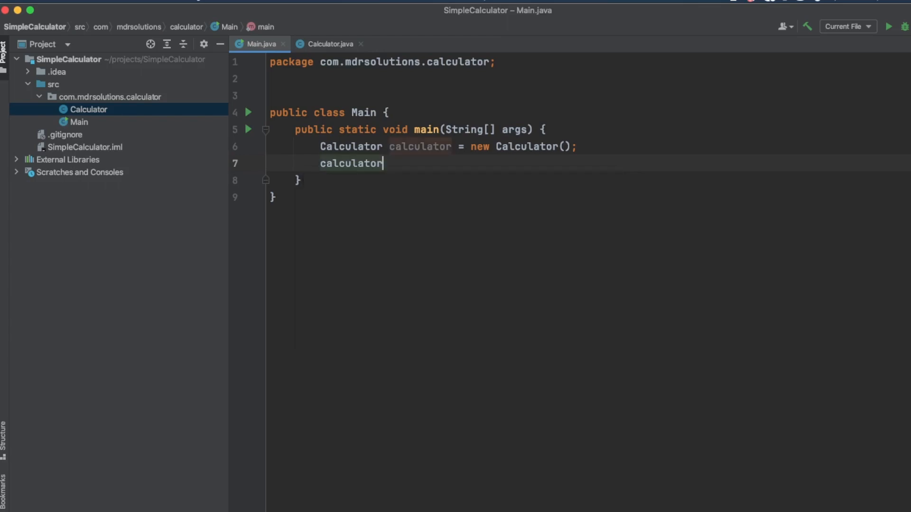
text(.menu();)
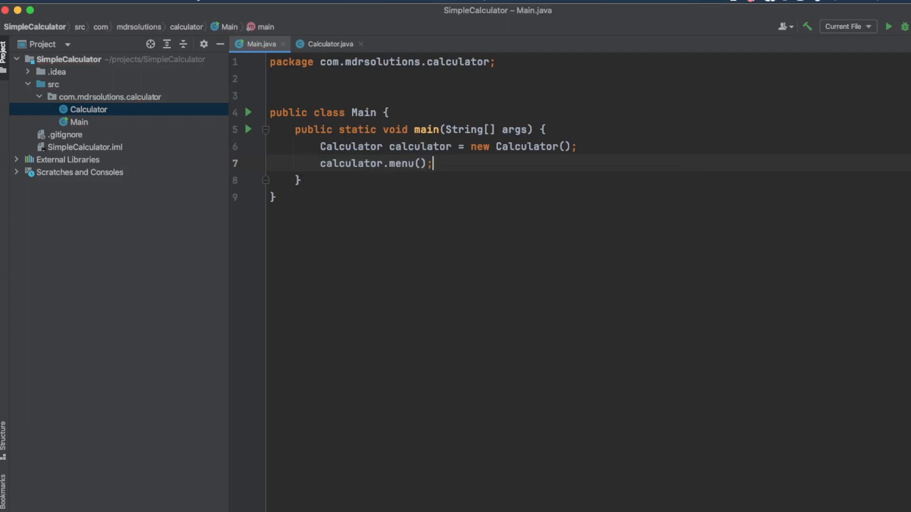
mouse_move(110, 124)
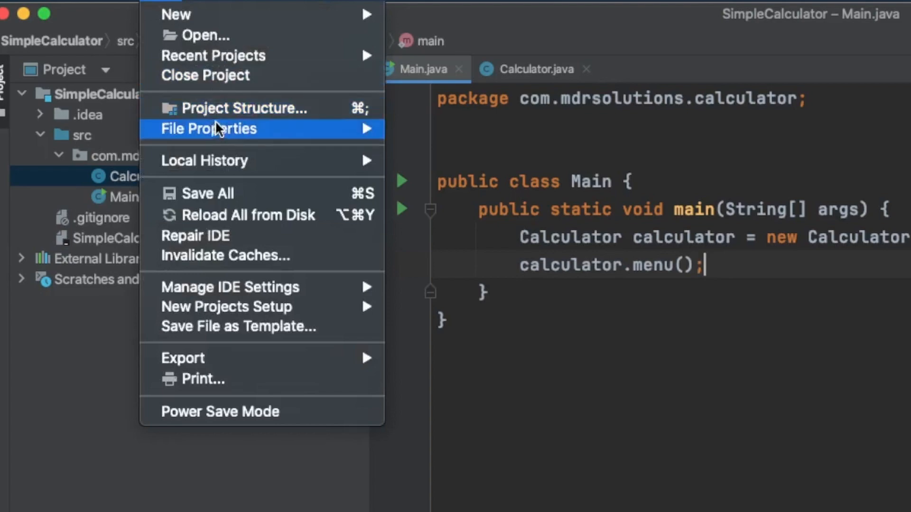
In Project Structure > Artifacts, add a JAR artifact from modules with dependencies.
click(243, 108)
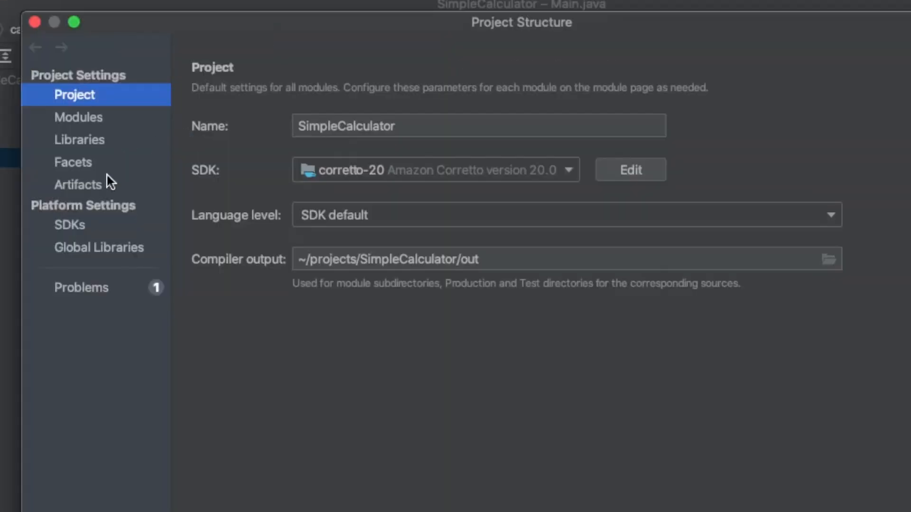
mouse_move(88, 191)
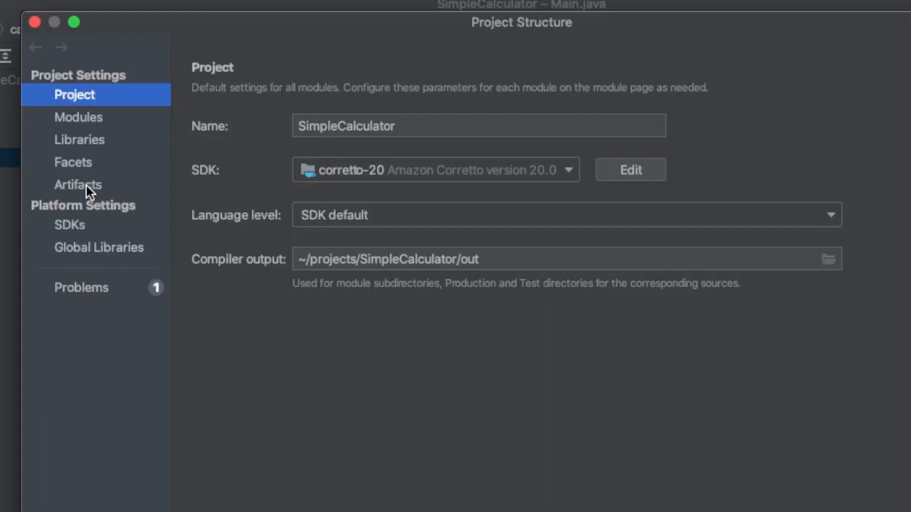
click(78, 185)
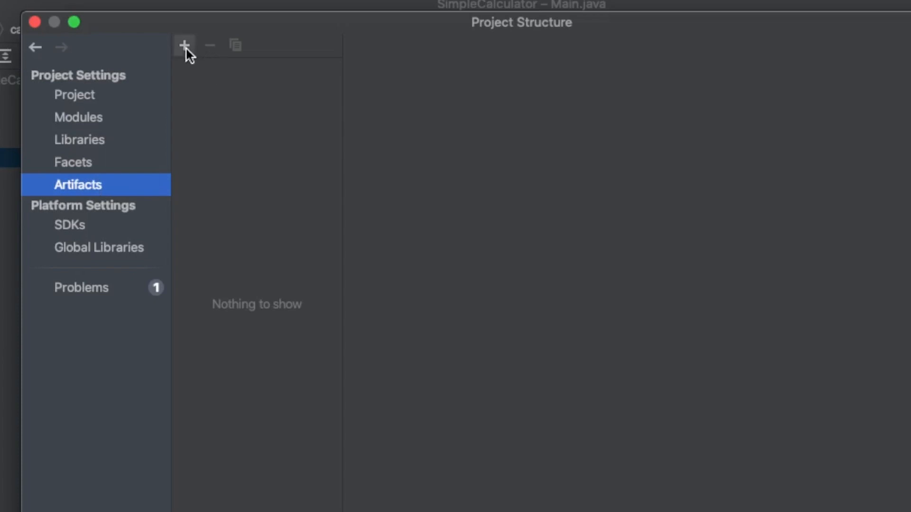
click(184, 44)
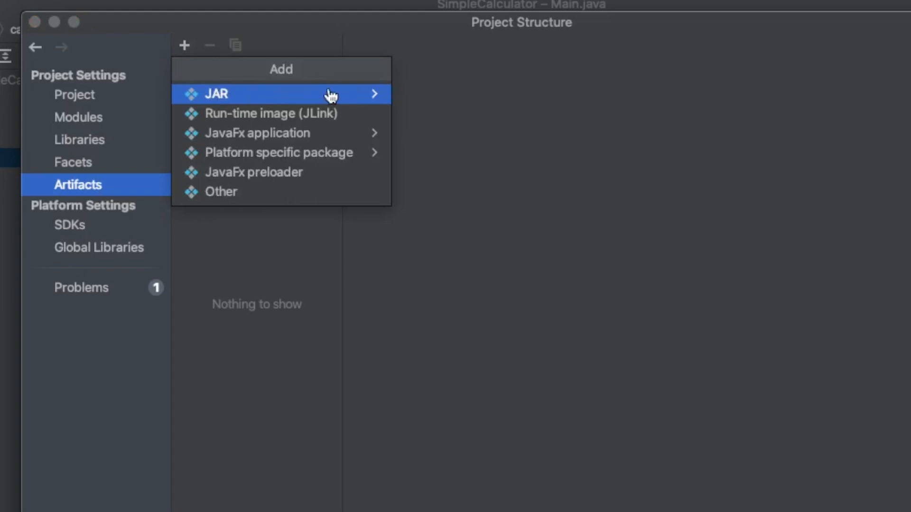
click(222, 93)
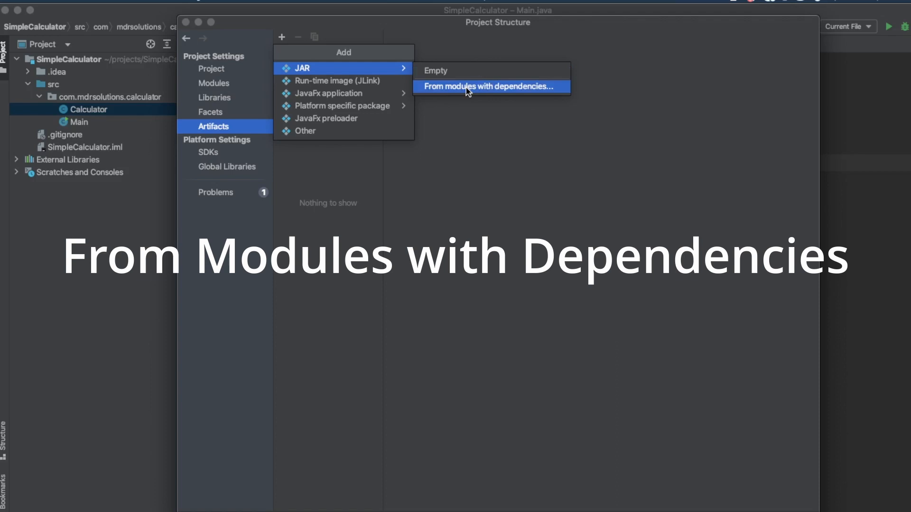
click(490, 86)
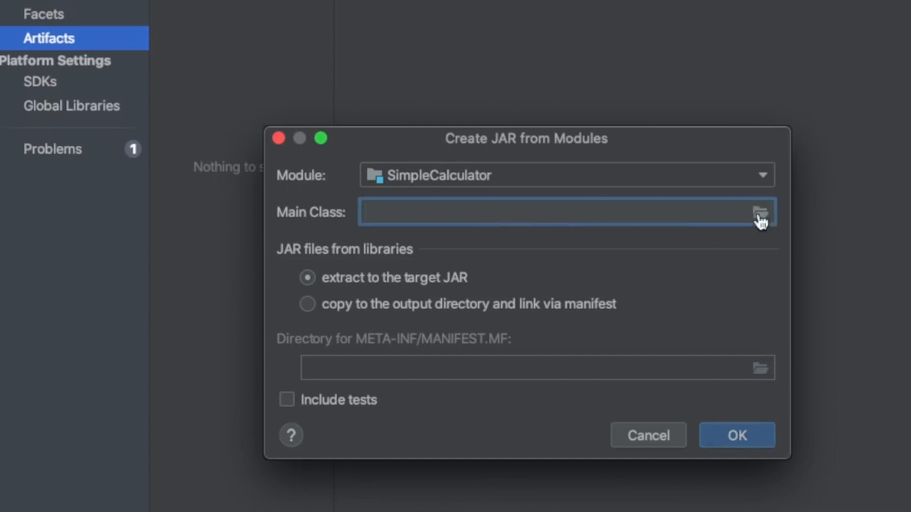
Set com.mdrsolutions.calculator.Main as the JAR's main class and confirm the artifact.
click(760, 211)
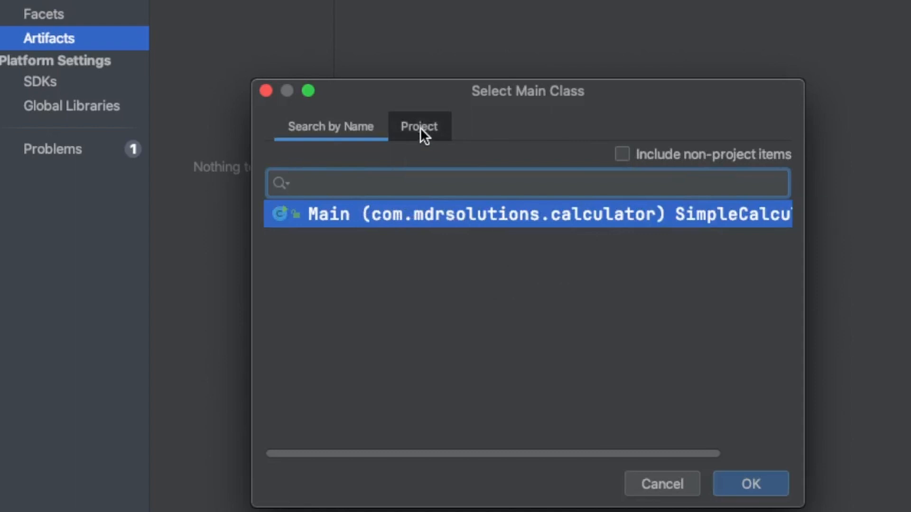
click(419, 126)
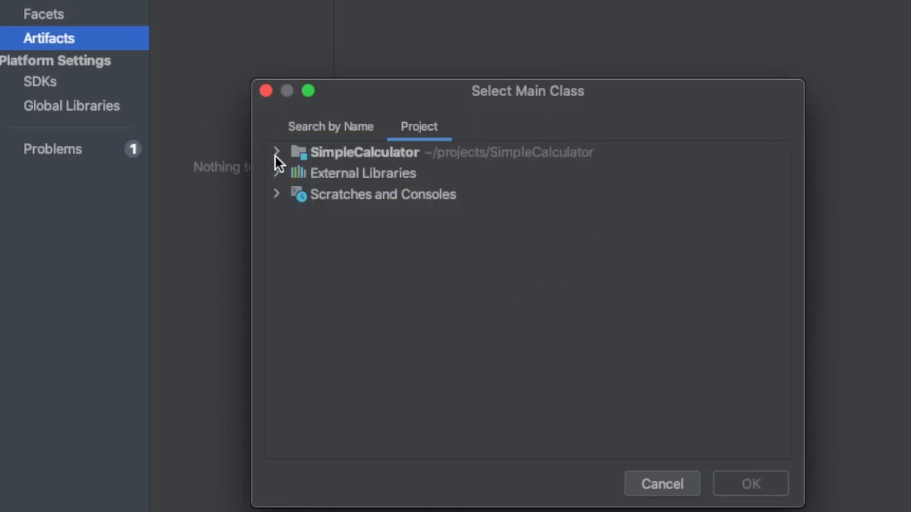
click(277, 152)
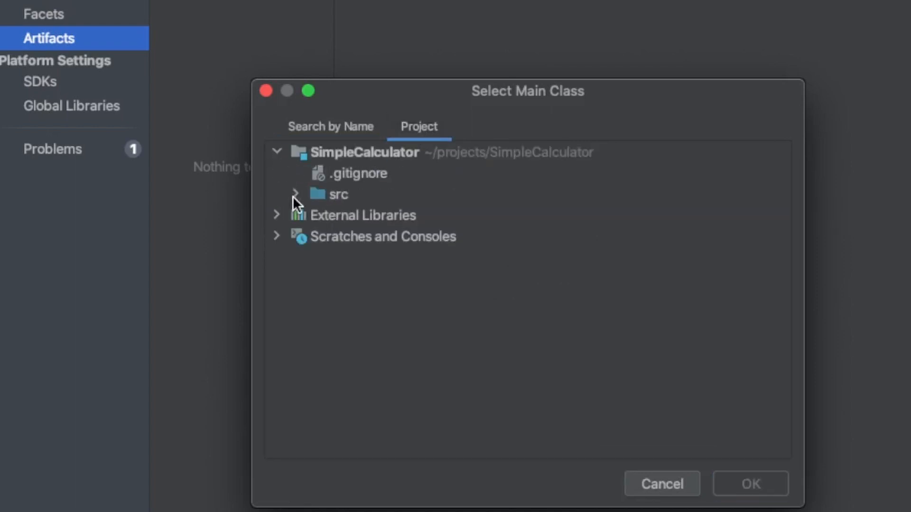
click(295, 194)
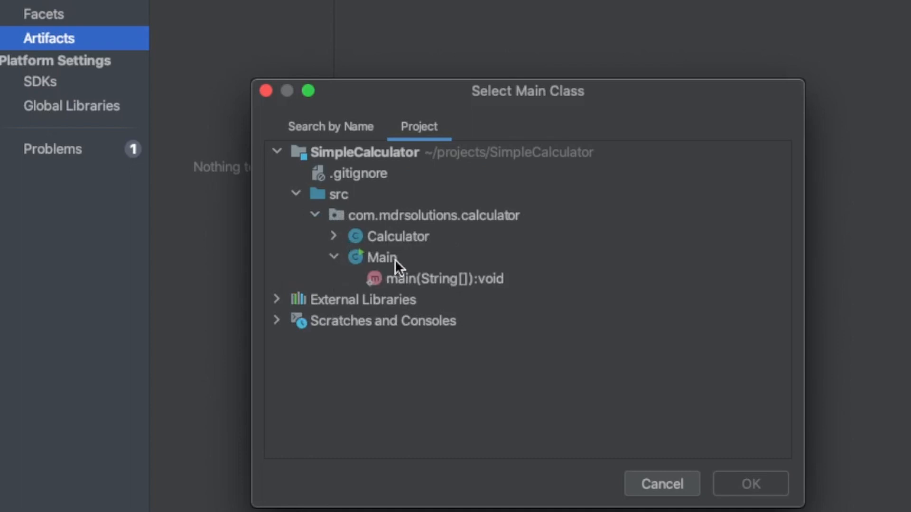
click(381, 257)
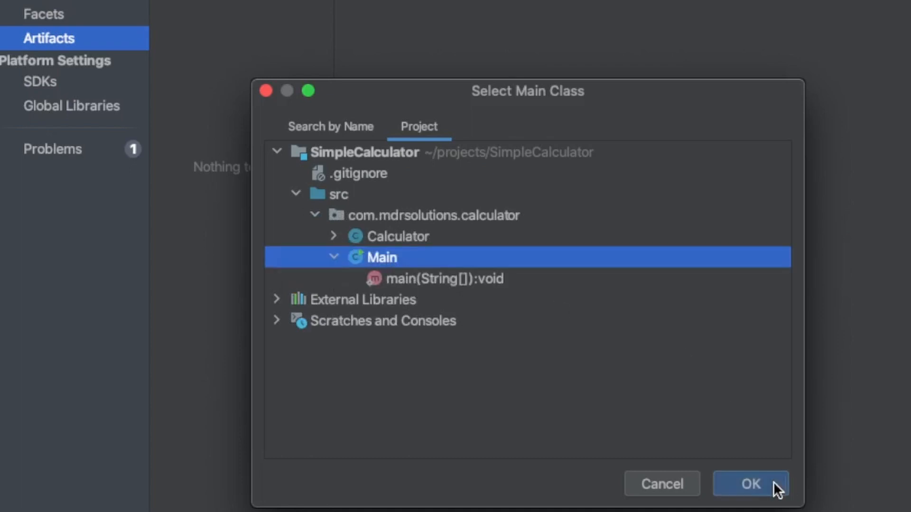
click(750, 484)
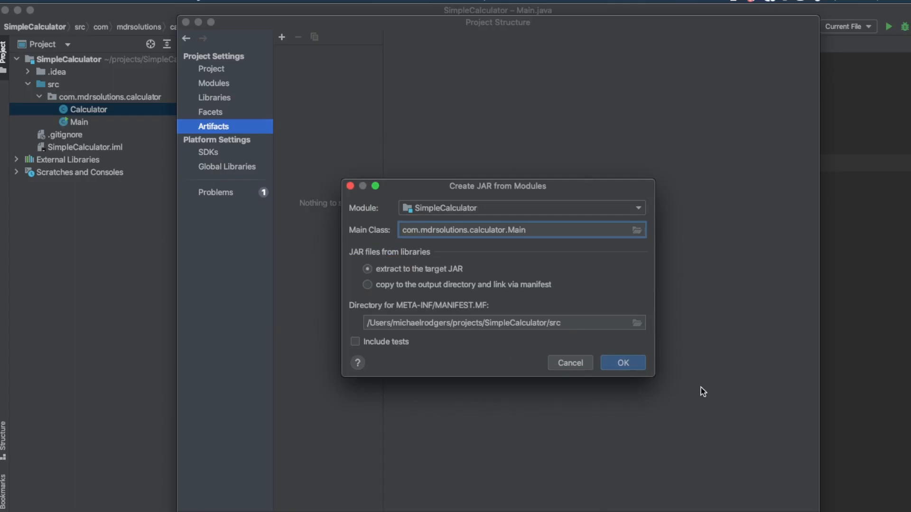
click(622, 362)
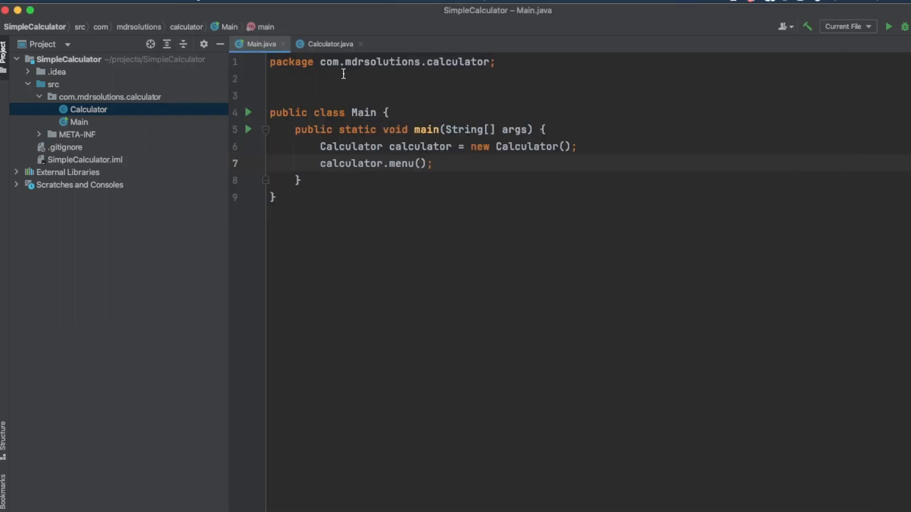
Build the SimpleCalculator:jar artifact through Build Artifacts.
click(245, 5)
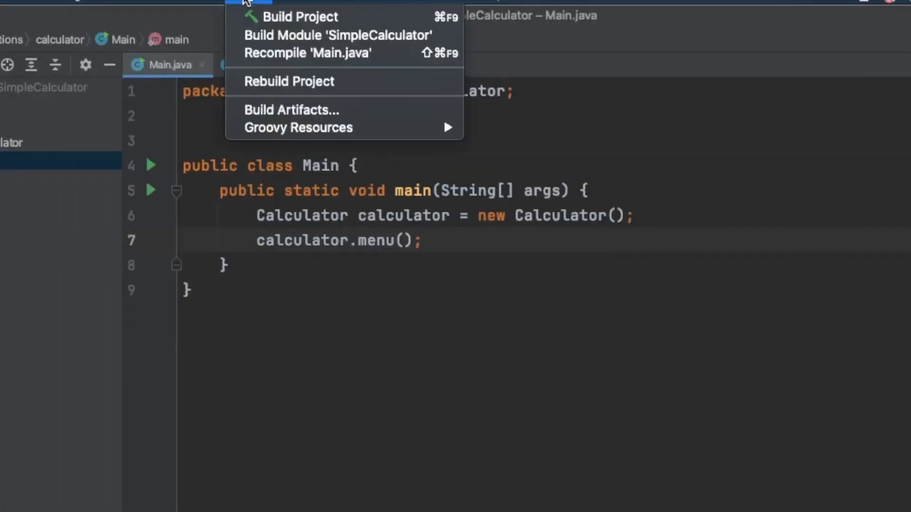
mouse_move(279, 113)
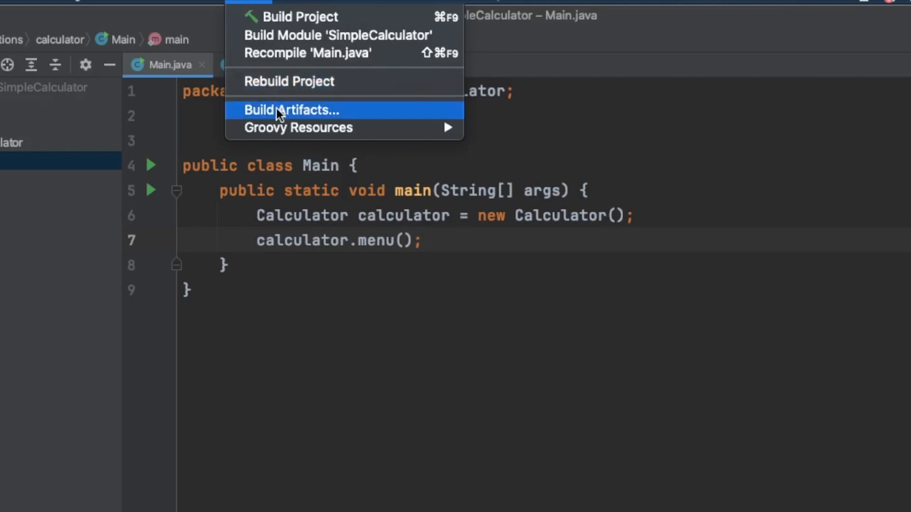
click(290, 110)
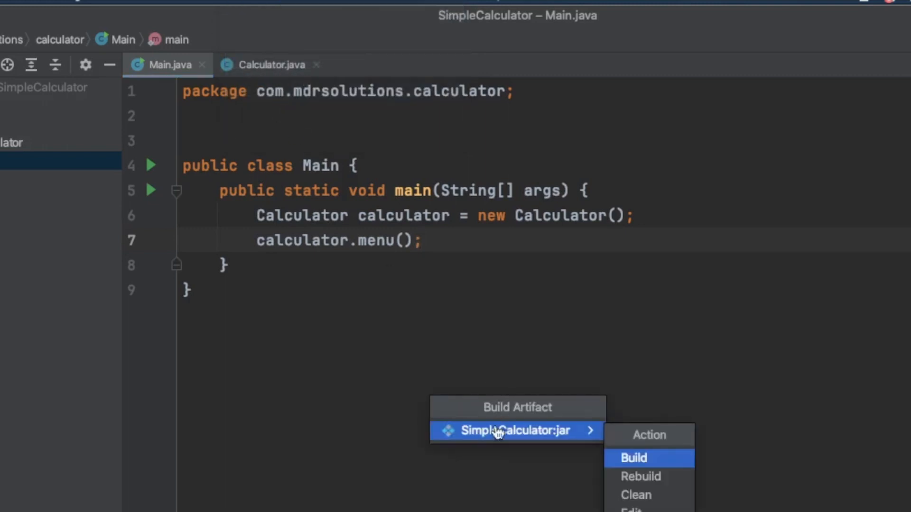
mouse_move(658, 444)
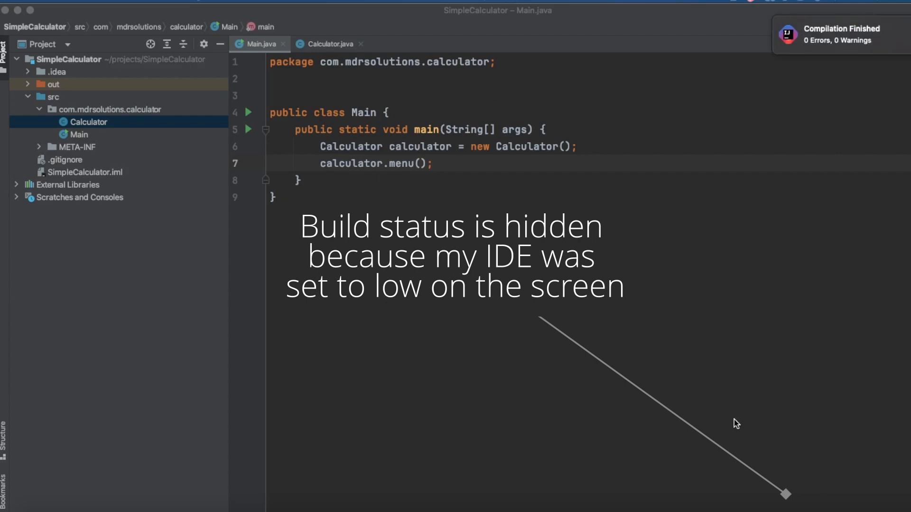
mouse_move(561, 347)
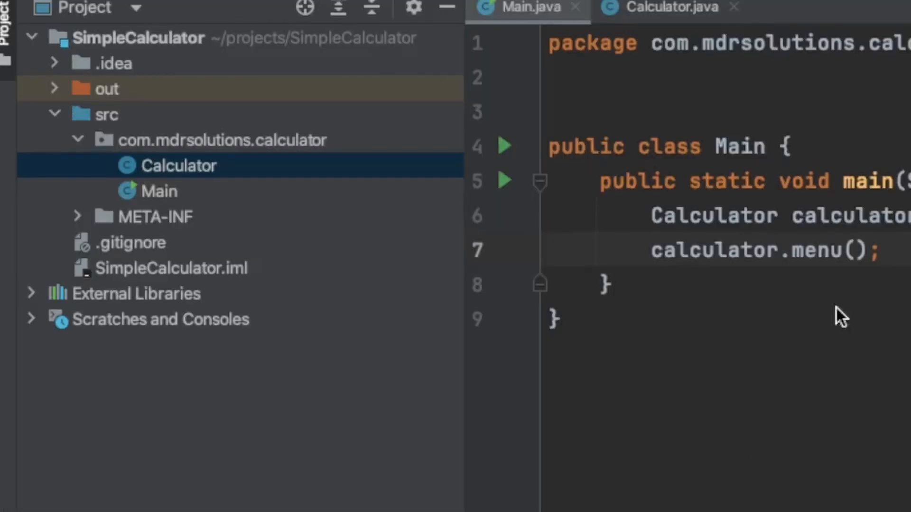
mouse_move(57, 97)
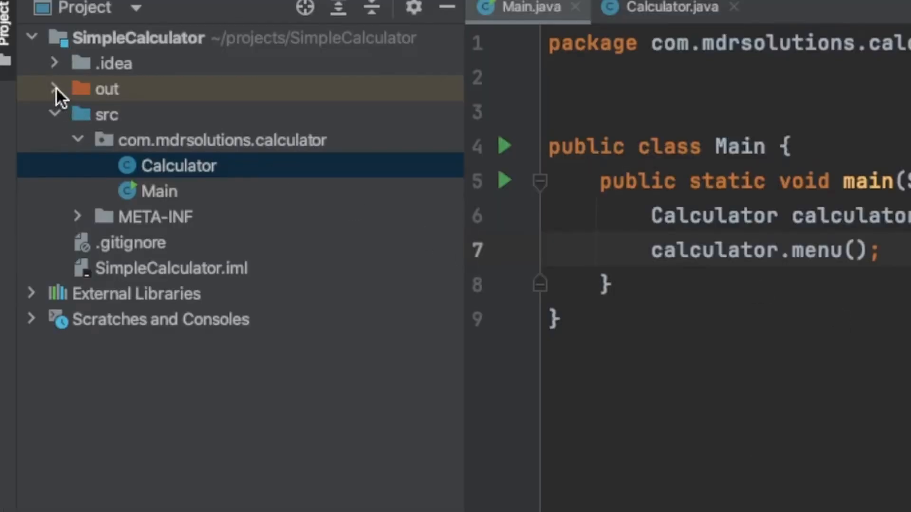
Expand out/artifacts to reveal SimpleCalculator.jar, and bring up the terminal.
click(56, 89)
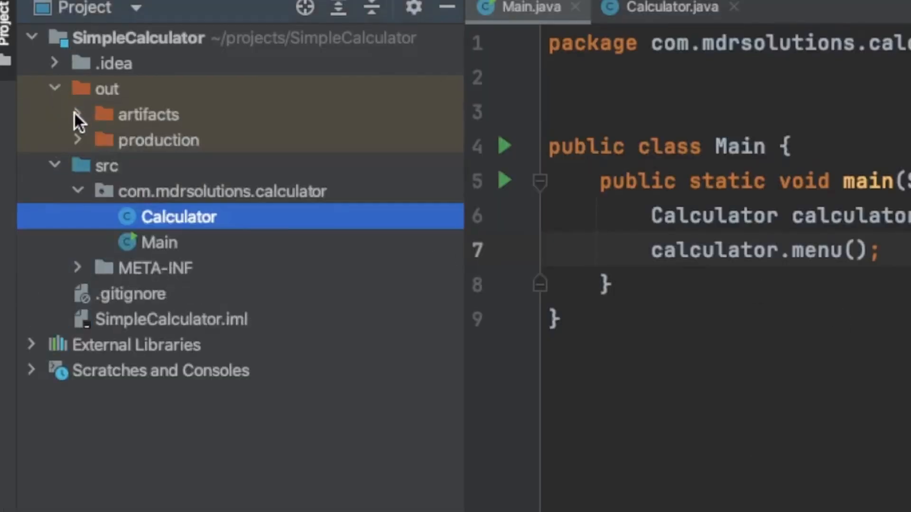
click(78, 115)
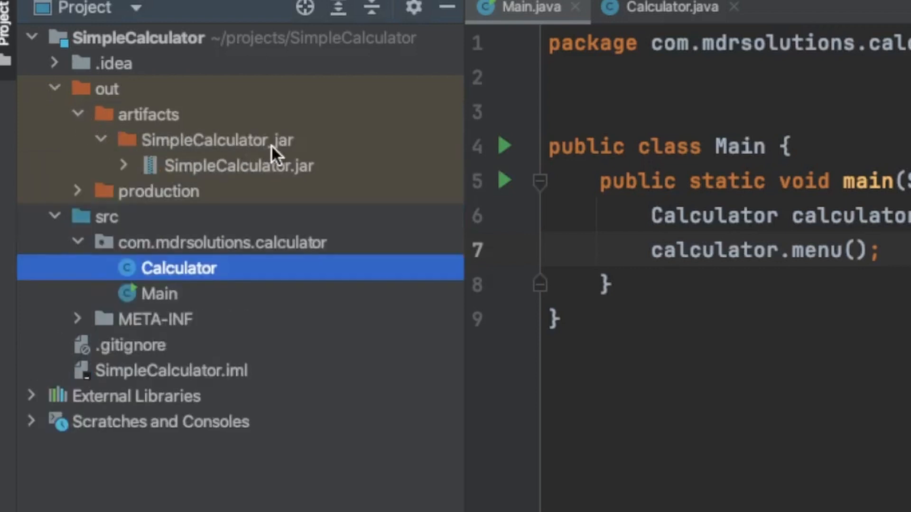
mouse_move(262, 184)
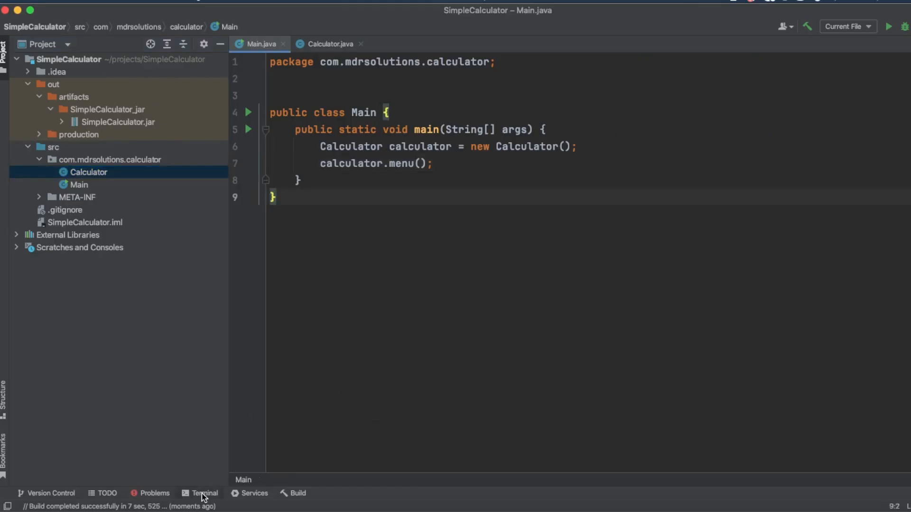
click(204, 506)
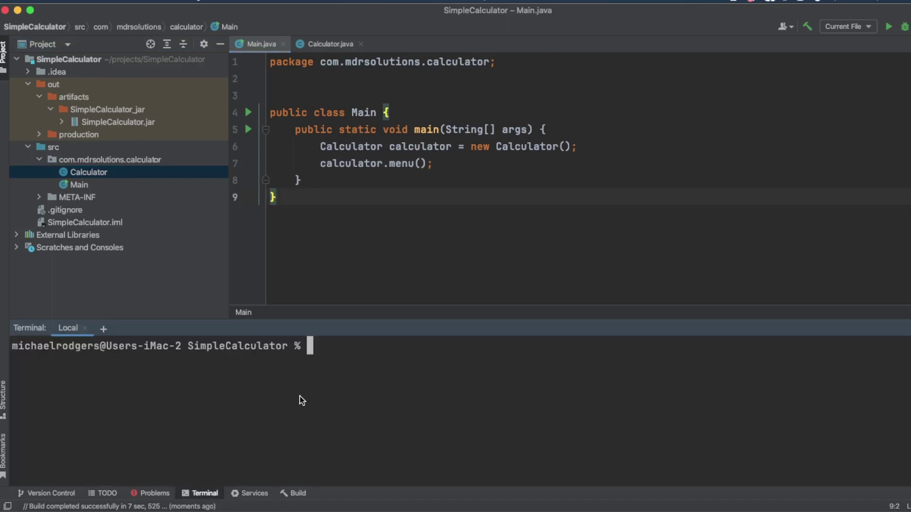
mouse_move(297, 400)
text(ls)
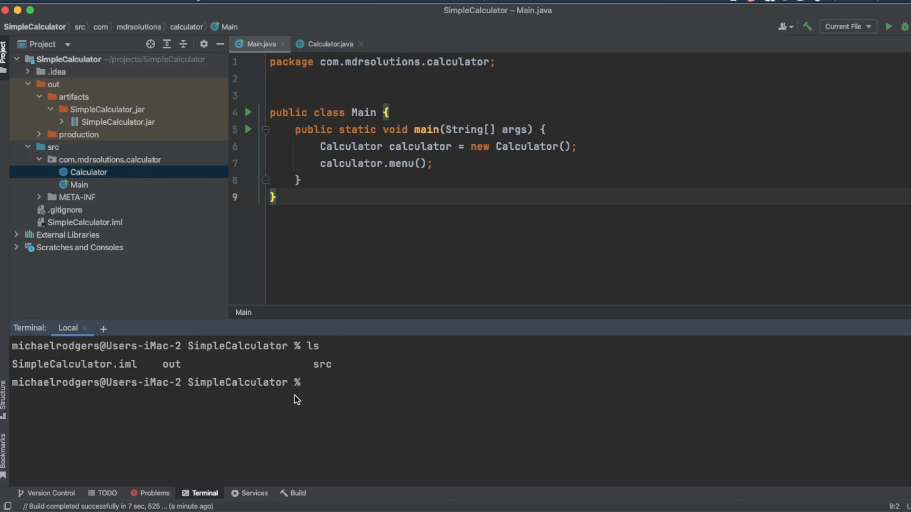
Navigate the terminal into out/artifacts/SimpleCalculator_jar.
text(cd out)
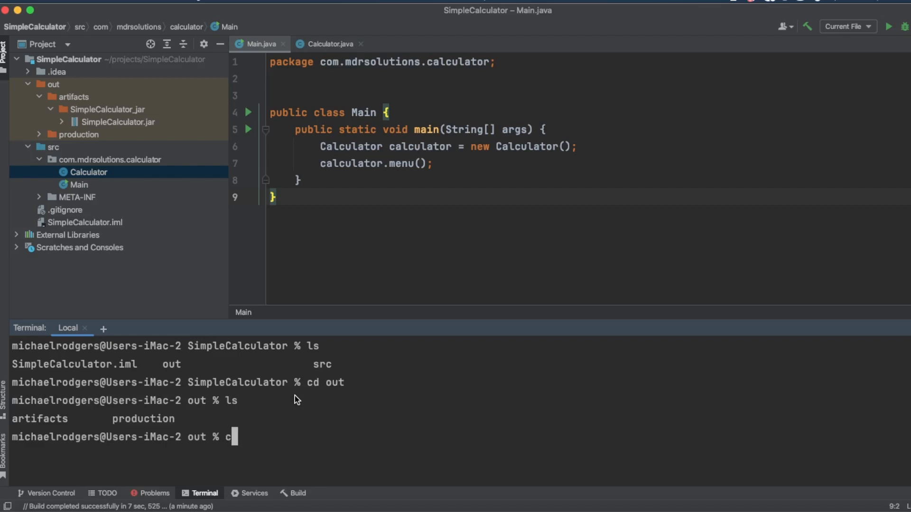
text(d artifacts/SimpleCalculator_jar/)
text(ls)
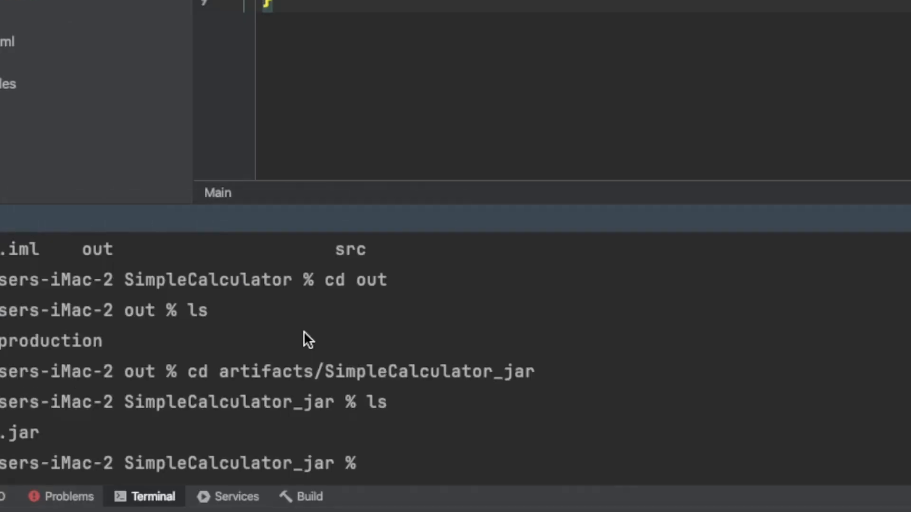
Run SimpleCalculator.jar with java -jar and add 45 and 9987, getting 10032.
text(java -)
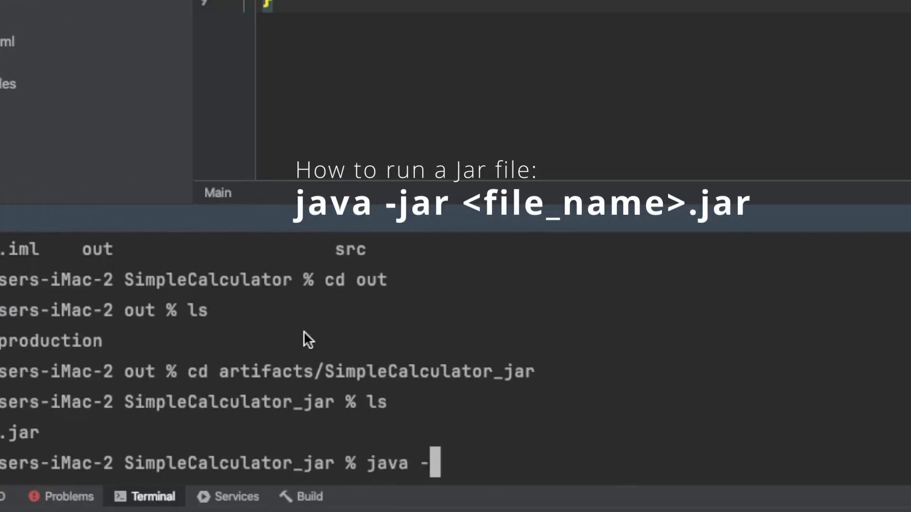
text(jar)
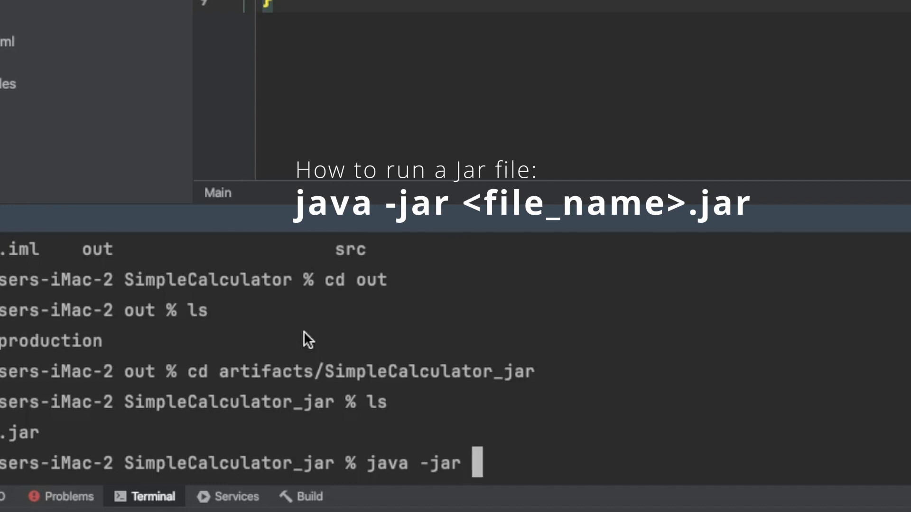
text(SimpleCalculator.jar)
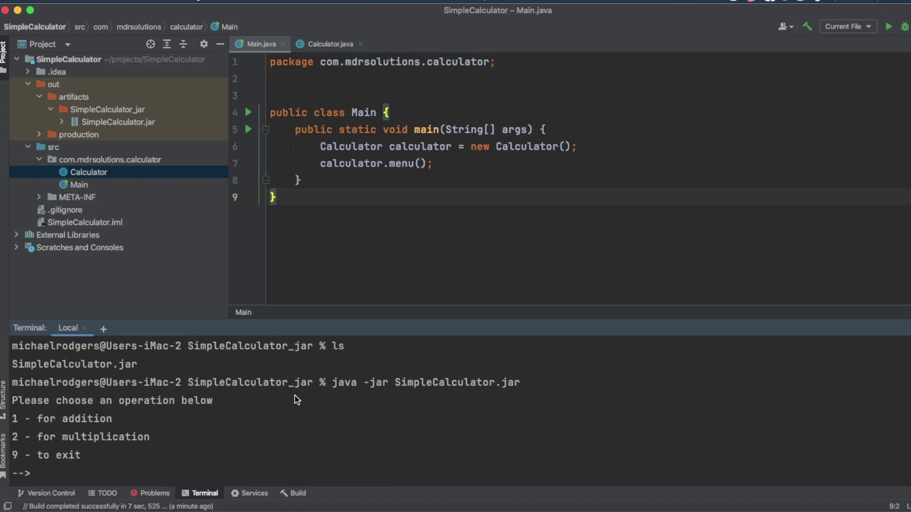
text(1)
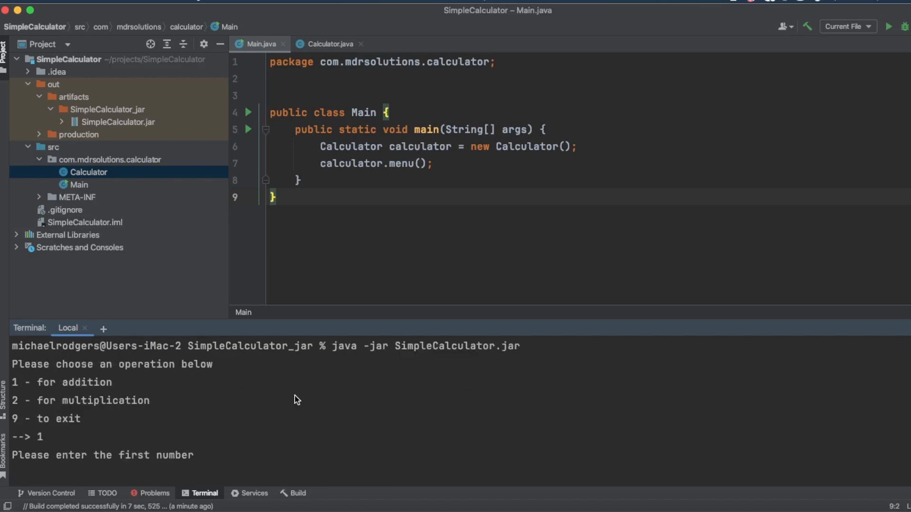
text(45)
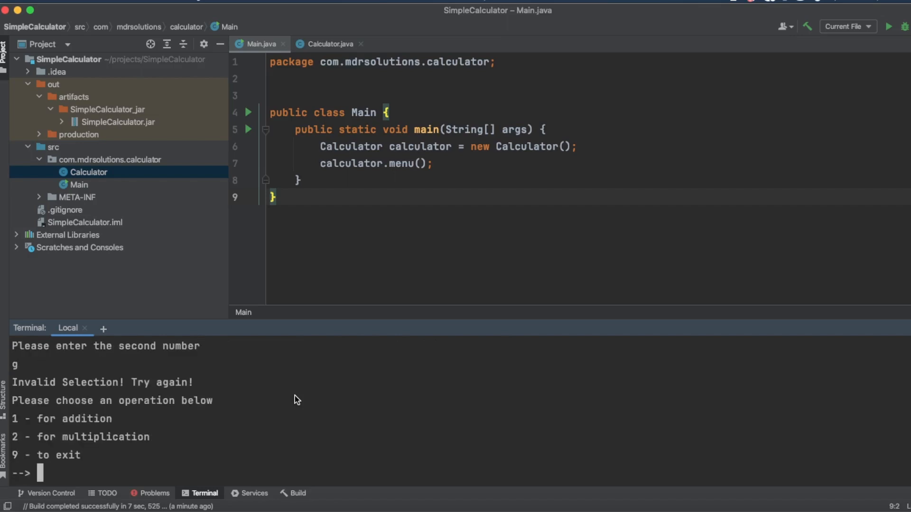
text(1)
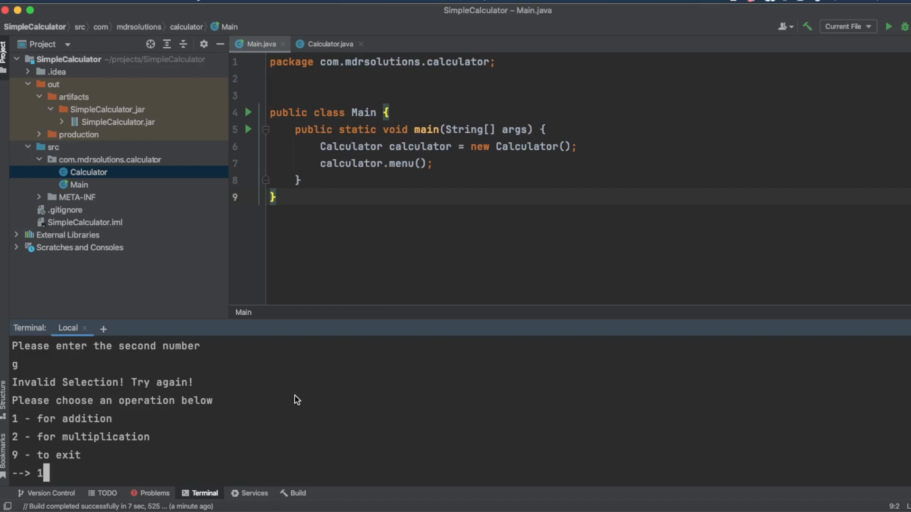
text(45)
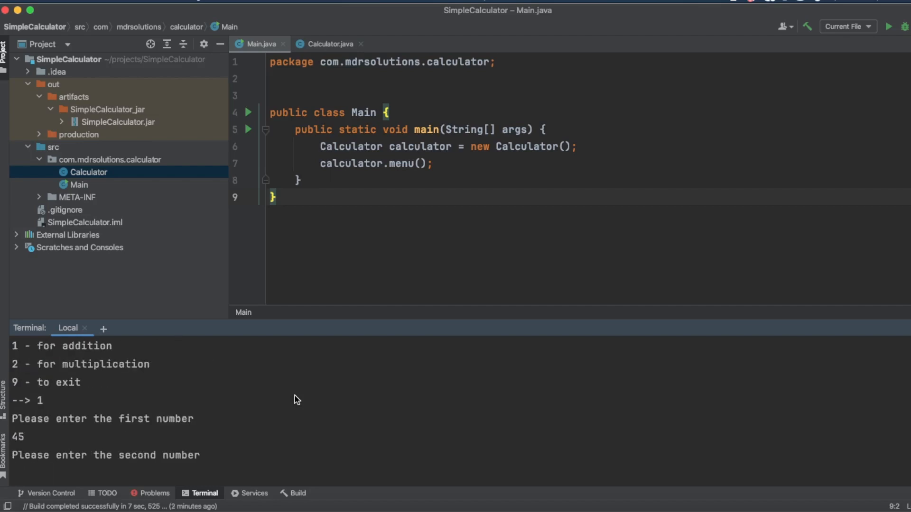
text(9987)
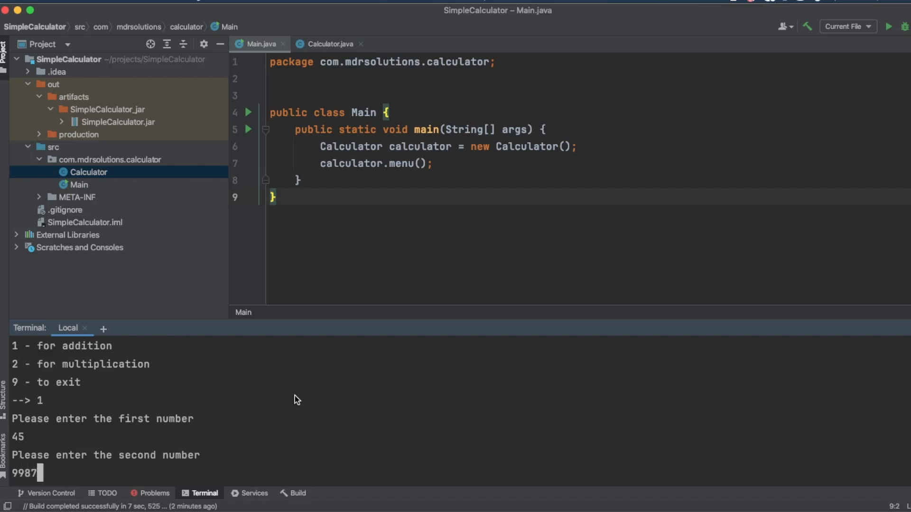
key(Enter)
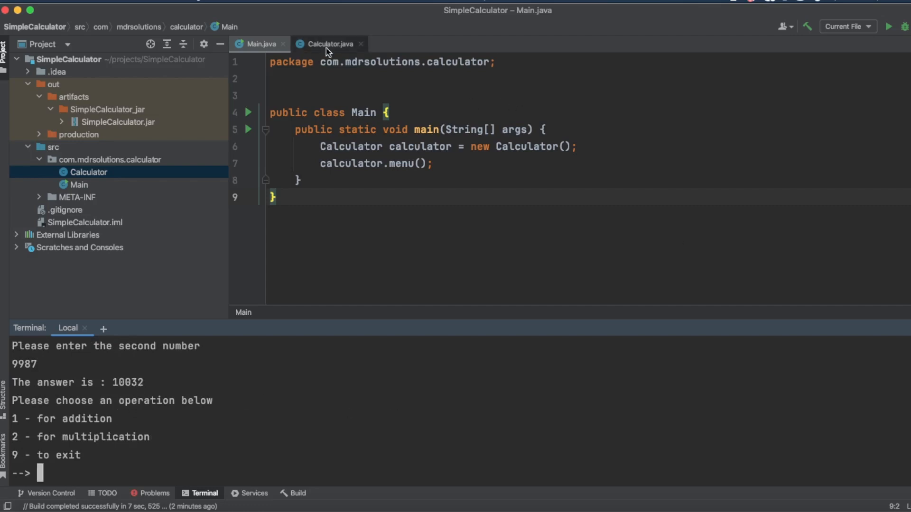
Review the exit logic in Calculator.java's menu() and quit the calculator with option 9.
click(327, 44)
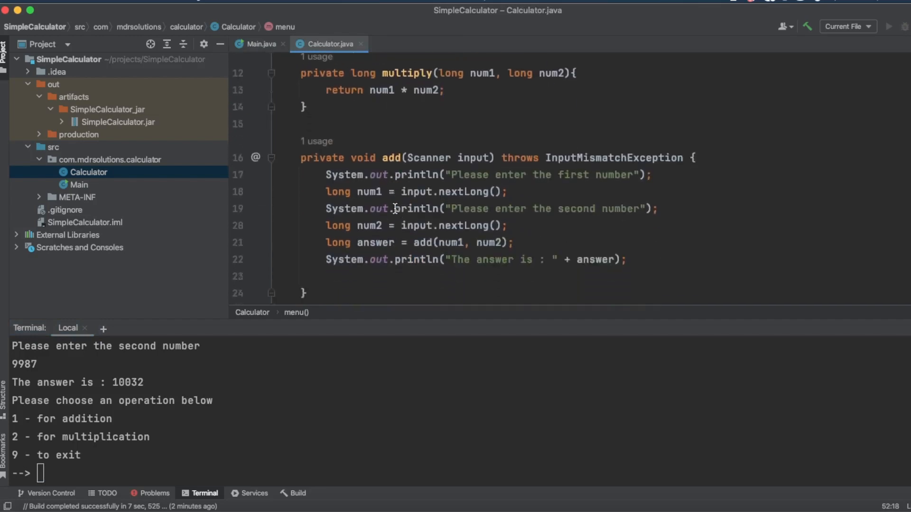
scroll(down, 3)
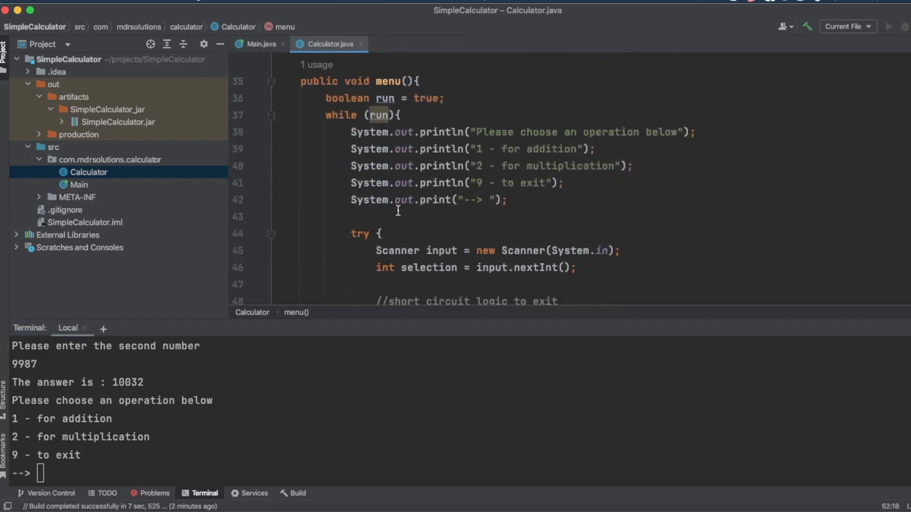
scroll(down, 3)
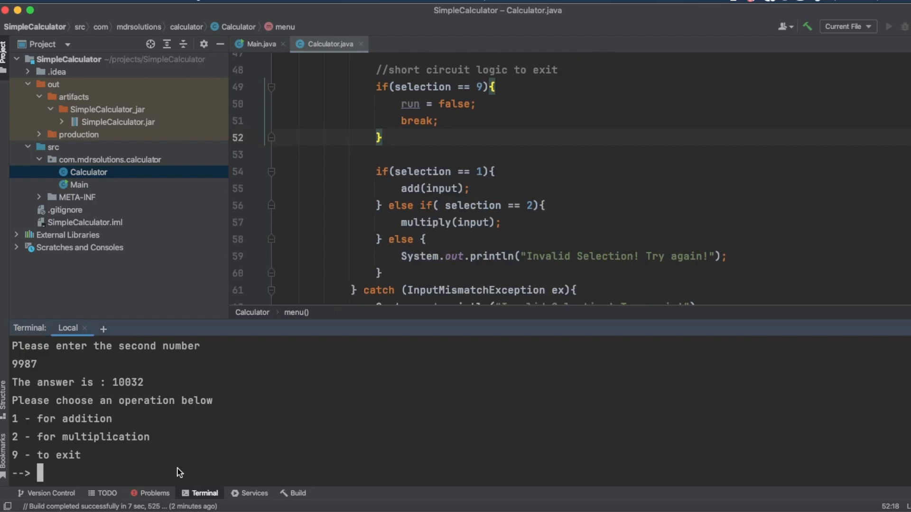
text(9)
text(ls)
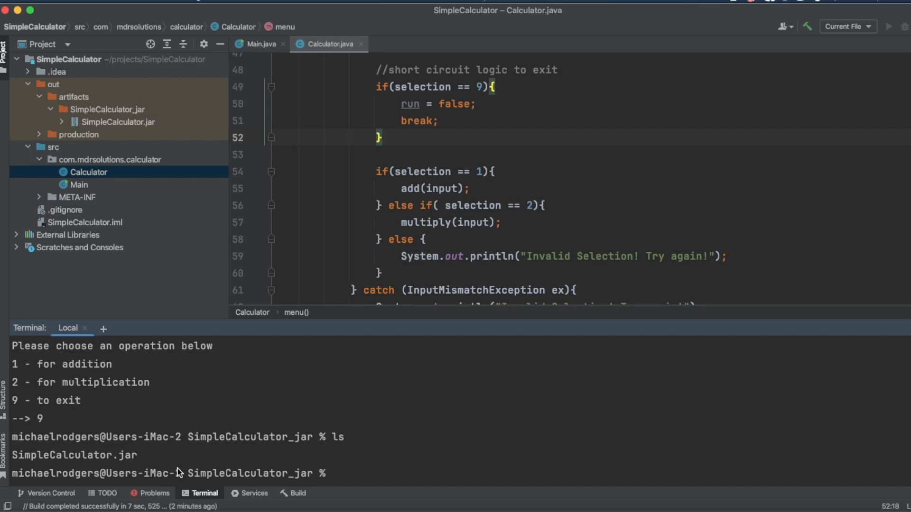
Copy SimpleCalculator.jar to SimpleCalculator.zip and list the folder.
text(cp S)
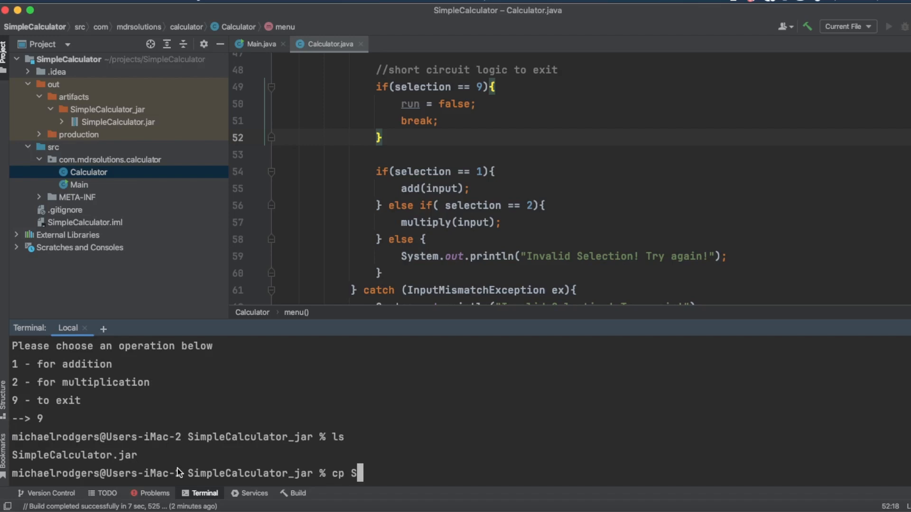
text(impleCalculator.jar)
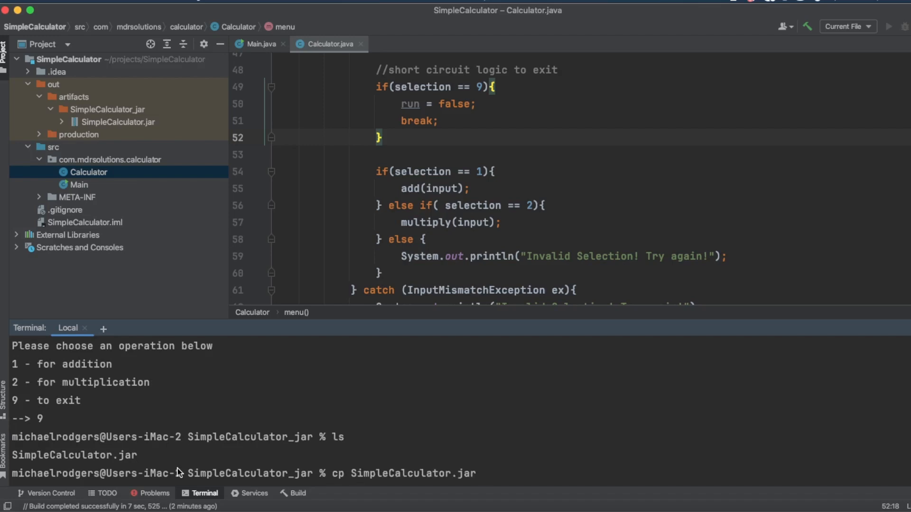
text(SimpleCalculator.jar)
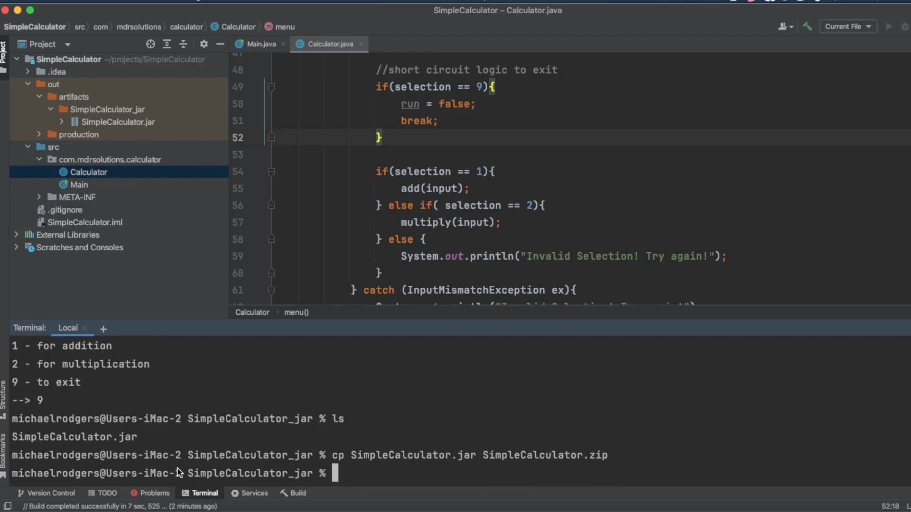
text(ls)
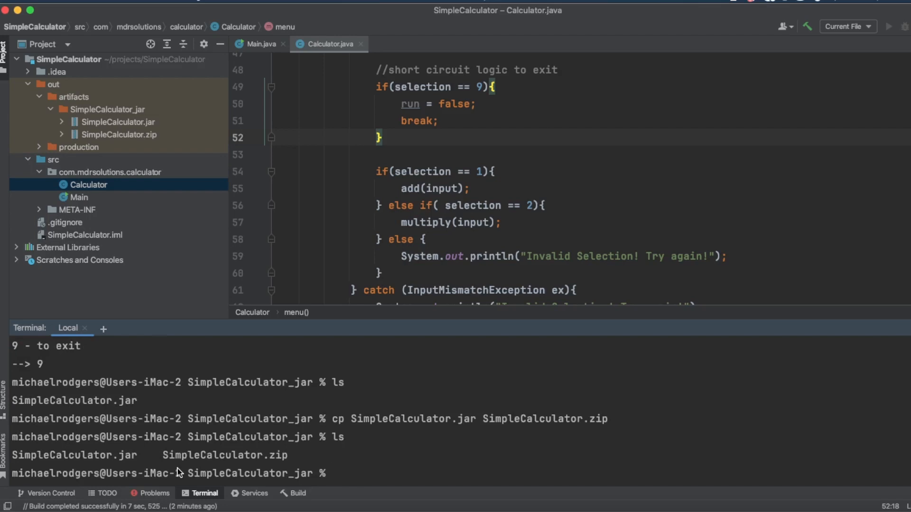
Create an unzip folder, move SimpleCalculator.zip into it, and cd into unzip.
text(mk)
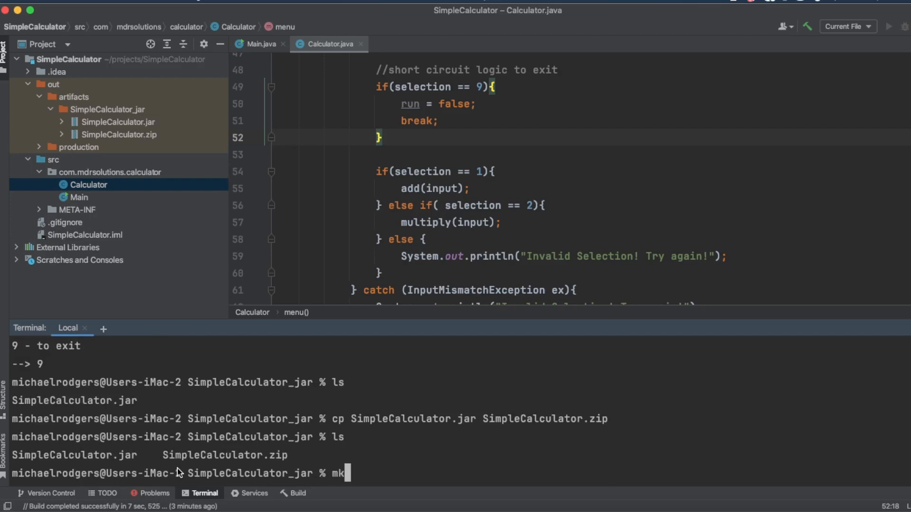
text(dir)
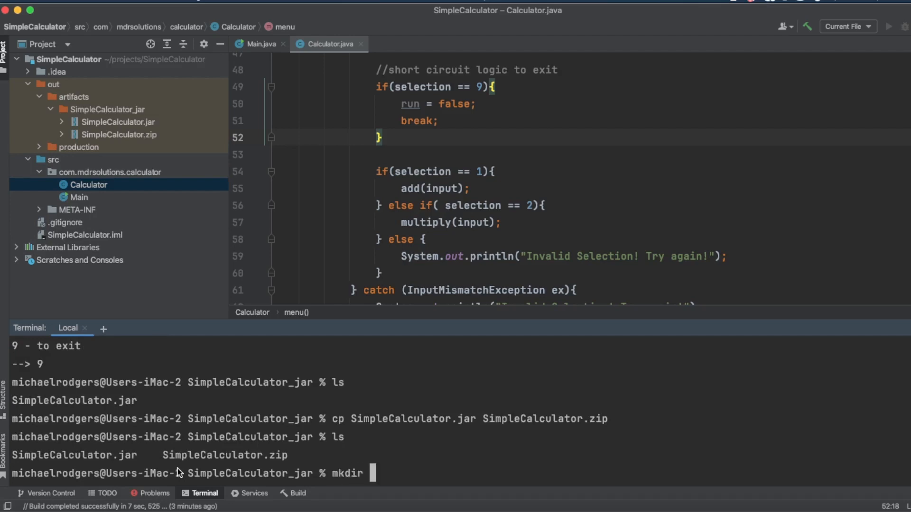
text(un)
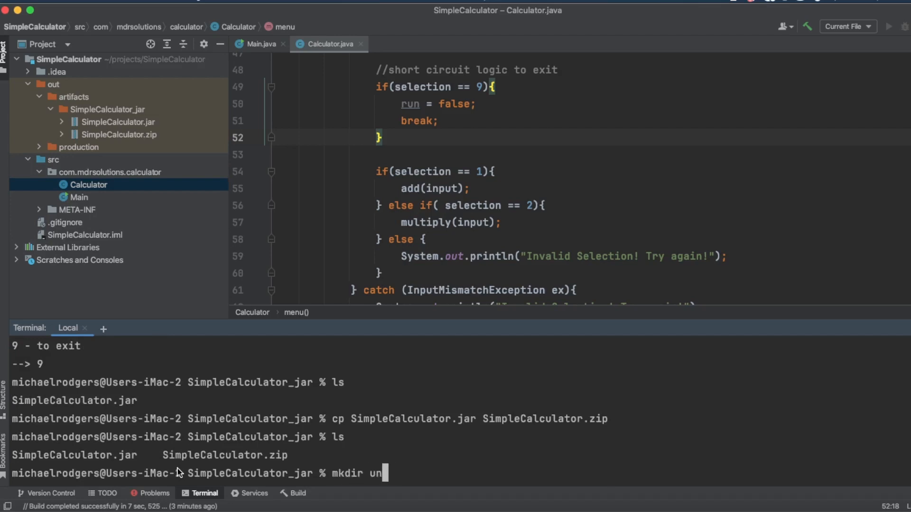
key(Enter)
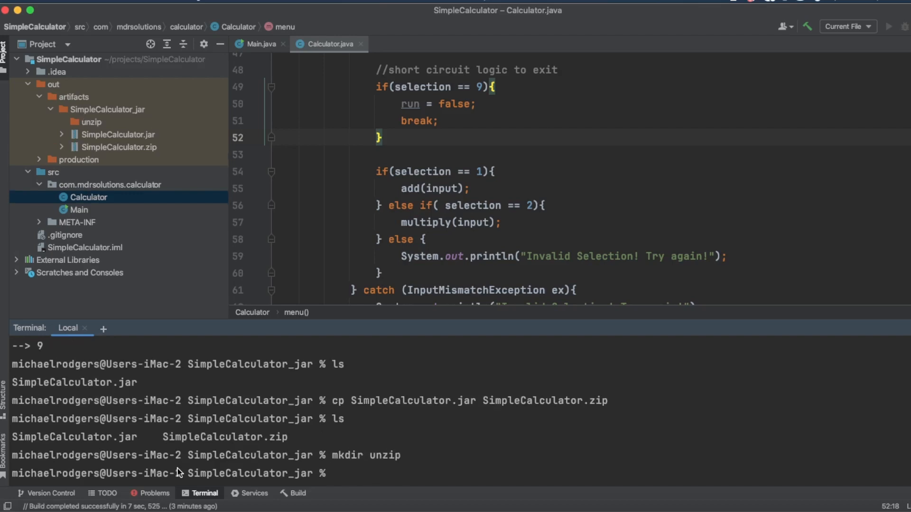
text(mv S)
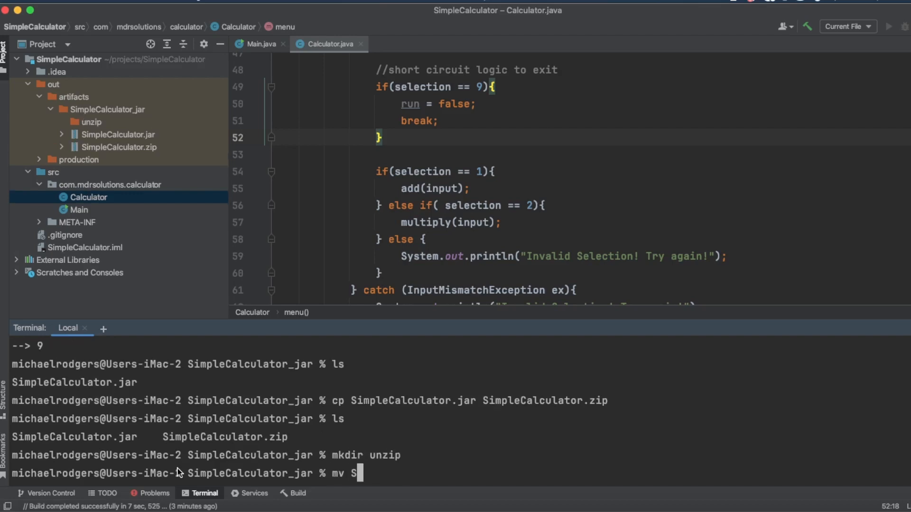
text(impleCalculator.zip unzip)
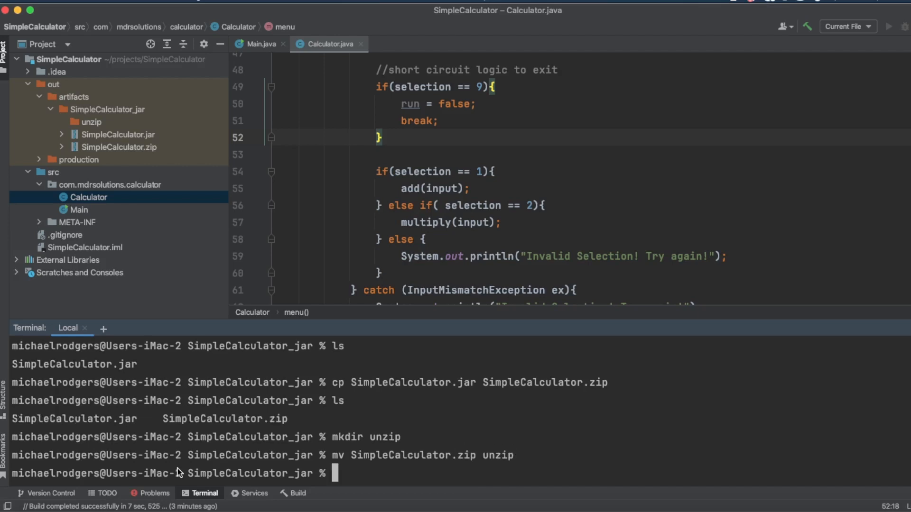
text(cd un)
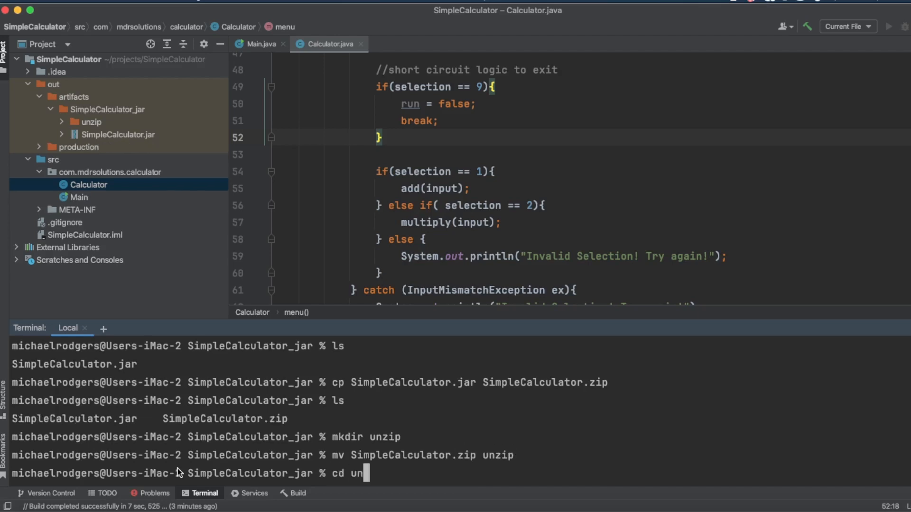
key(Enter)
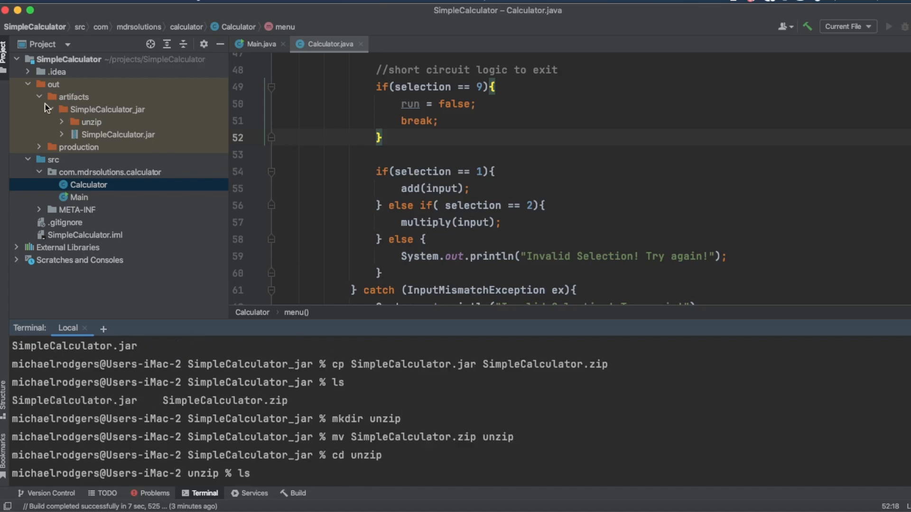
mouse_move(84, 133)
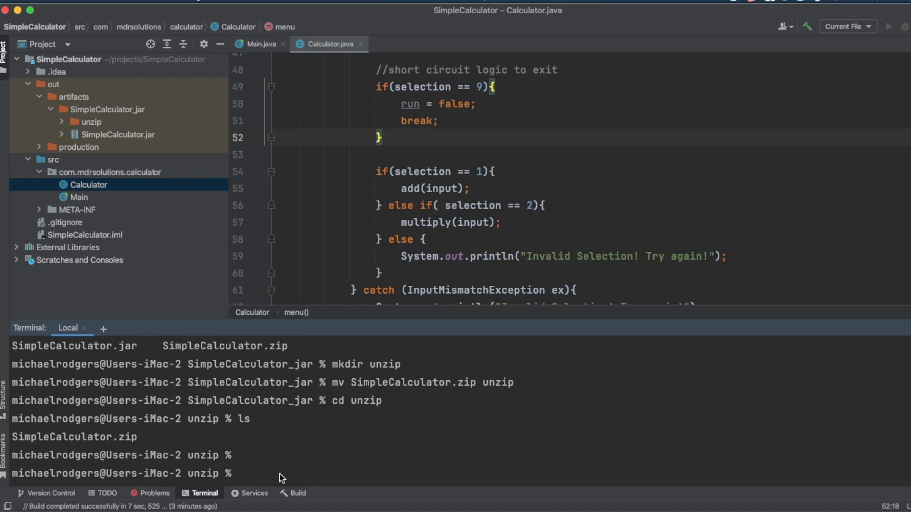
Unzip SimpleCalculator.zip, extracting META-INF/MANIFEST.MF and the Calculator and Main classes.
text(unzip)
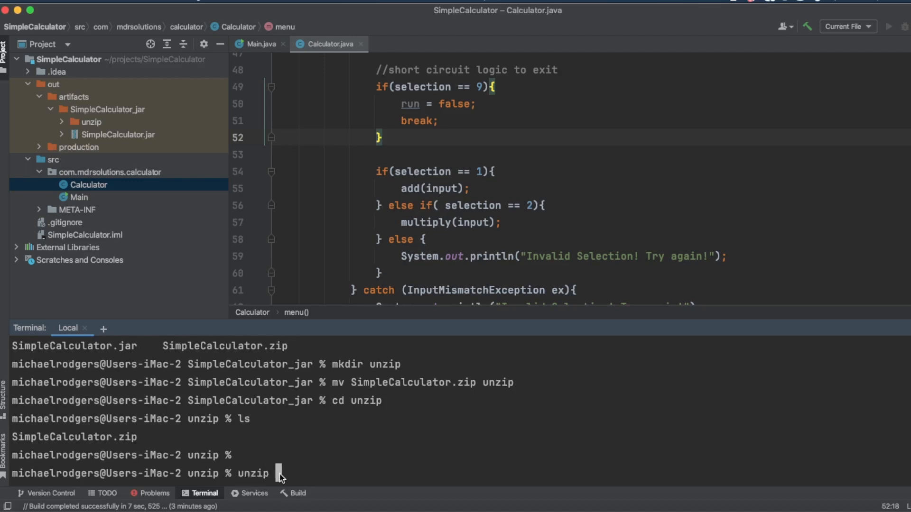
text(SimpleCalculator.zip)
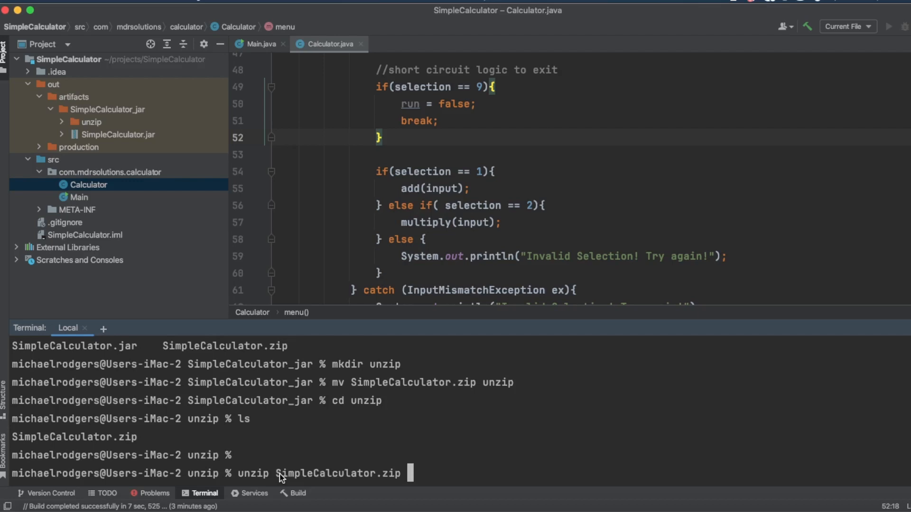
key(Enter)
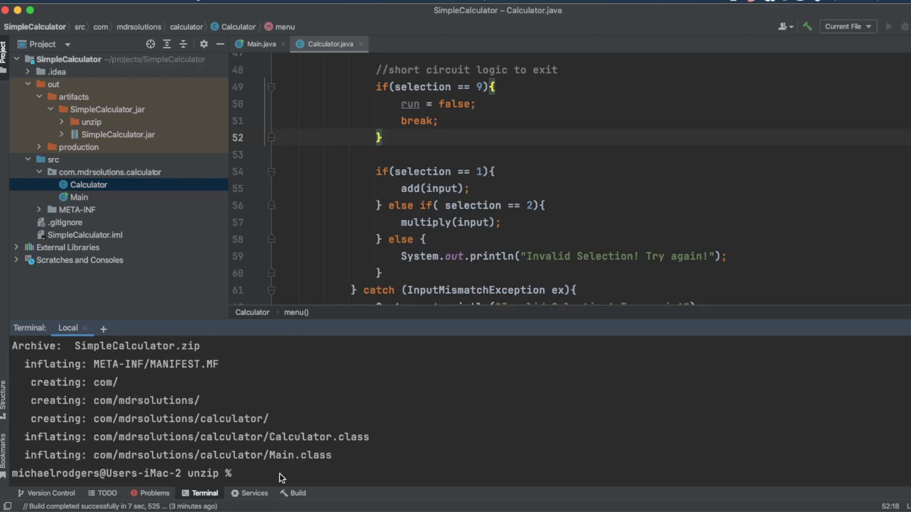
mouse_move(114, 284)
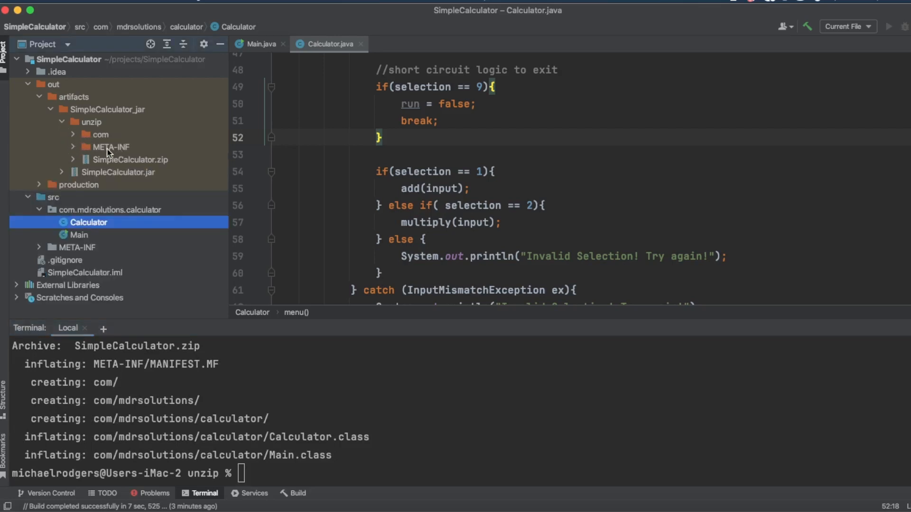
mouse_move(85, 148)
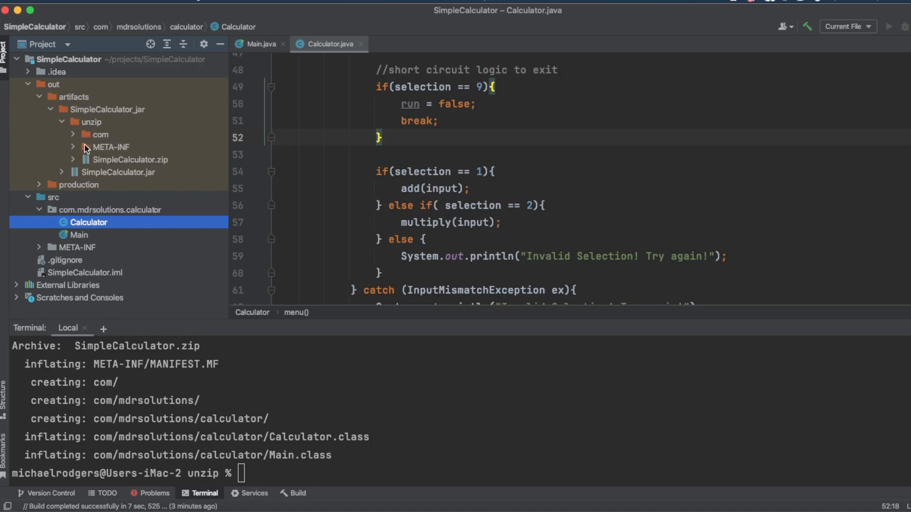
Expand the extracted com package, scroll down, and expand and select the META-INF folder.
click(72, 134)
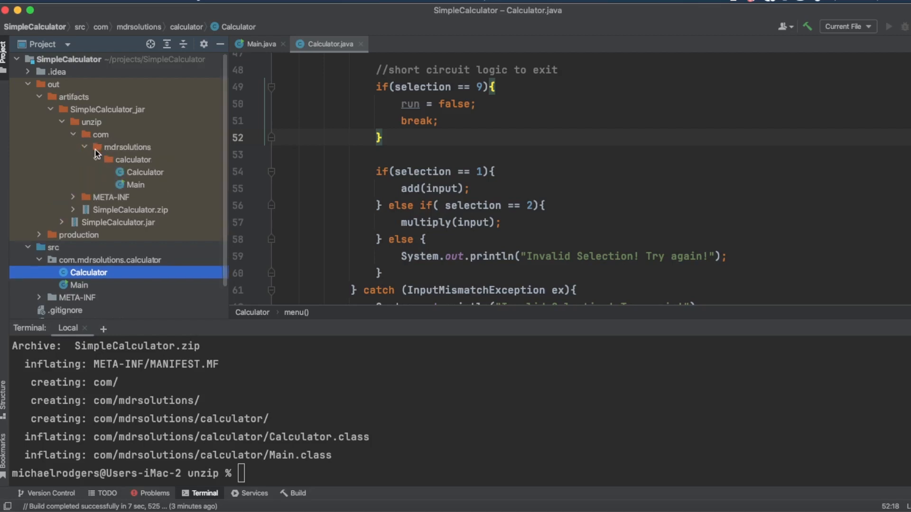
mouse_move(129, 163)
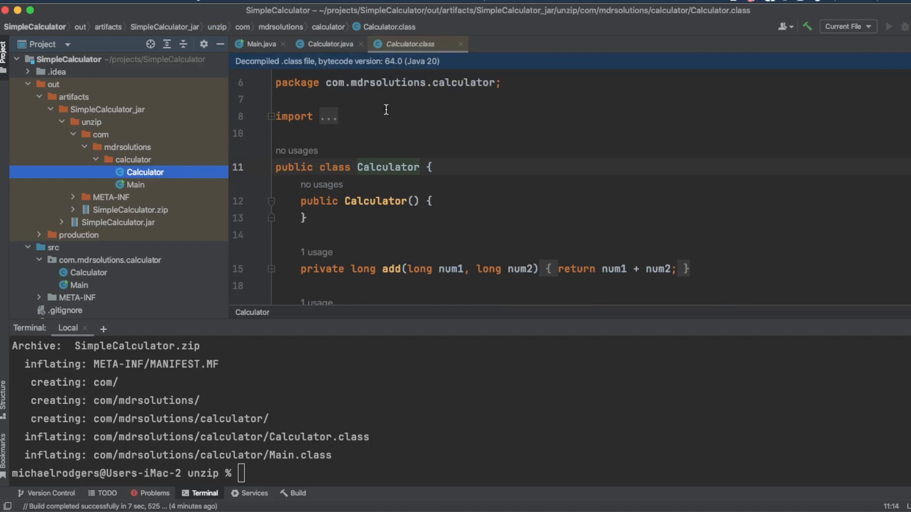
mouse_move(515, 211)
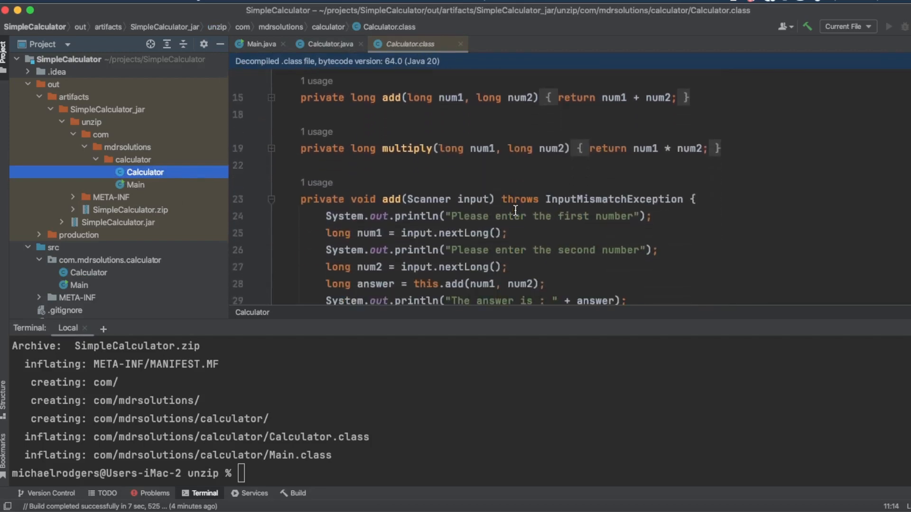
scroll(down, 3)
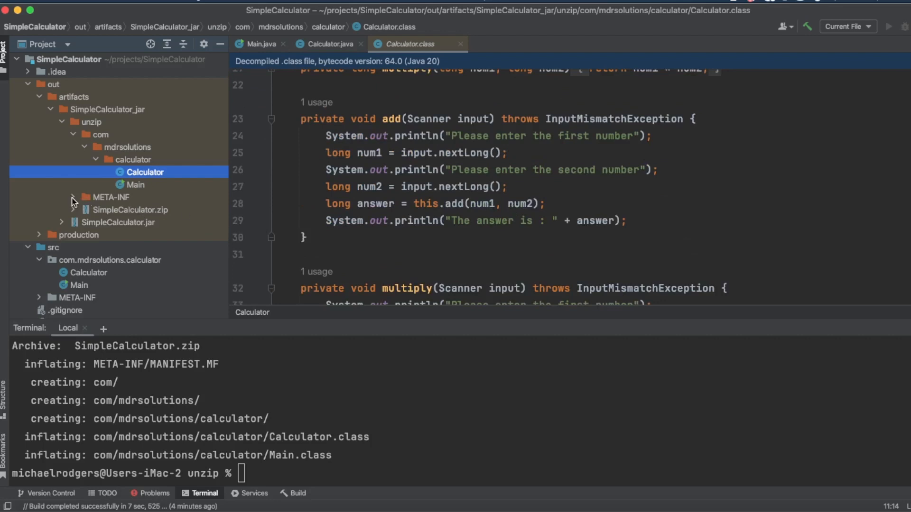
click(72, 197)
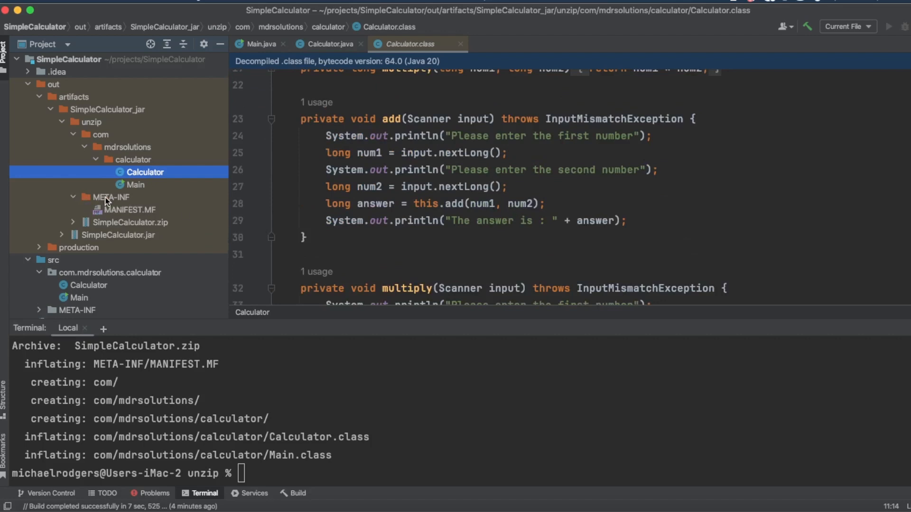
click(111, 198)
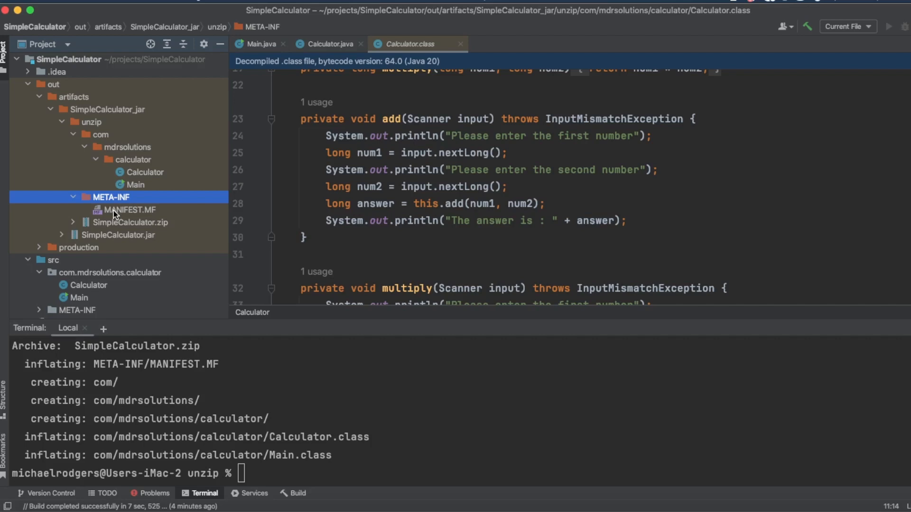
mouse_move(123, 197)
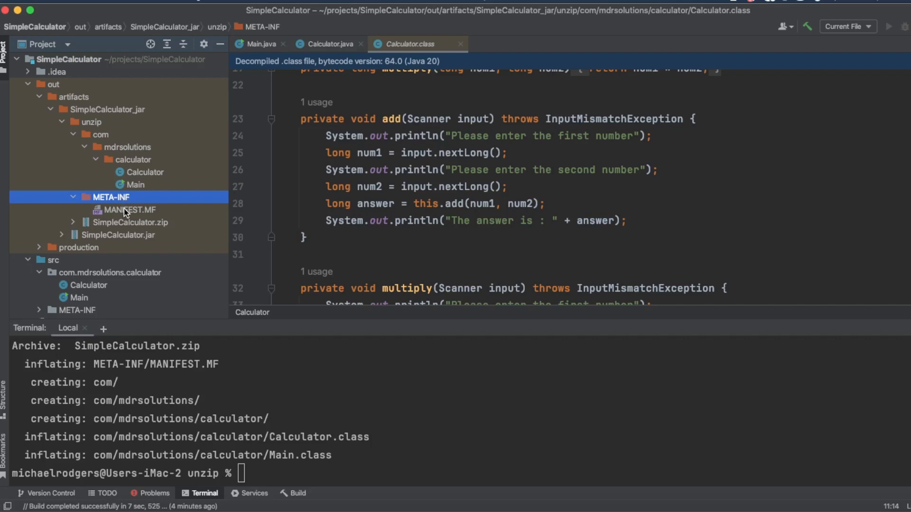
Open the extracted MANIFEST.MF and inspect its Main-Class com.mdrsolutions.calculator.Main entry.
double_click(129, 210)
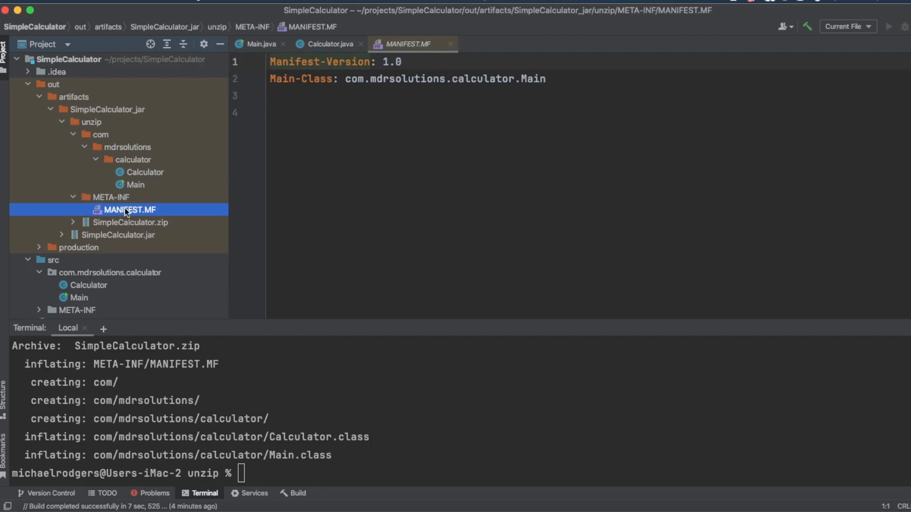
mouse_move(326, 64)
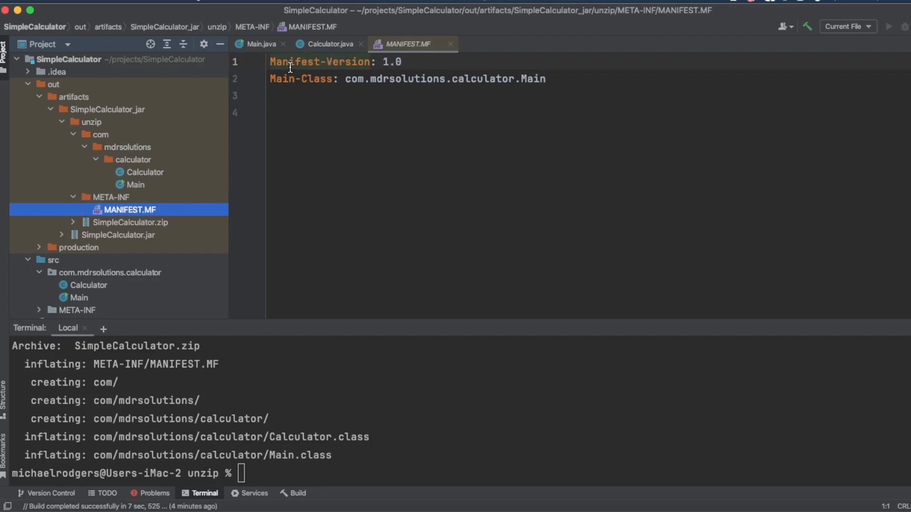
mouse_move(318, 63)
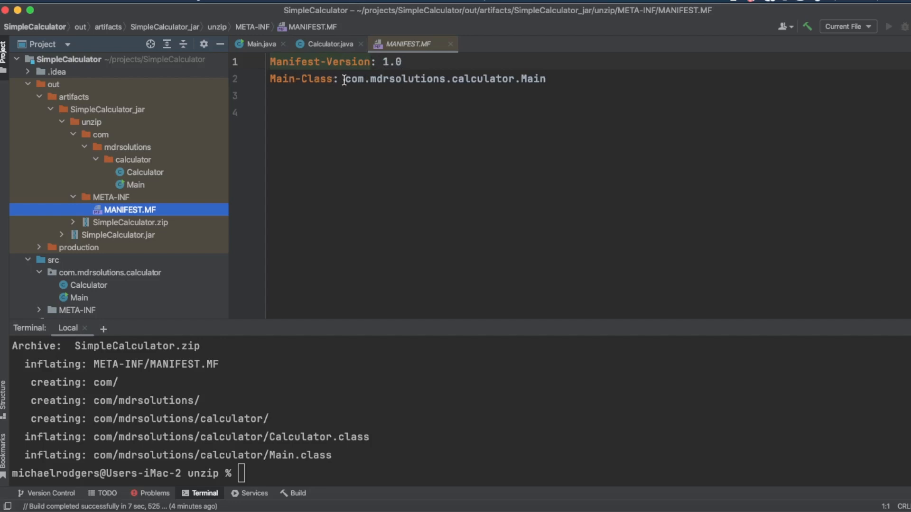
click(538, 78)
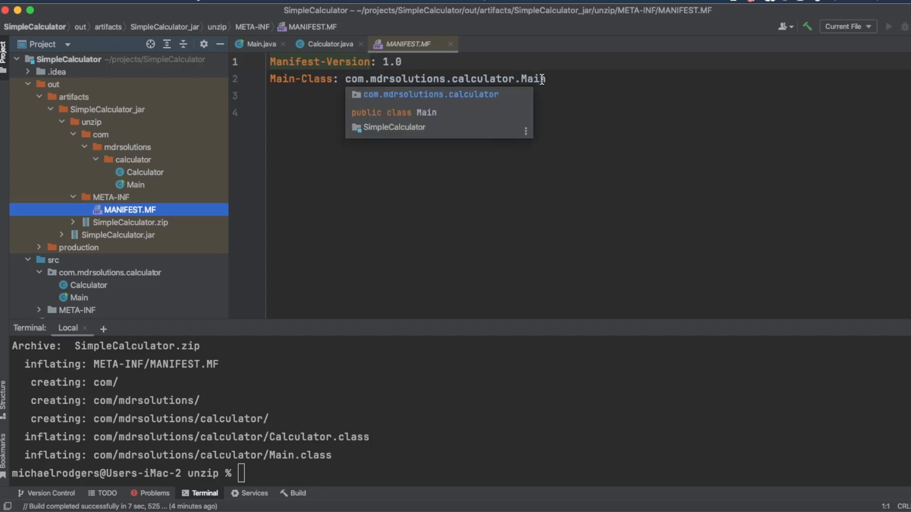